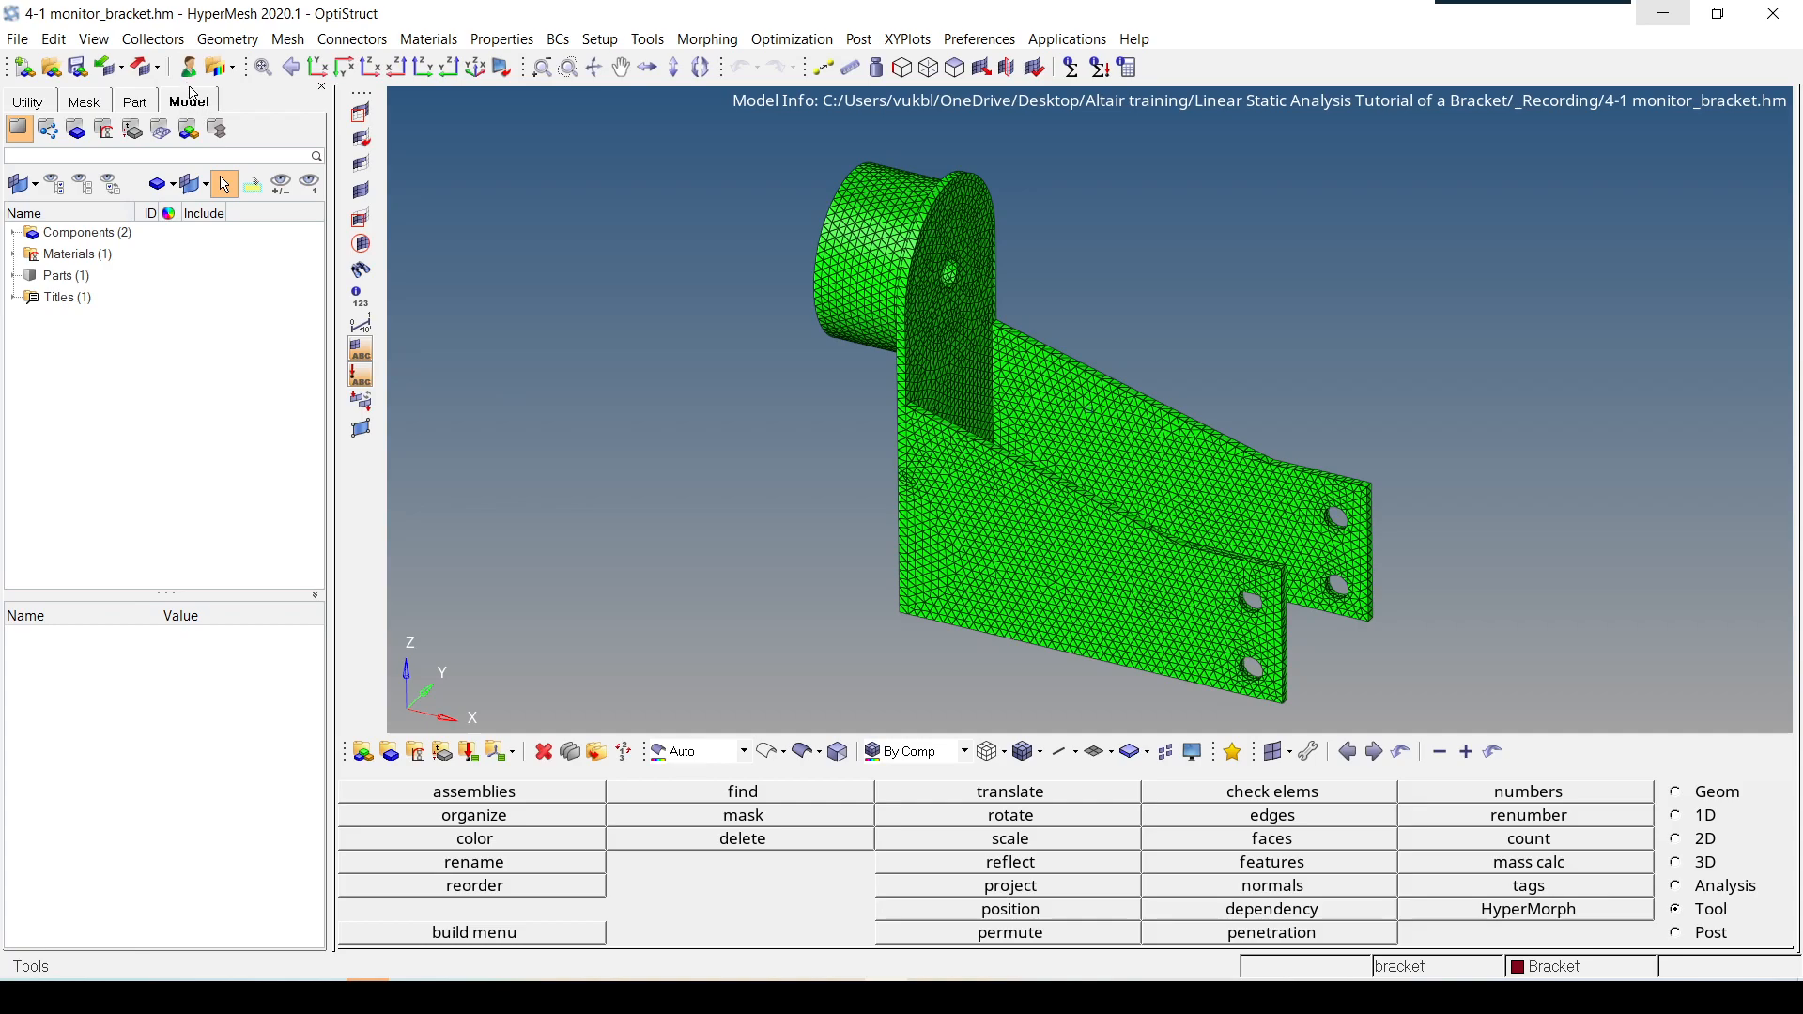
mouse_move(142, 389)
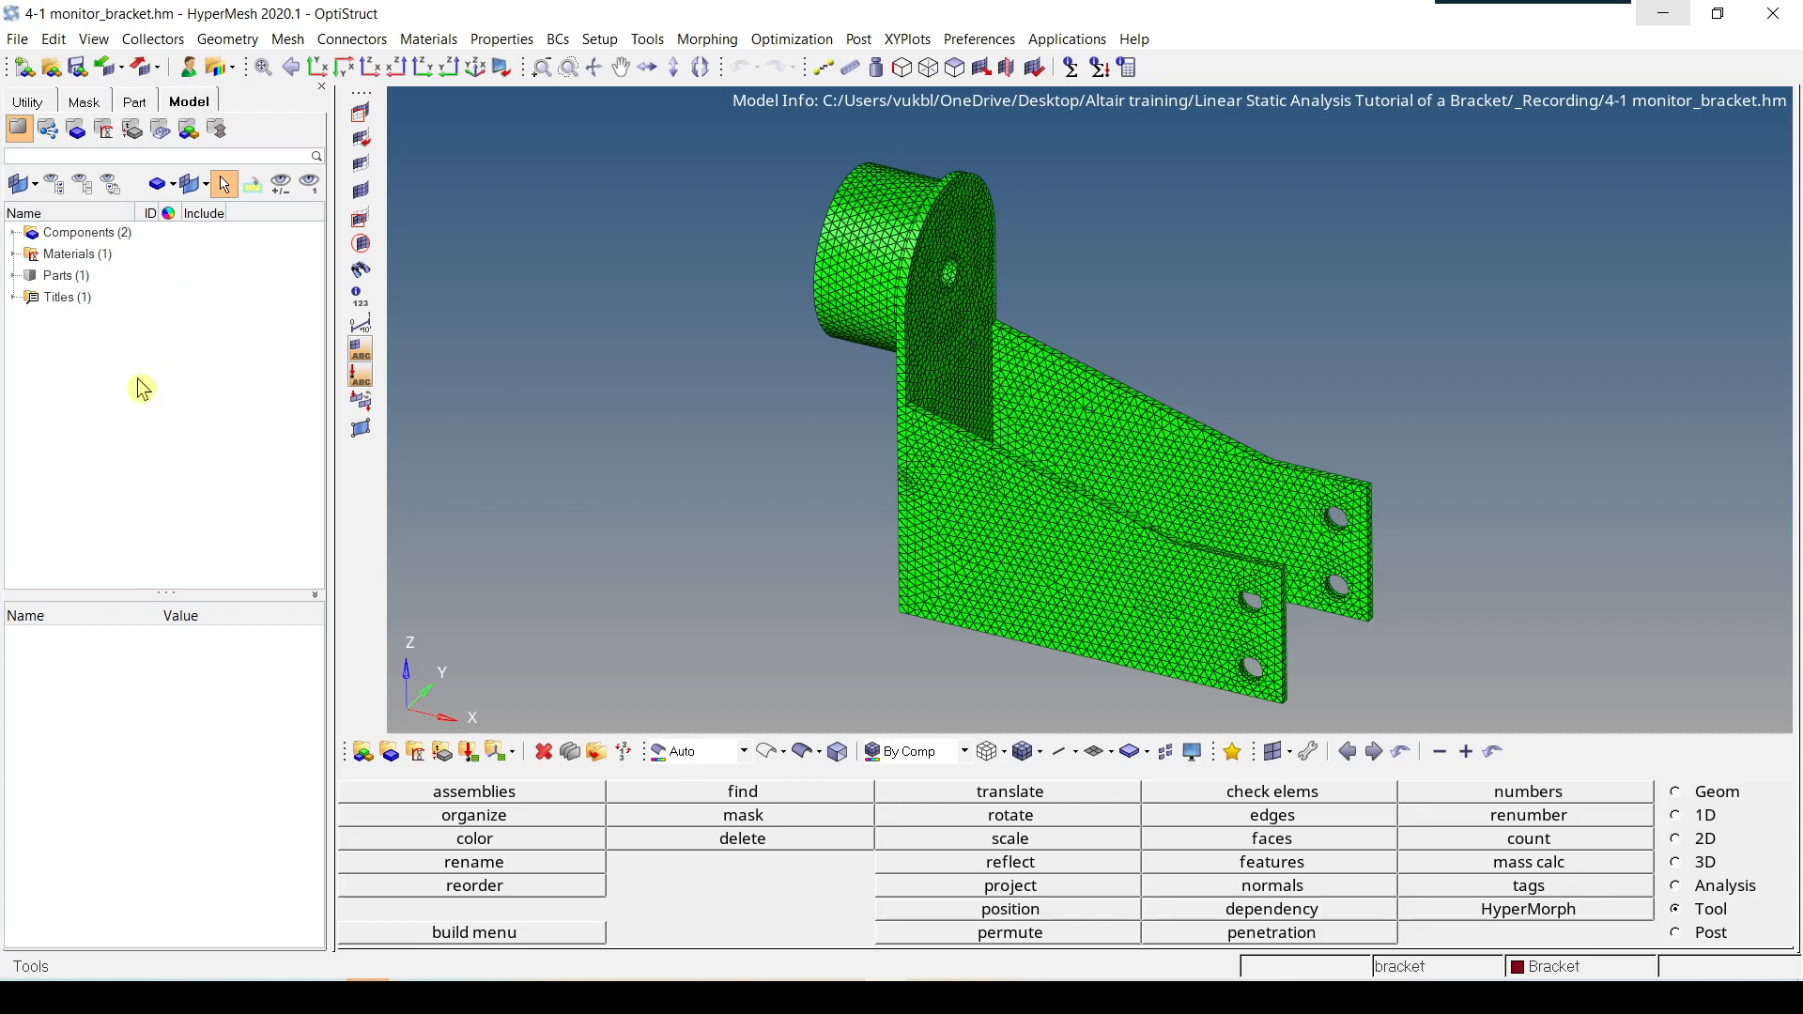
Step: Bring up the Model browser's context menu with its Create entity submenu
right_click(138, 388)
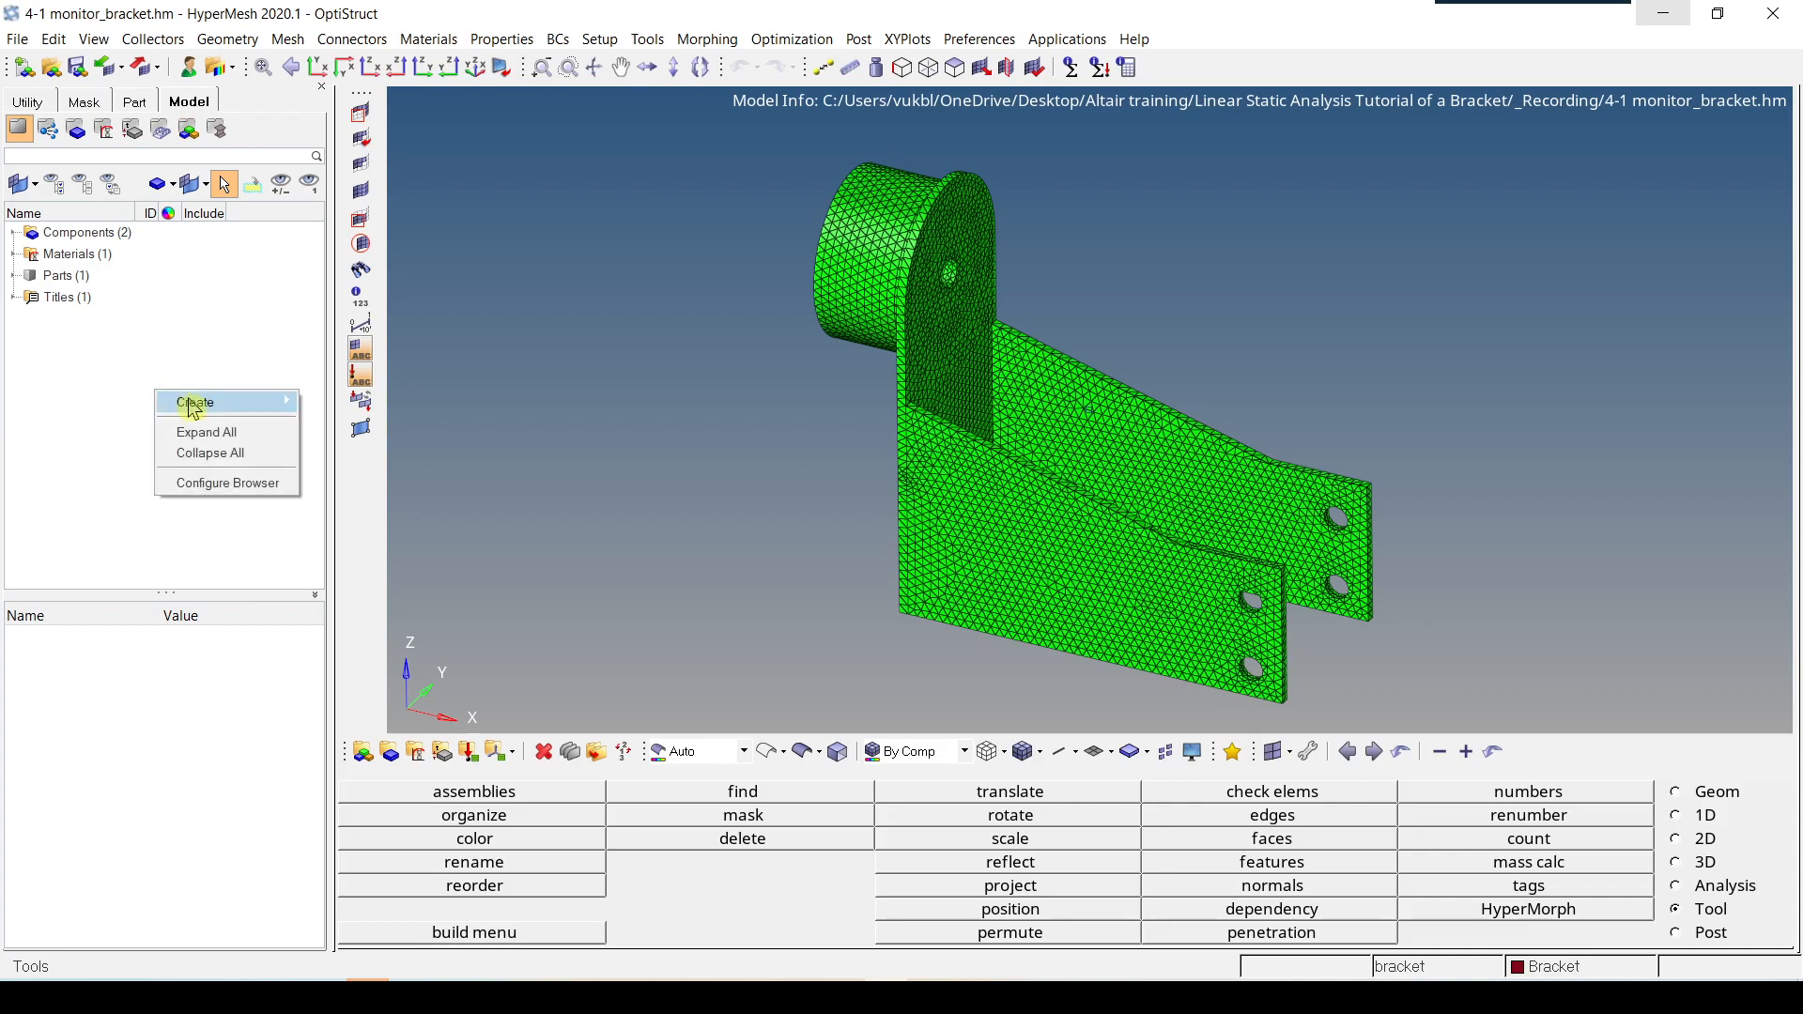
mouse_move(194, 401)
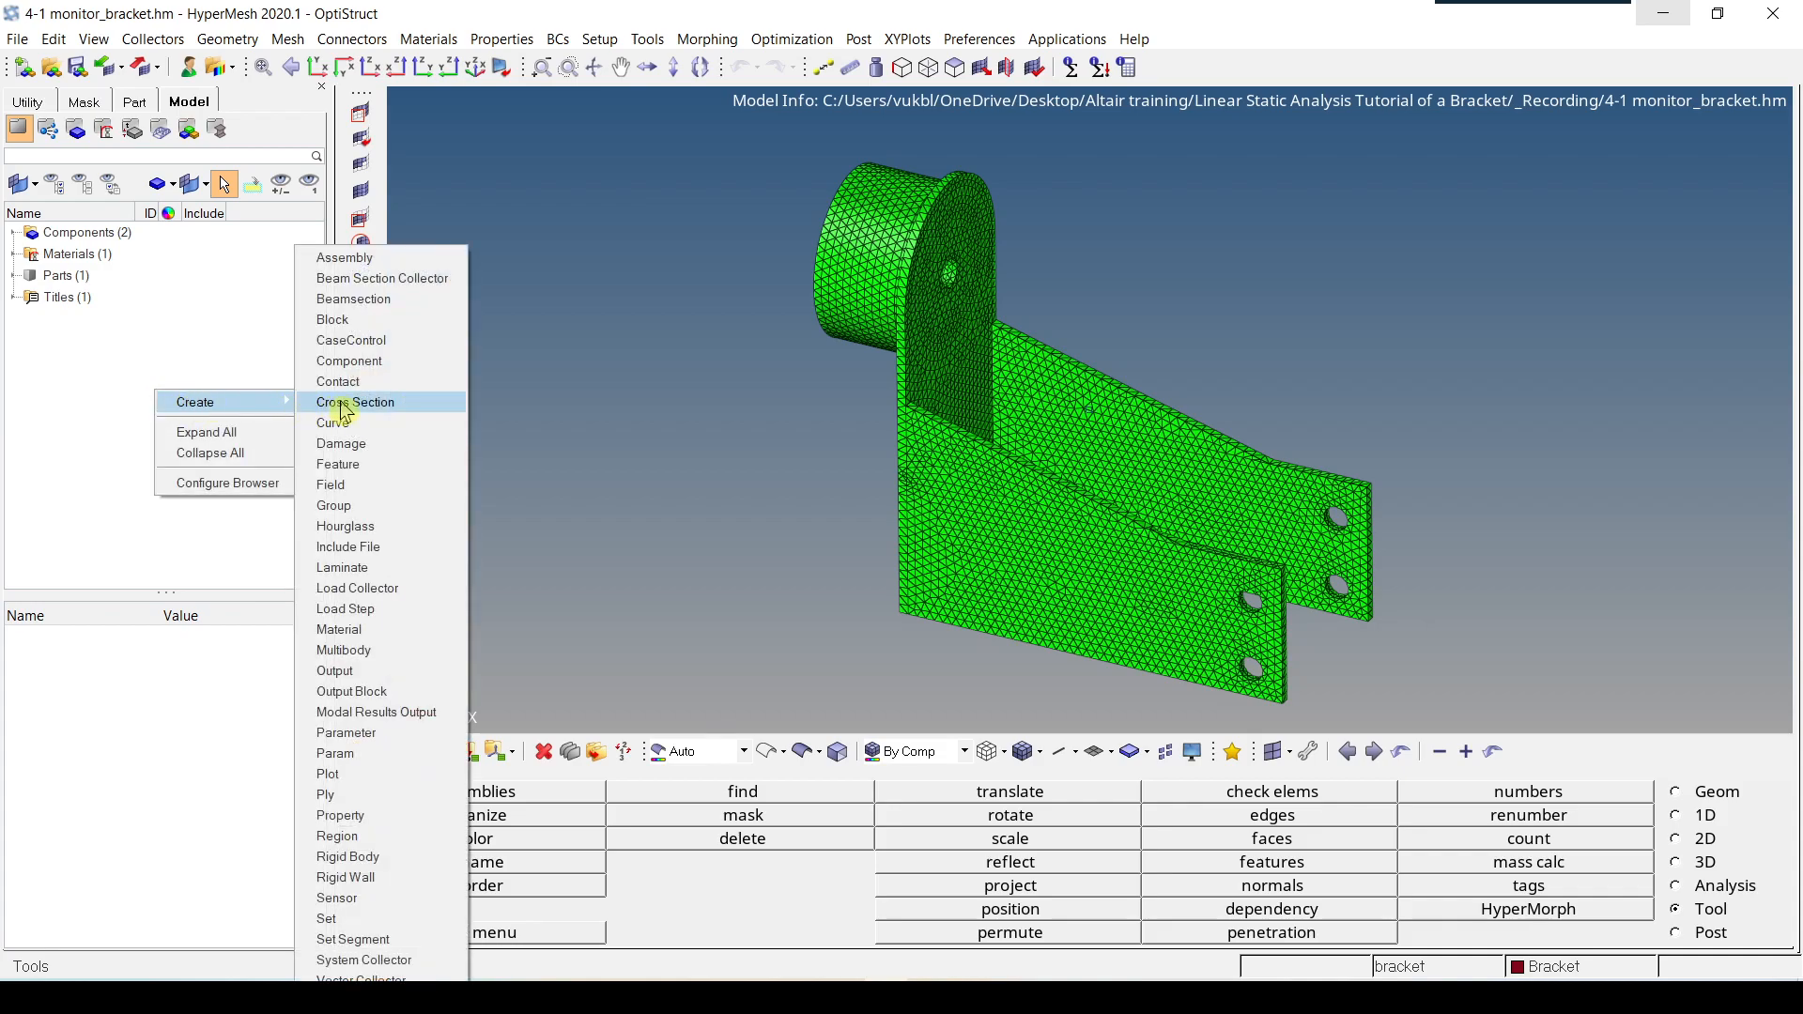
mouse_move(340, 815)
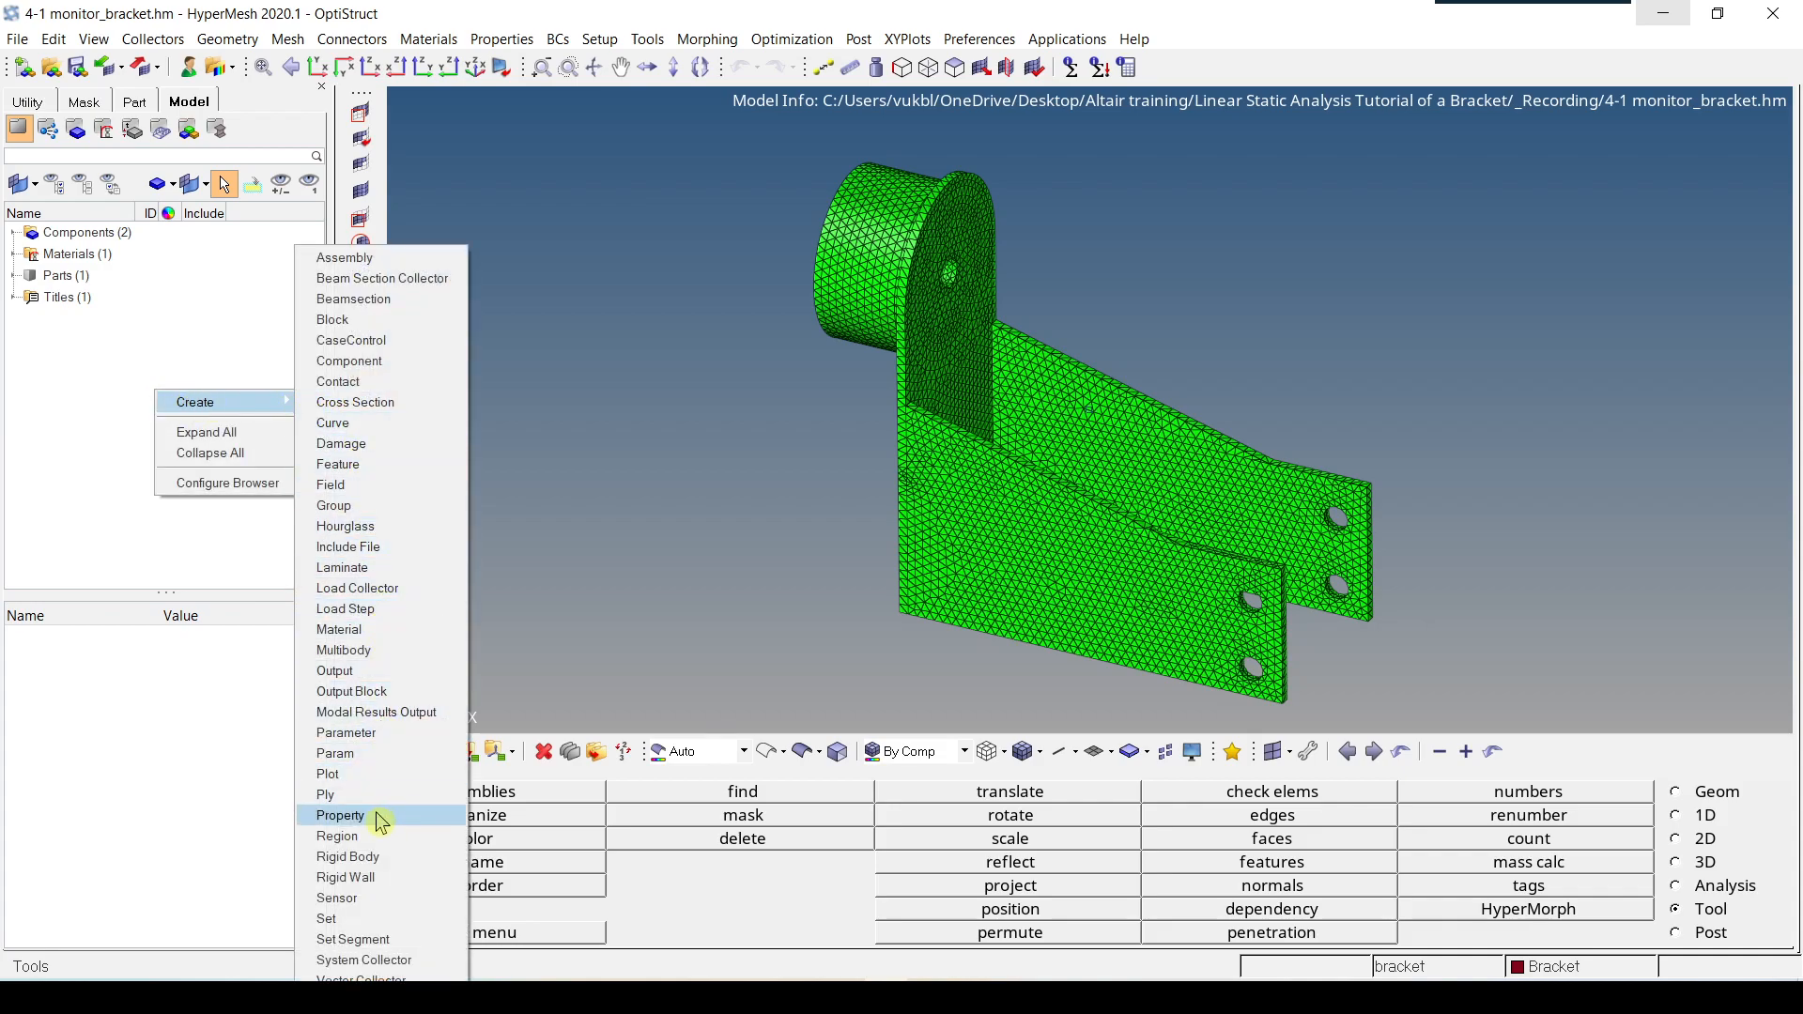
Step: Create a new property named monitor_bracket and select it
click(340, 815)
text(m)
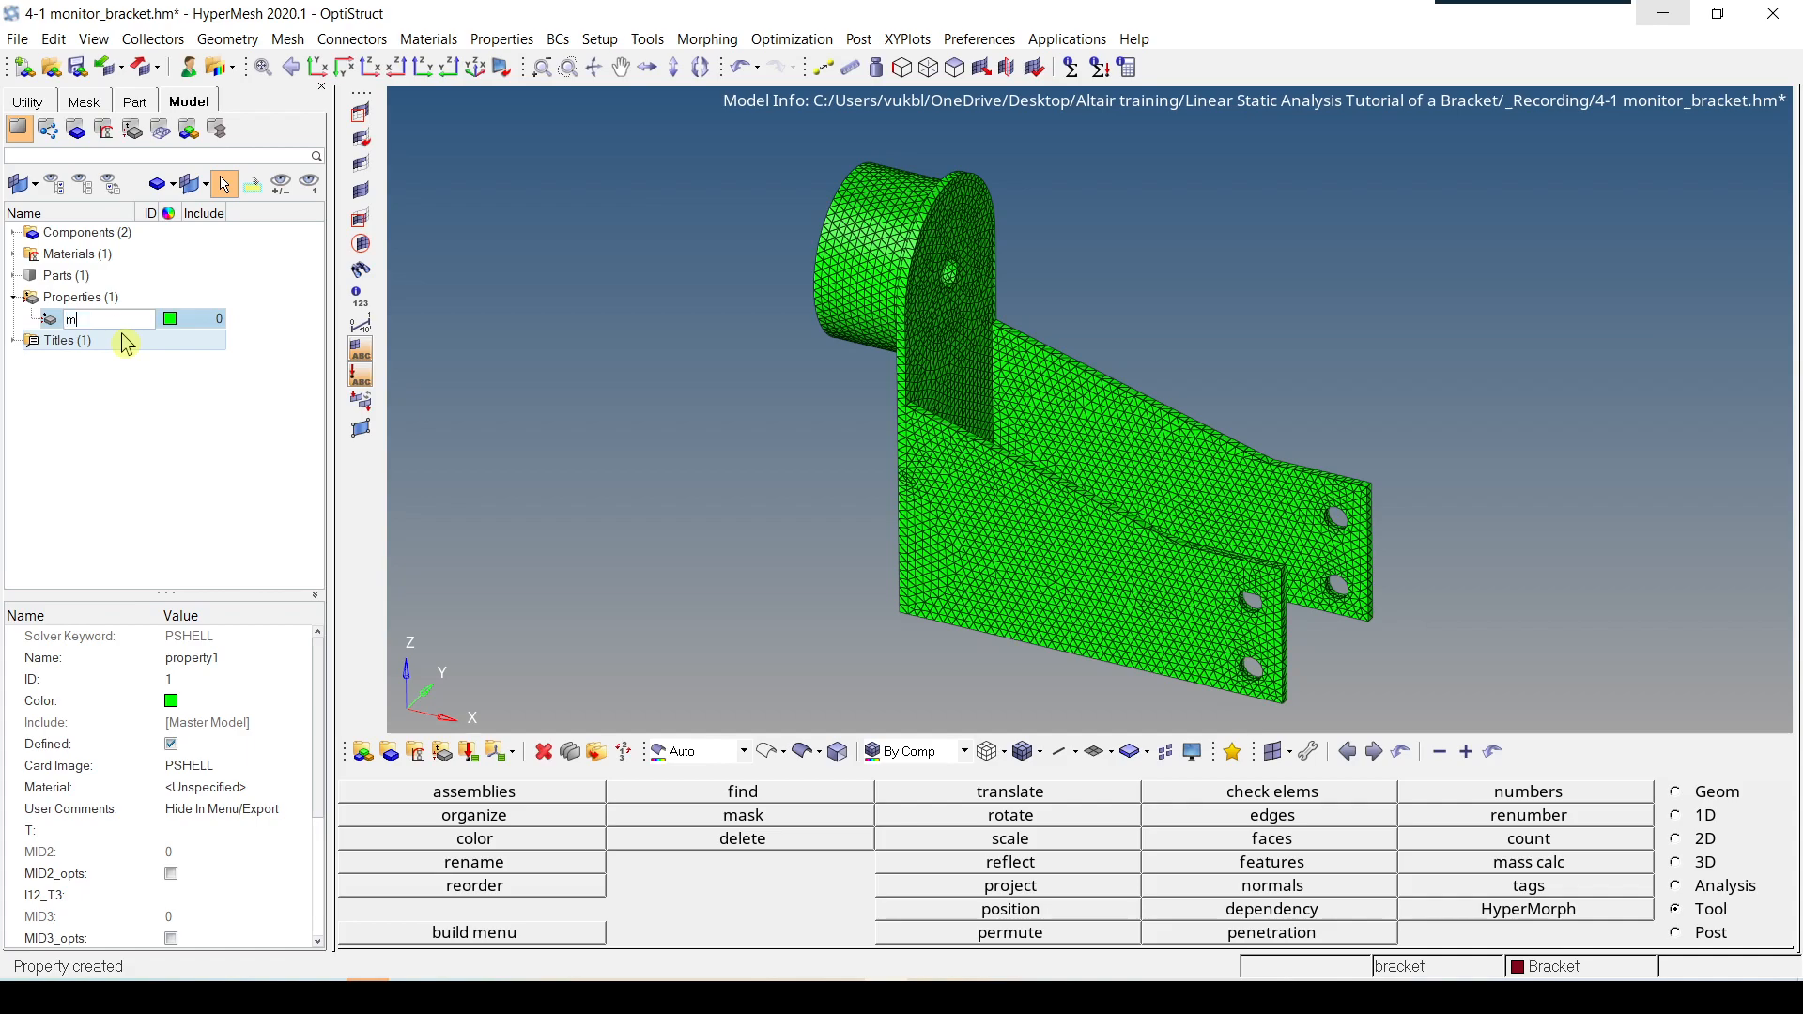
text(onitor_bracket)
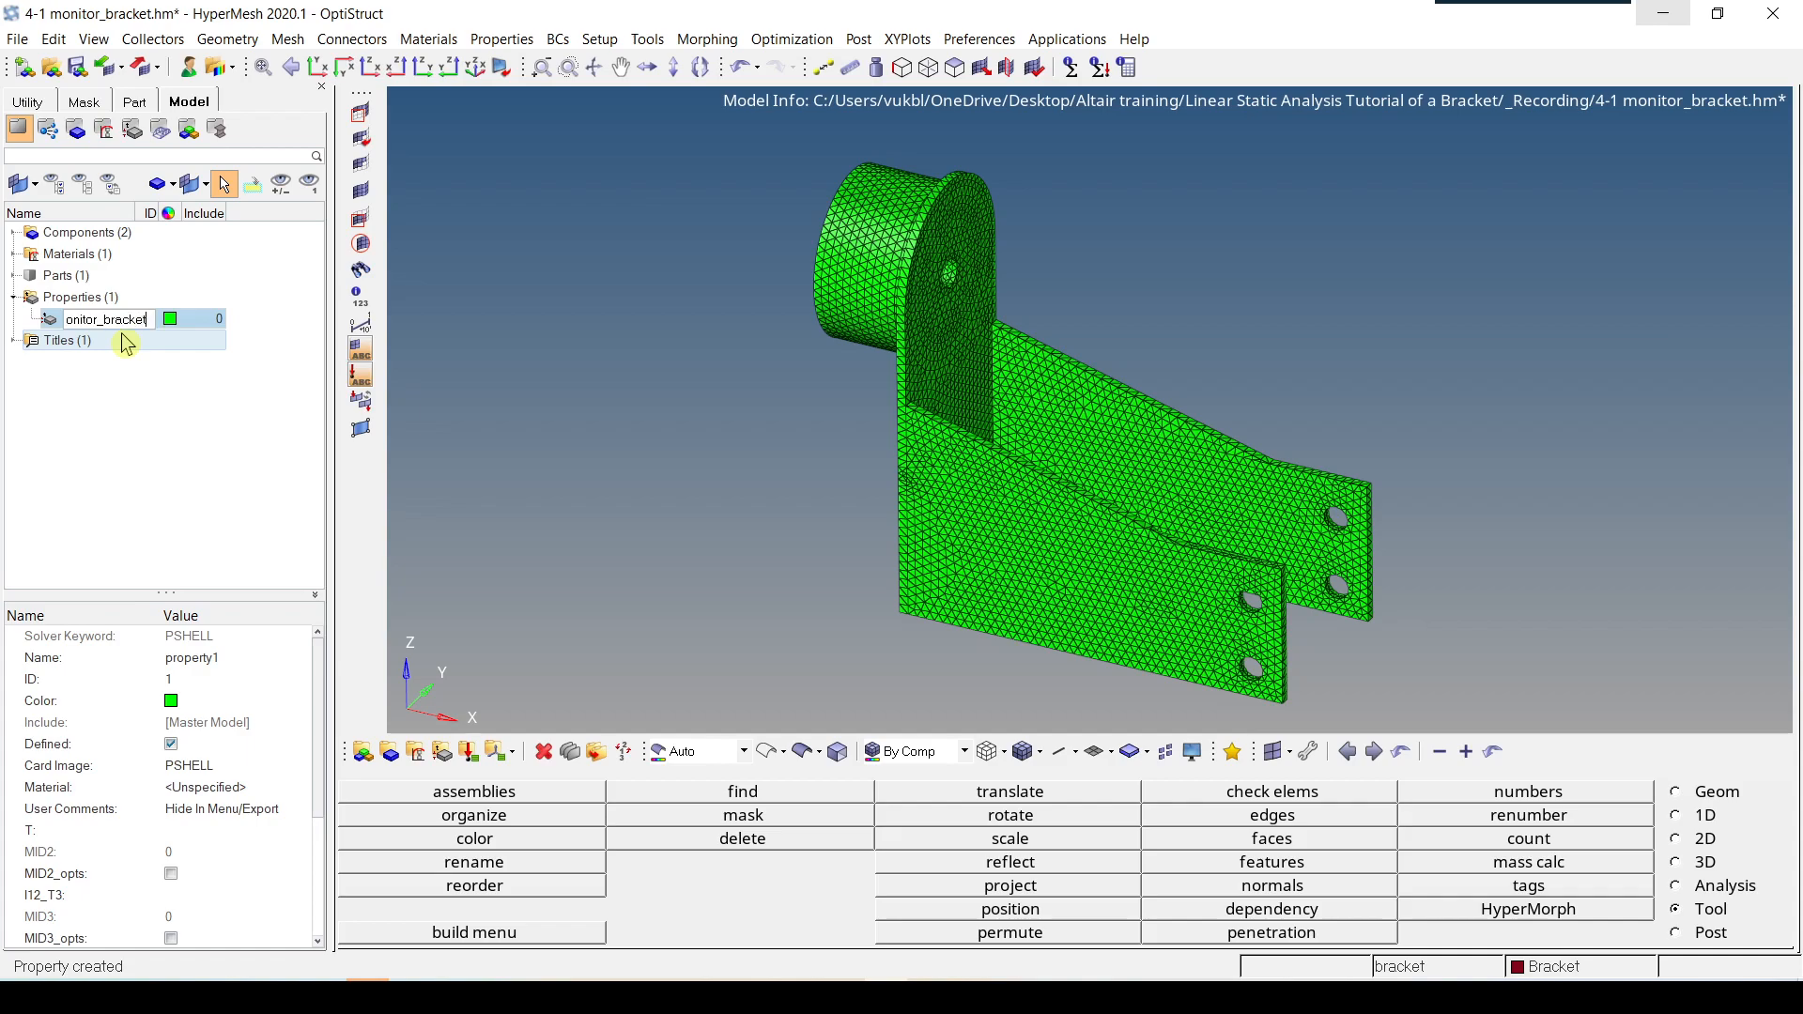
key(Return)
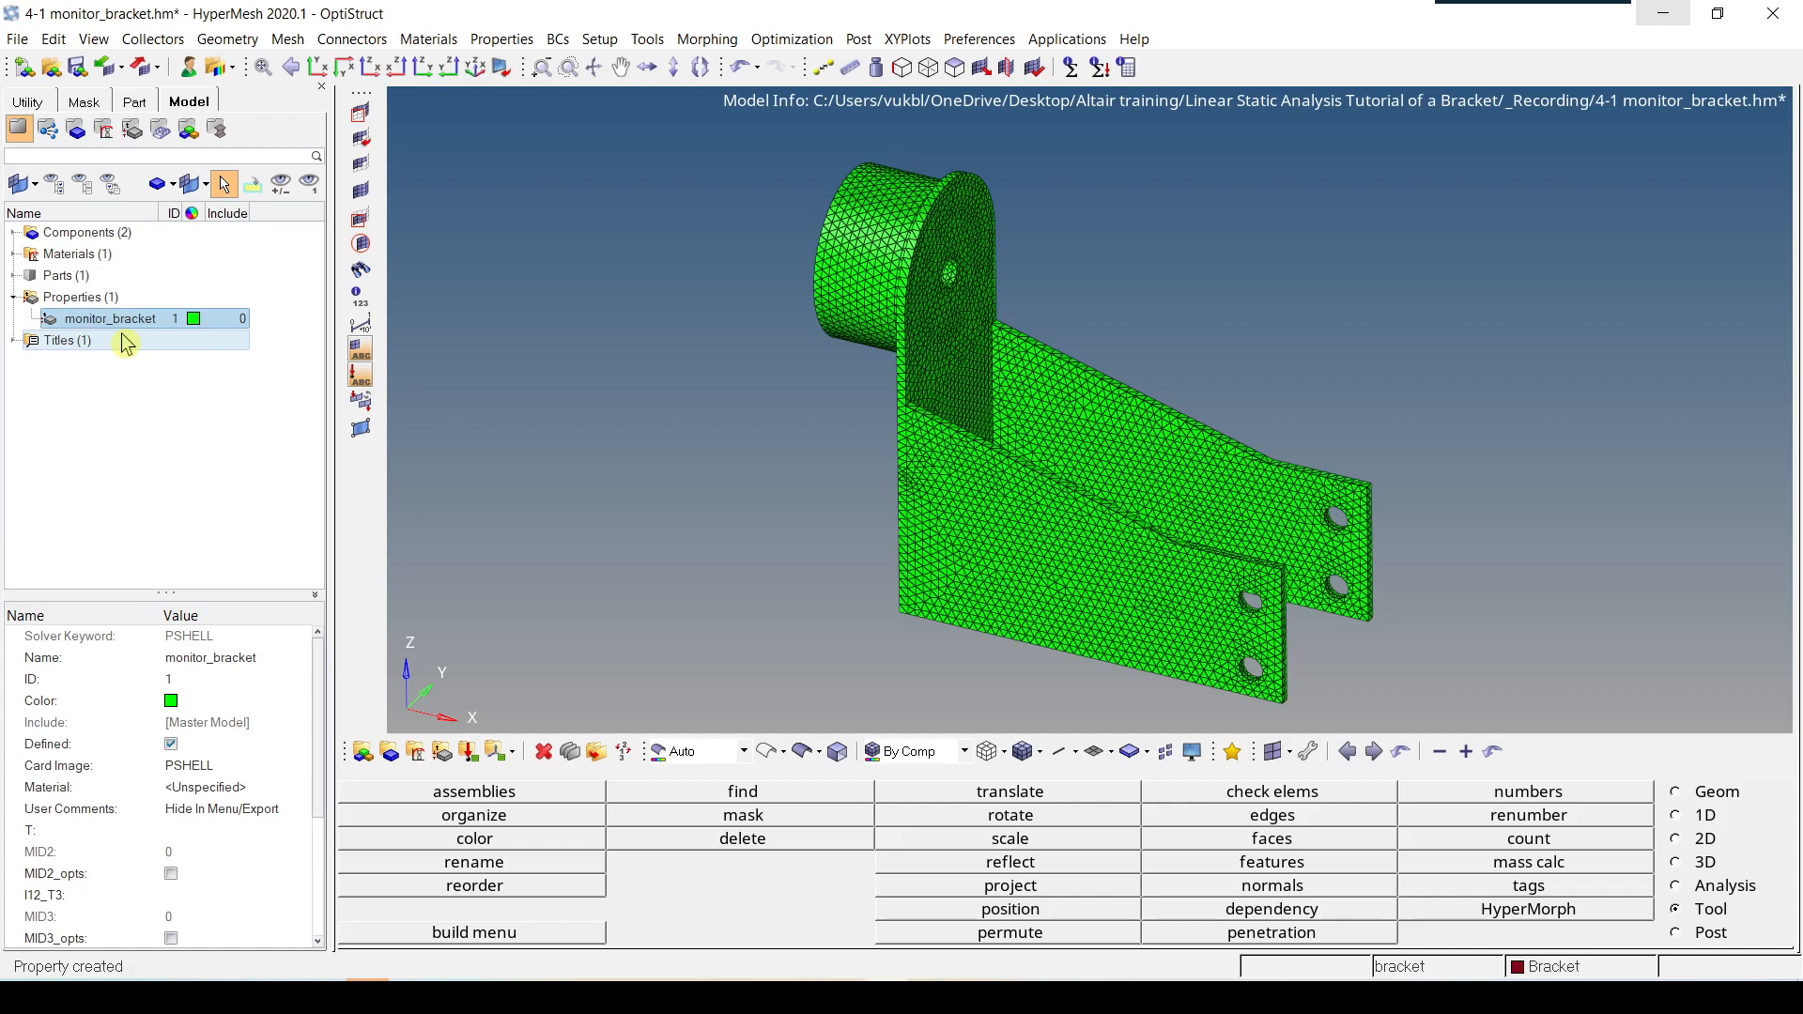
click(230, 764)
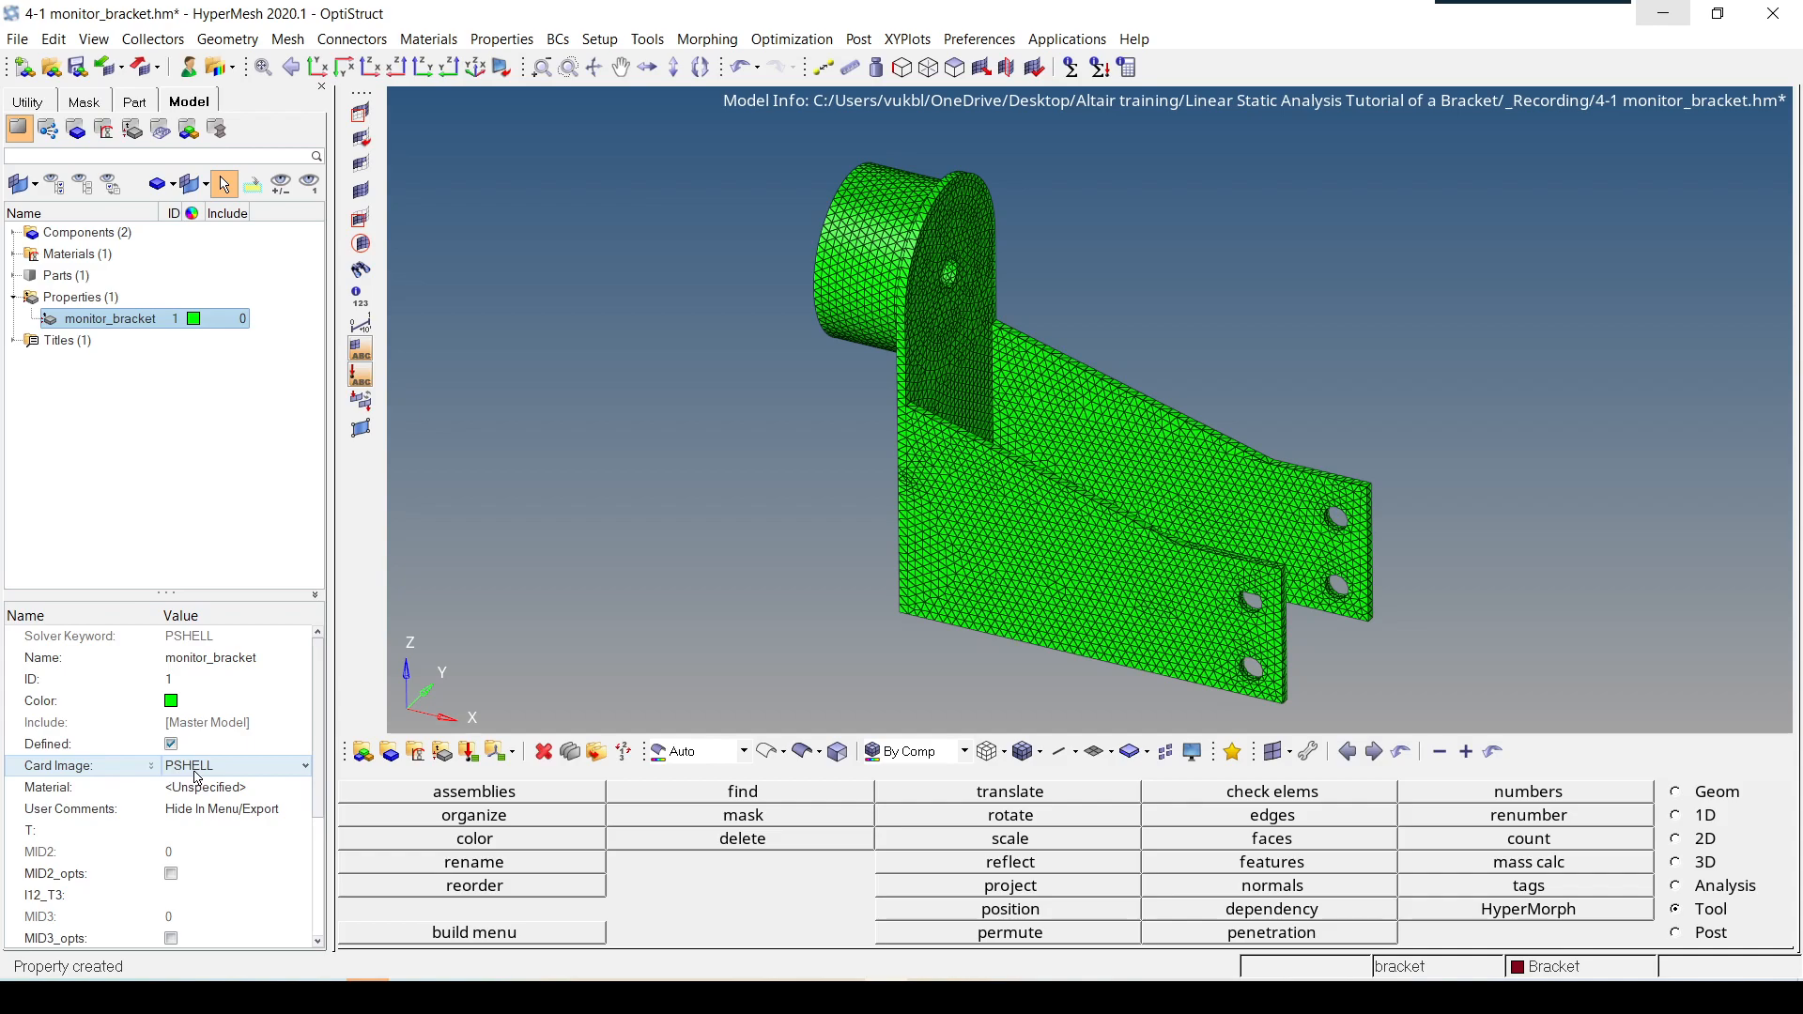
Step: Switch the monitor_bracket card image from PSHELL to PSOLID and confirm the change
click(301, 764)
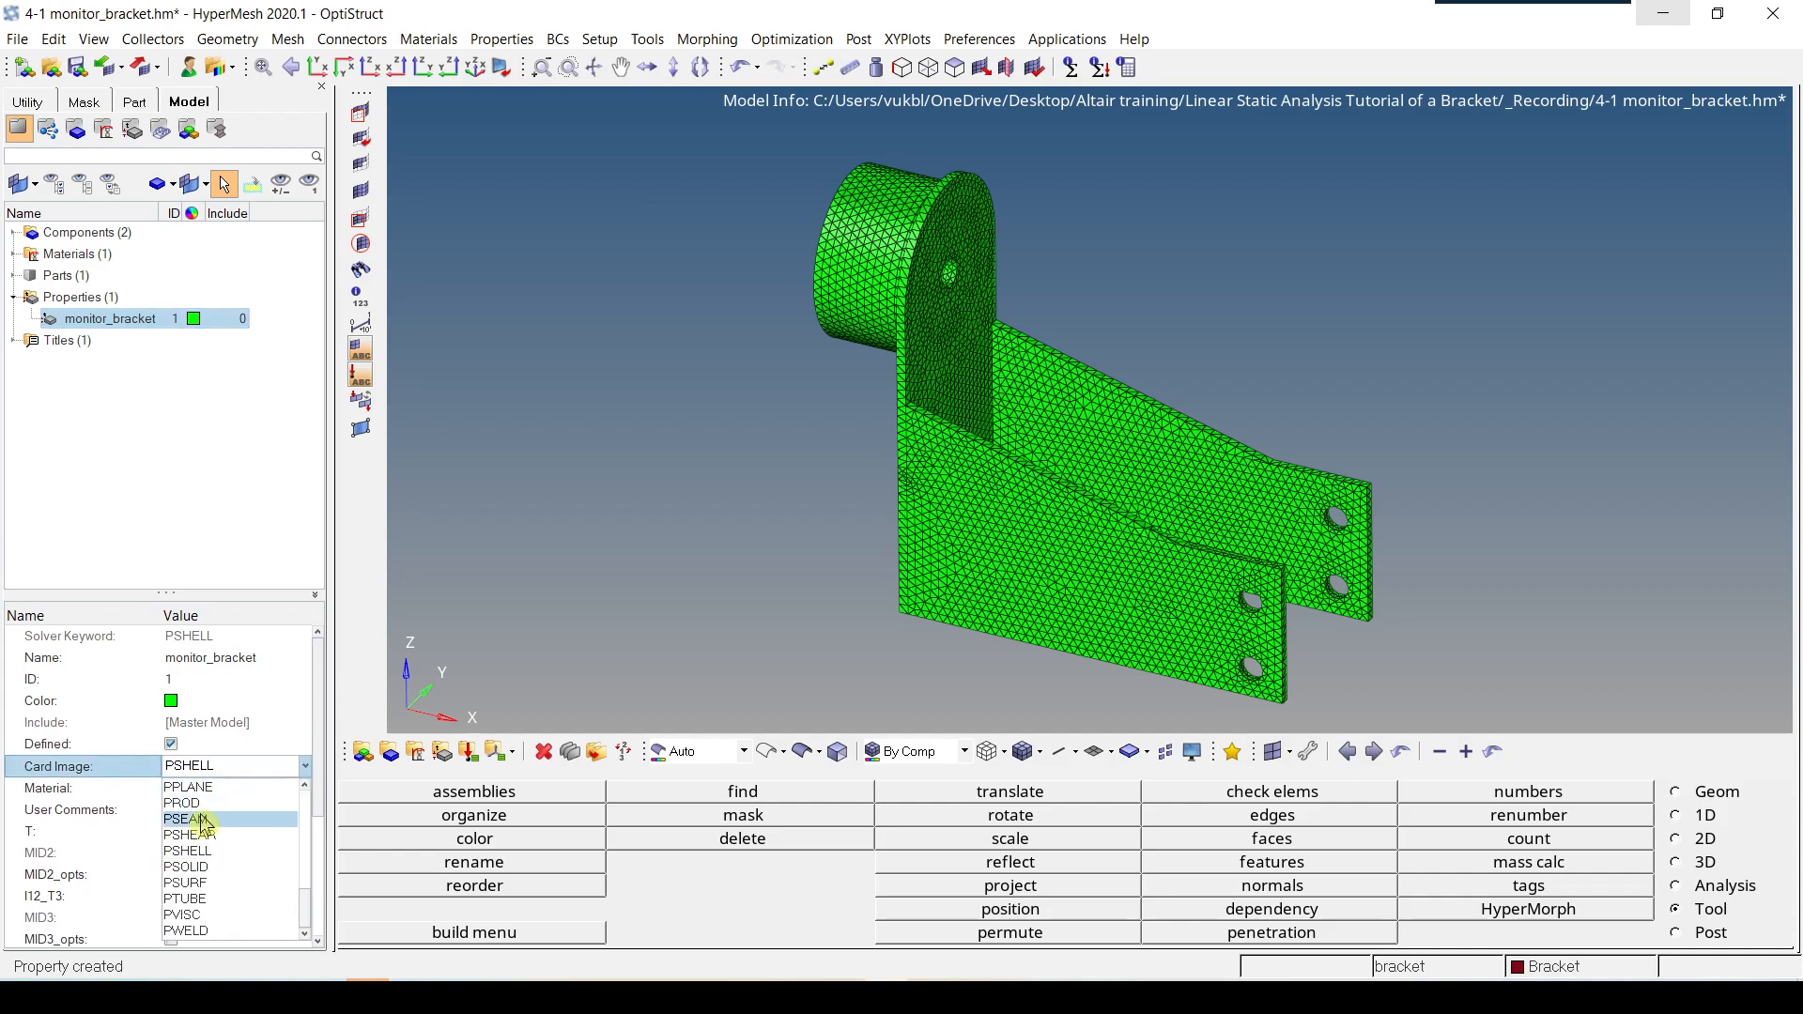
click(186, 867)
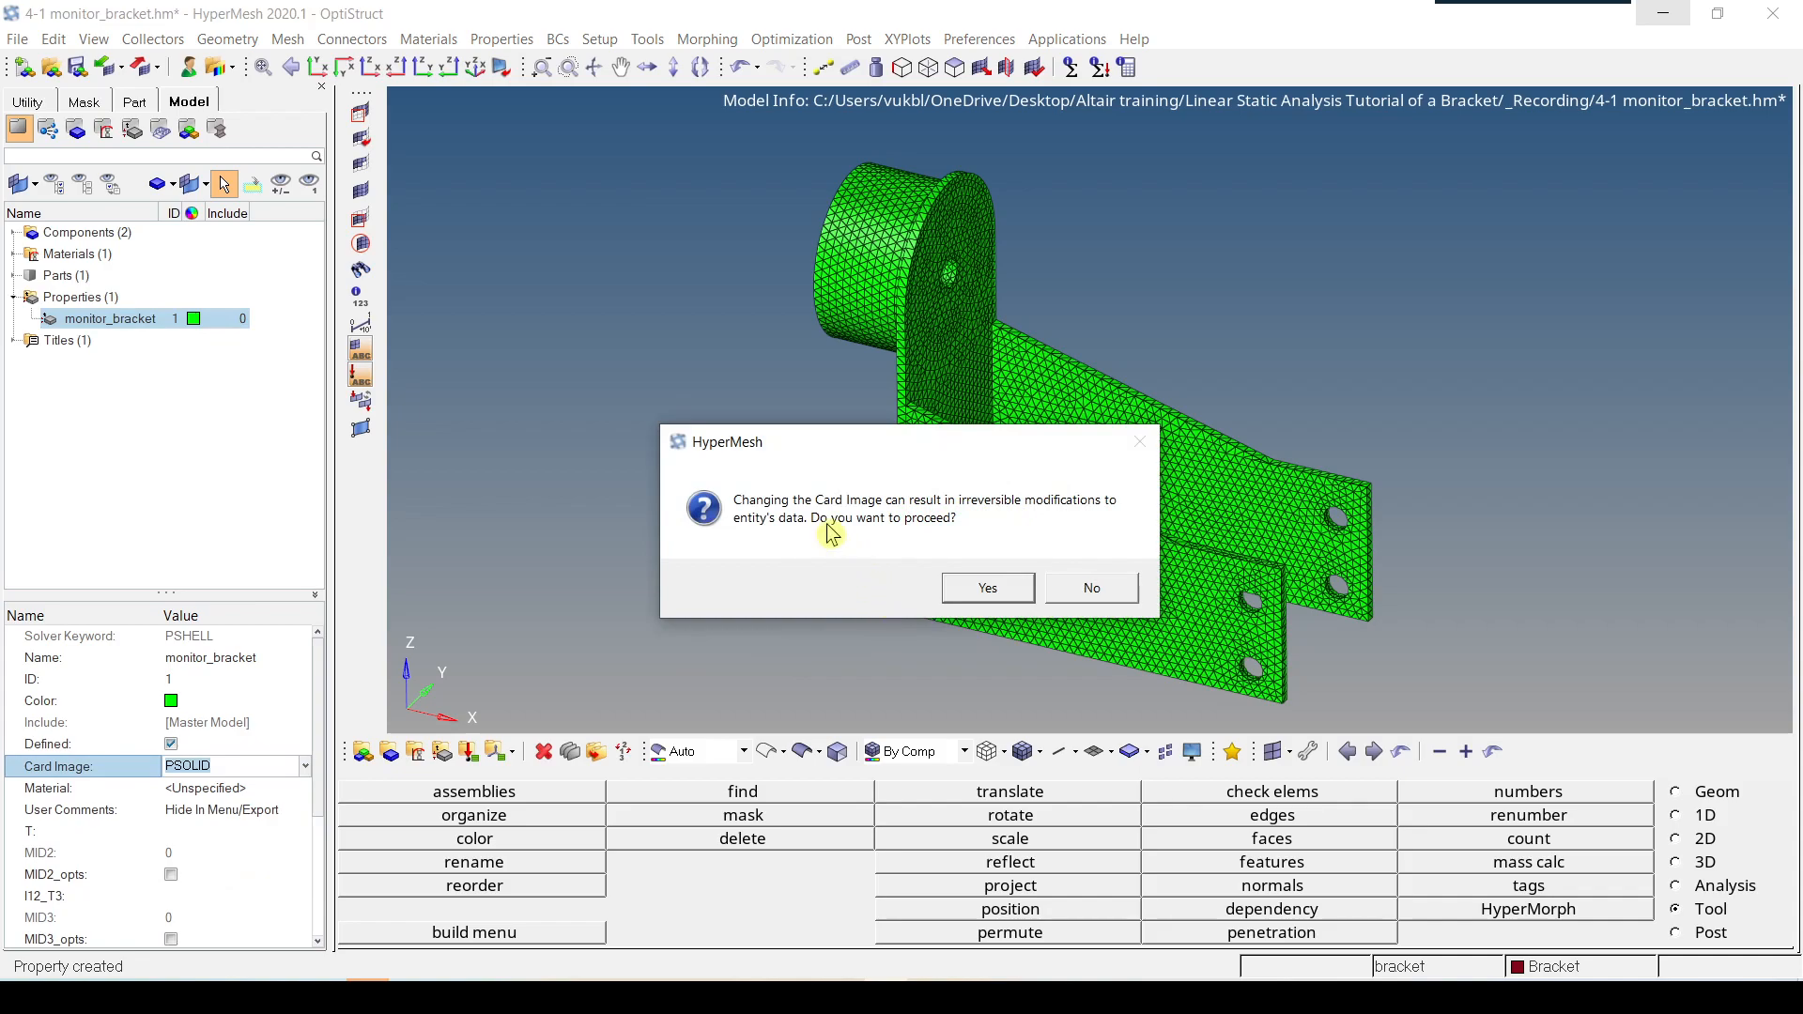
mouse_move(955, 586)
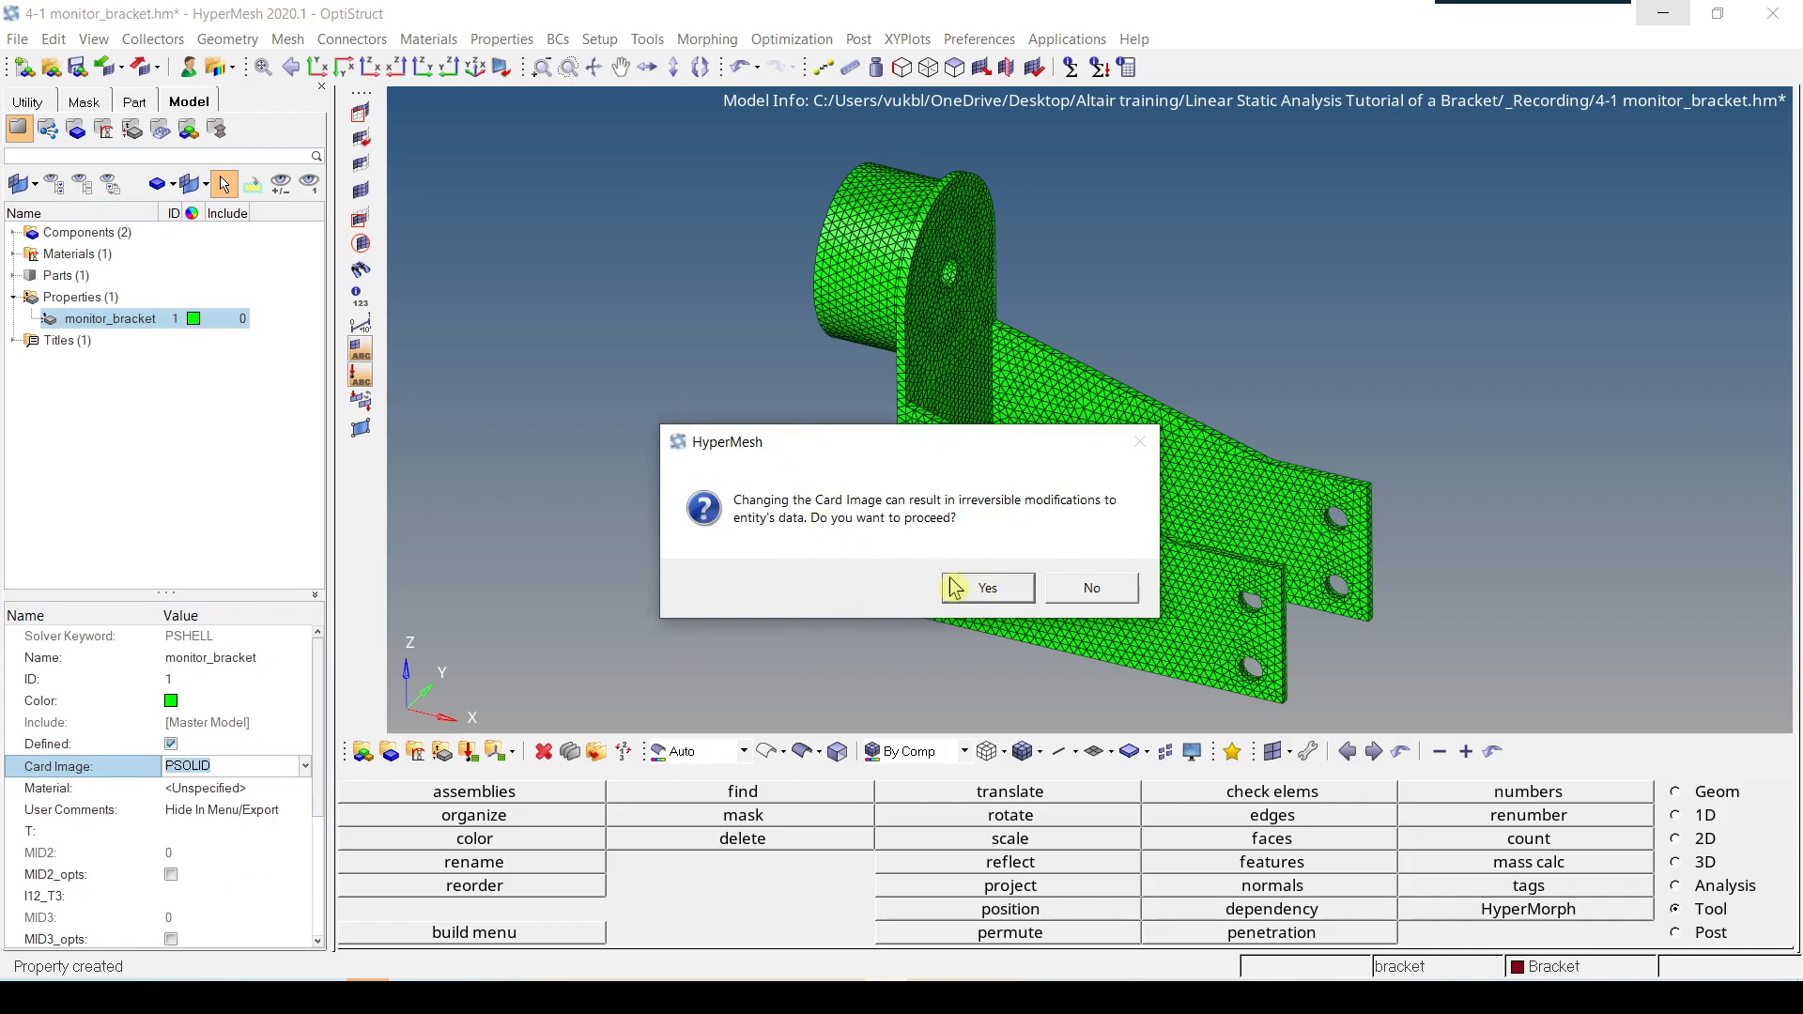
mouse_move(967, 538)
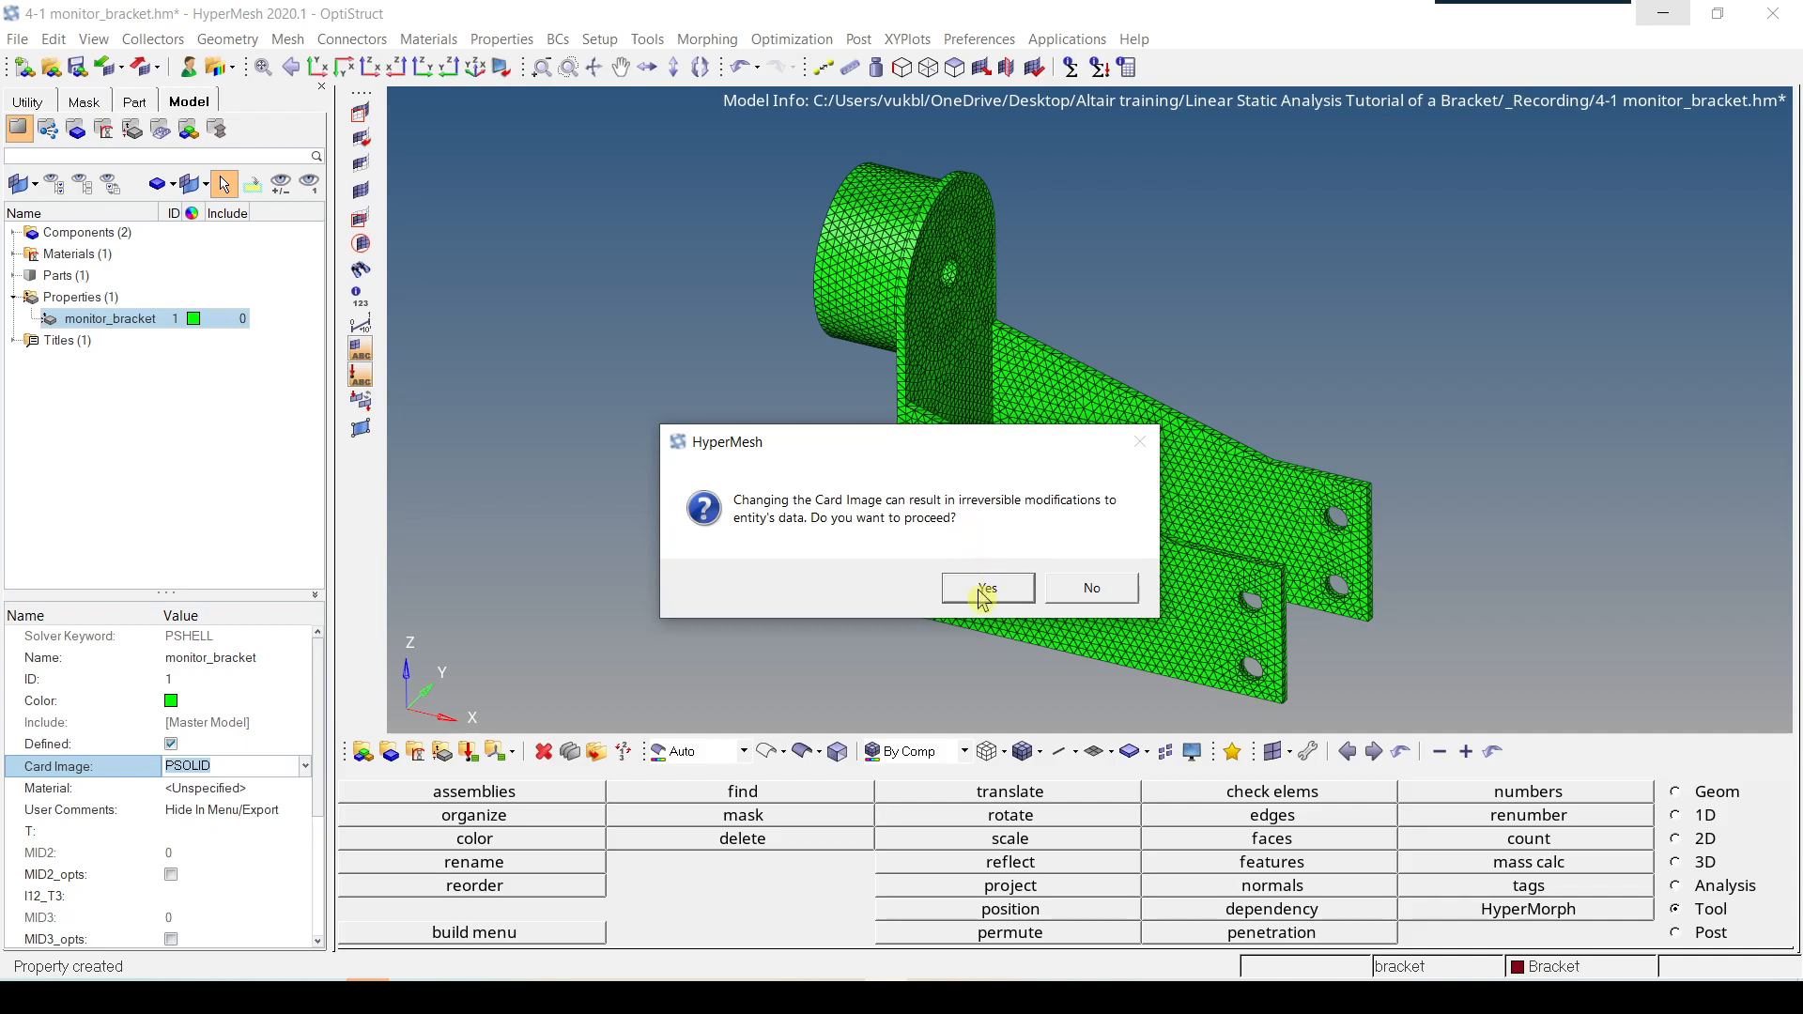
click(987, 588)
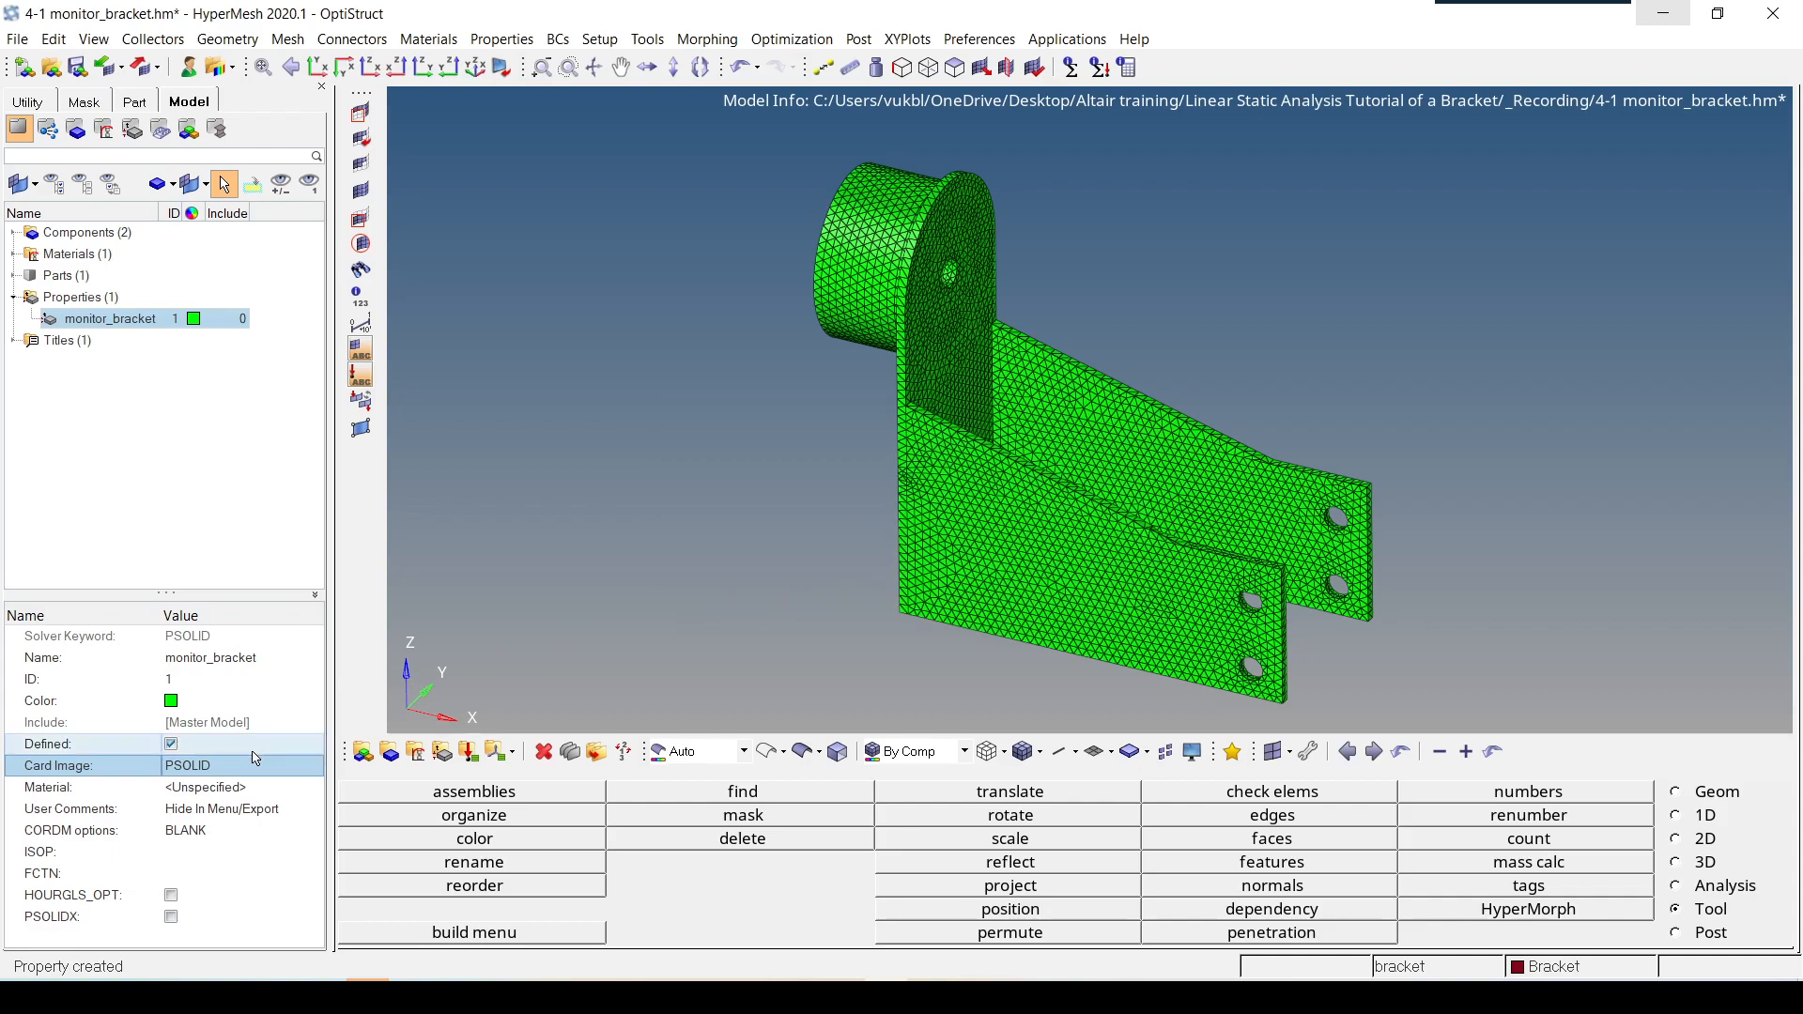
click(185, 765)
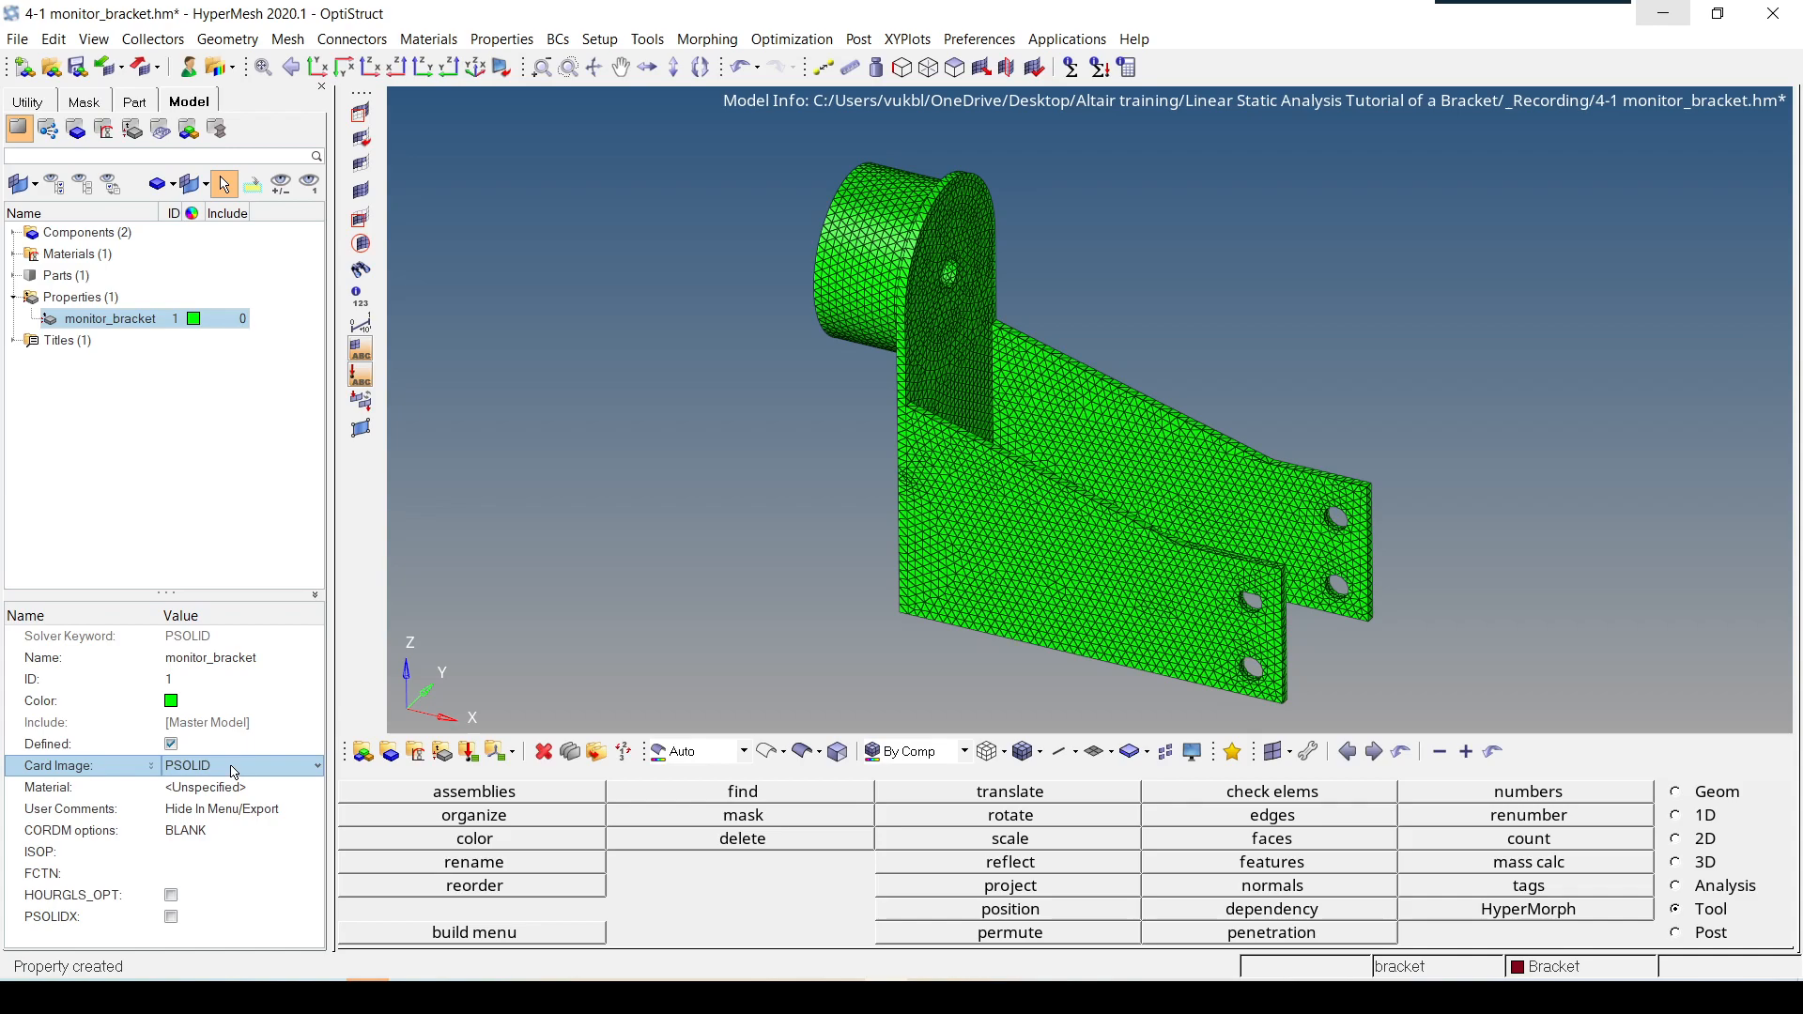
mouse_move(201, 783)
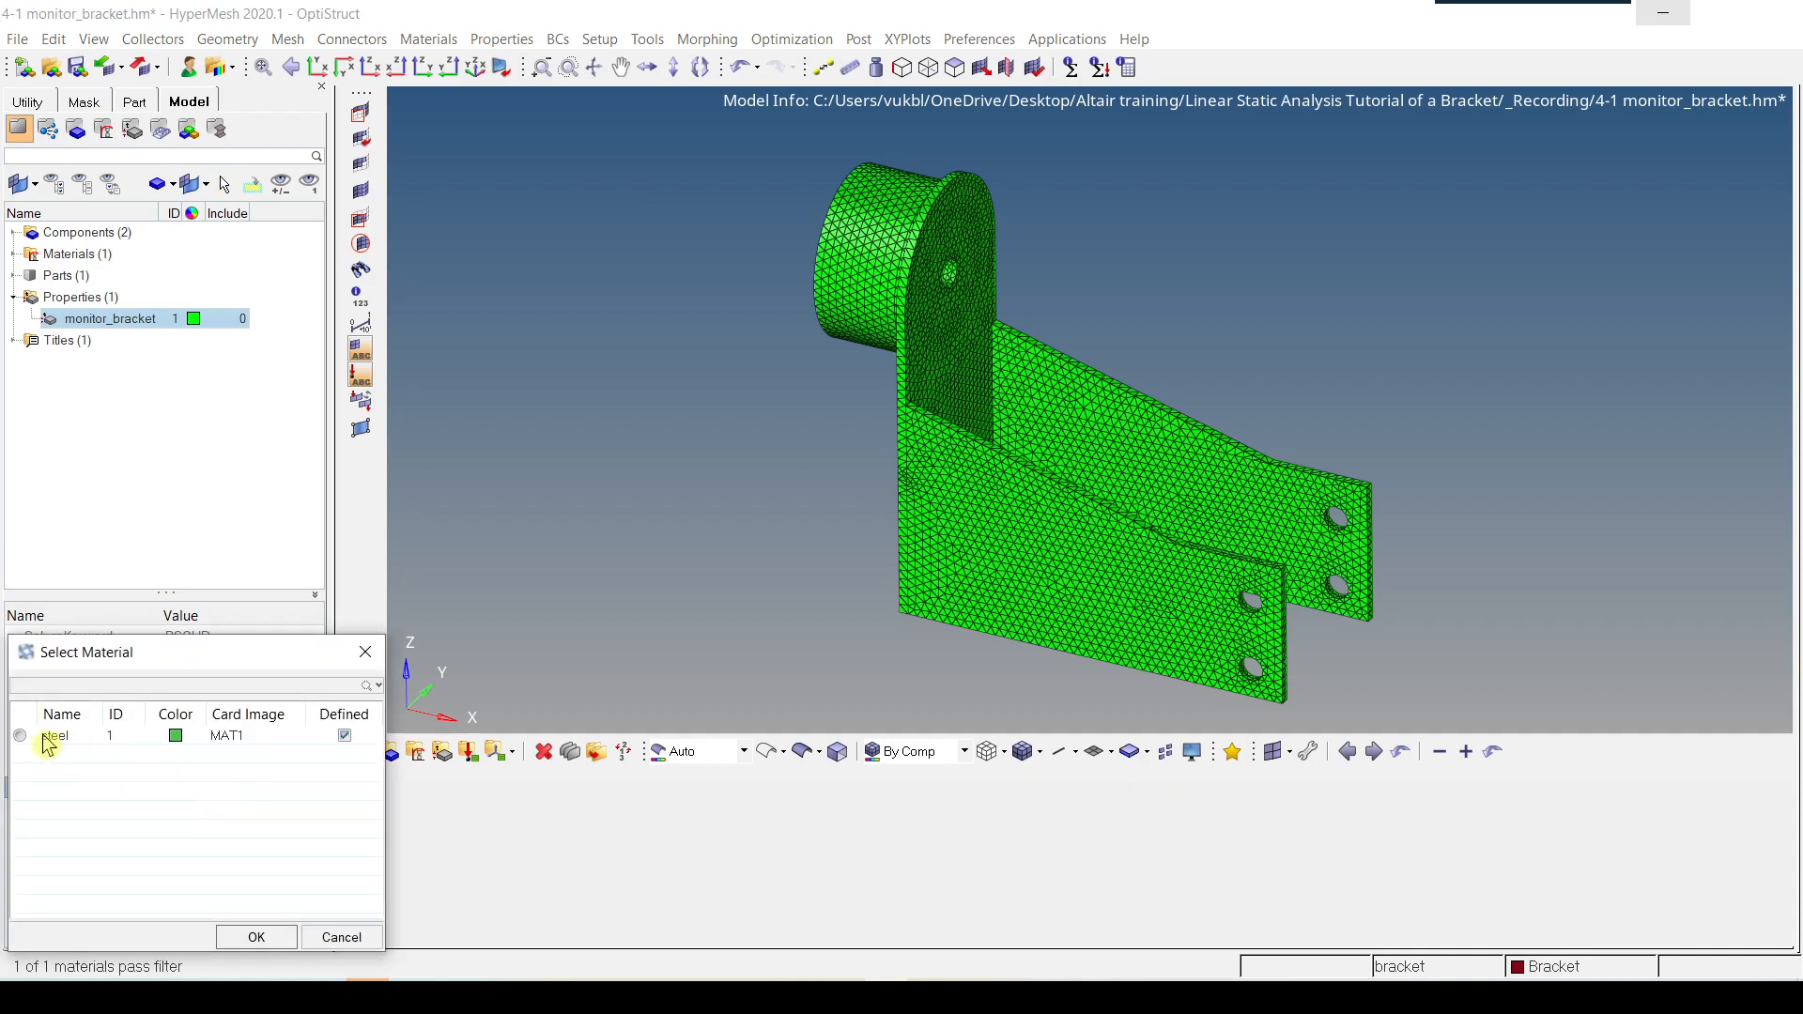
Step: Assign steel as the monitor_bracket property's material
click(20, 734)
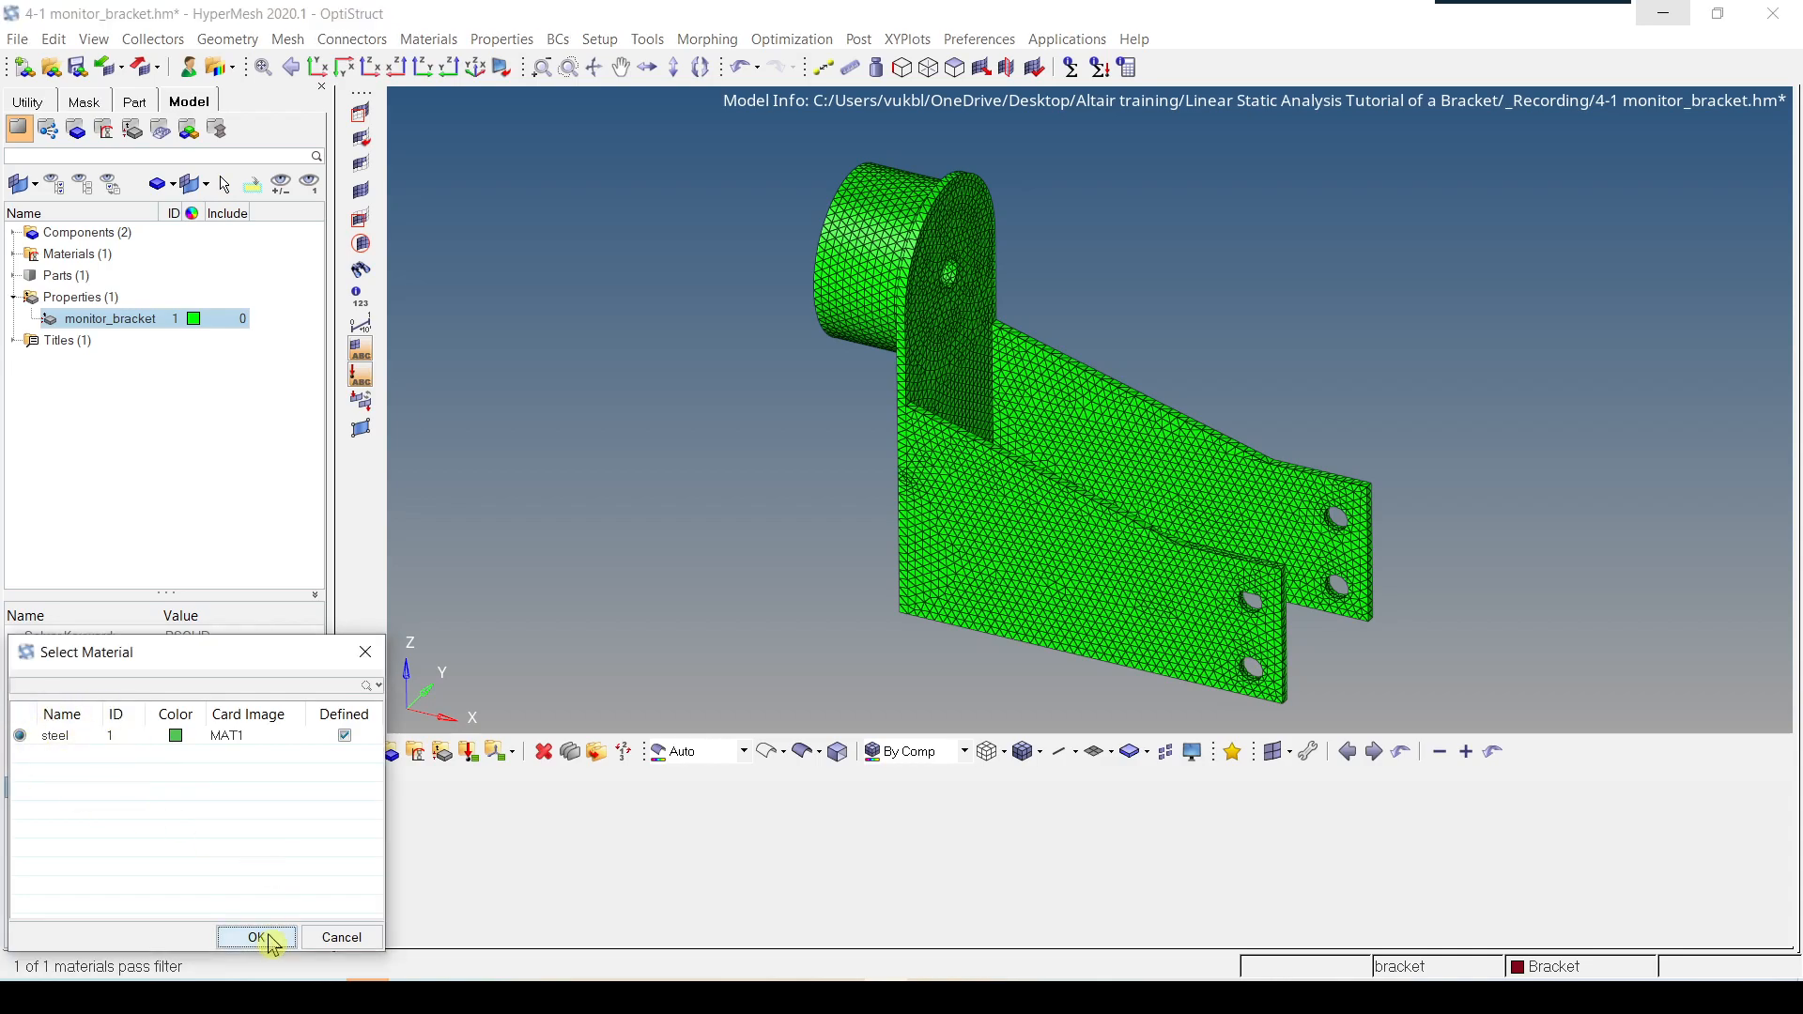
click(255, 938)
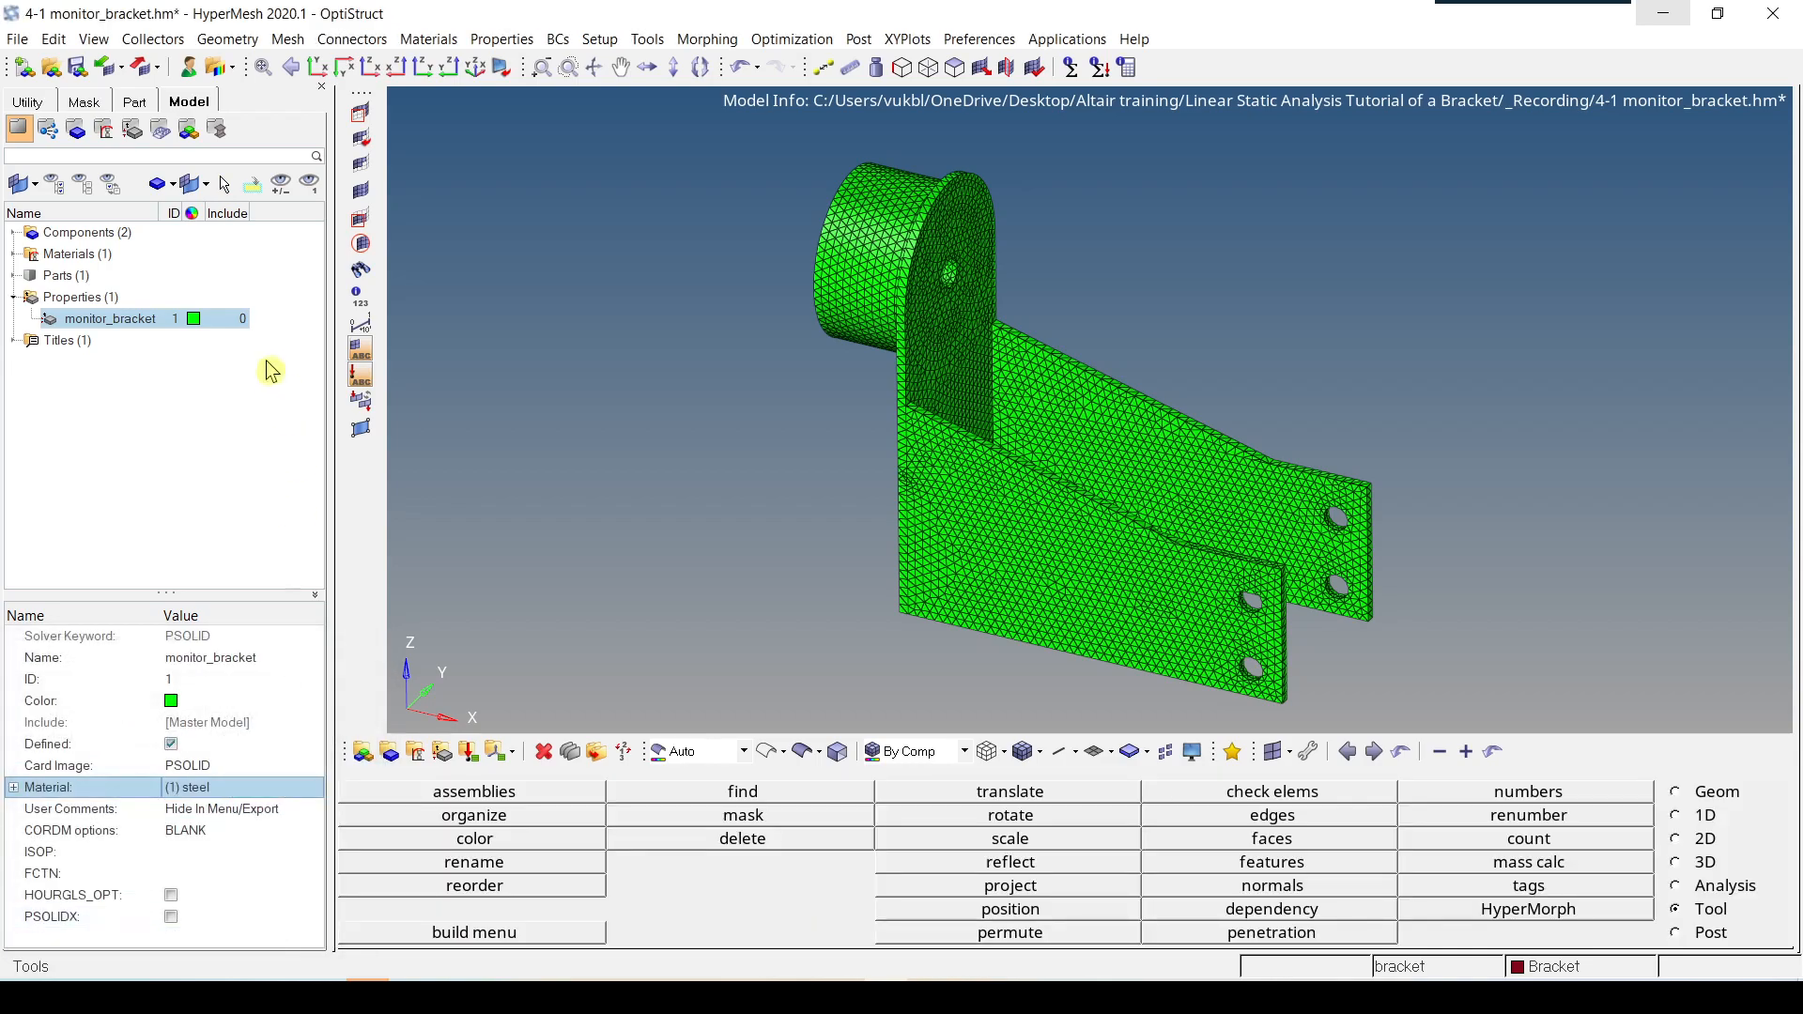
mouse_move(207, 383)
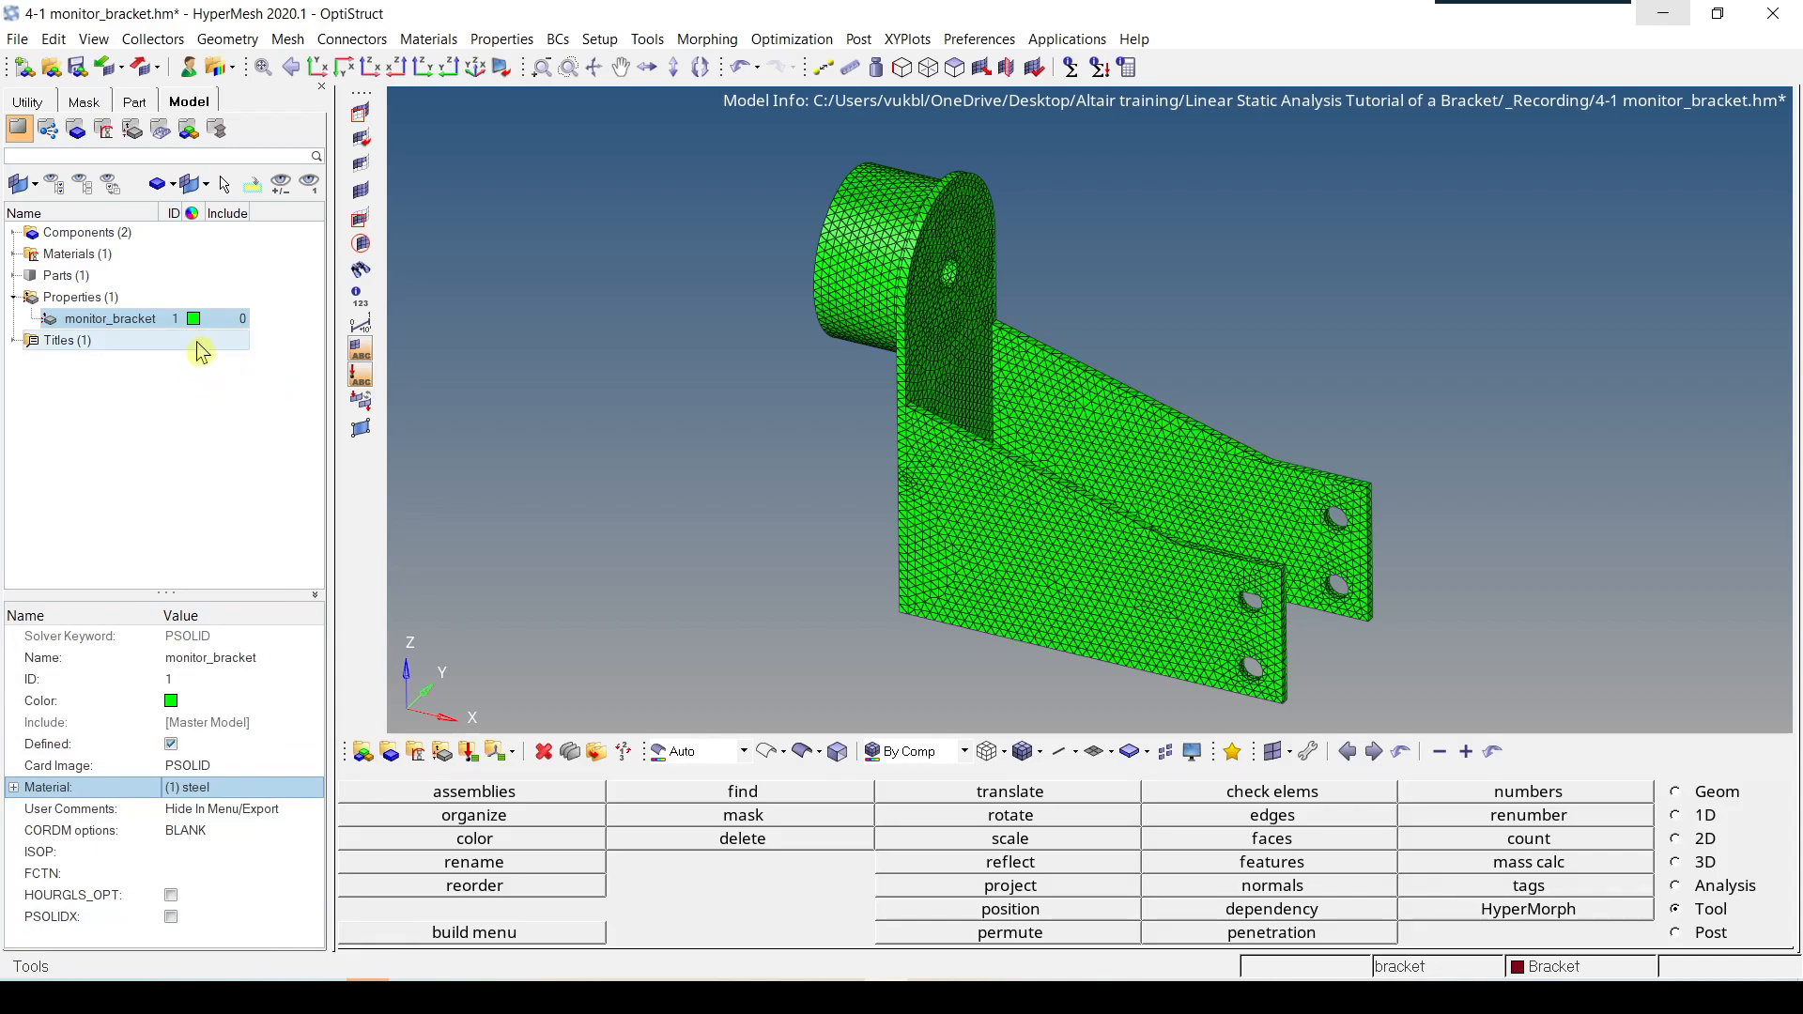
Step: Change the monitor_bracket property colour from green to purple
click(193, 318)
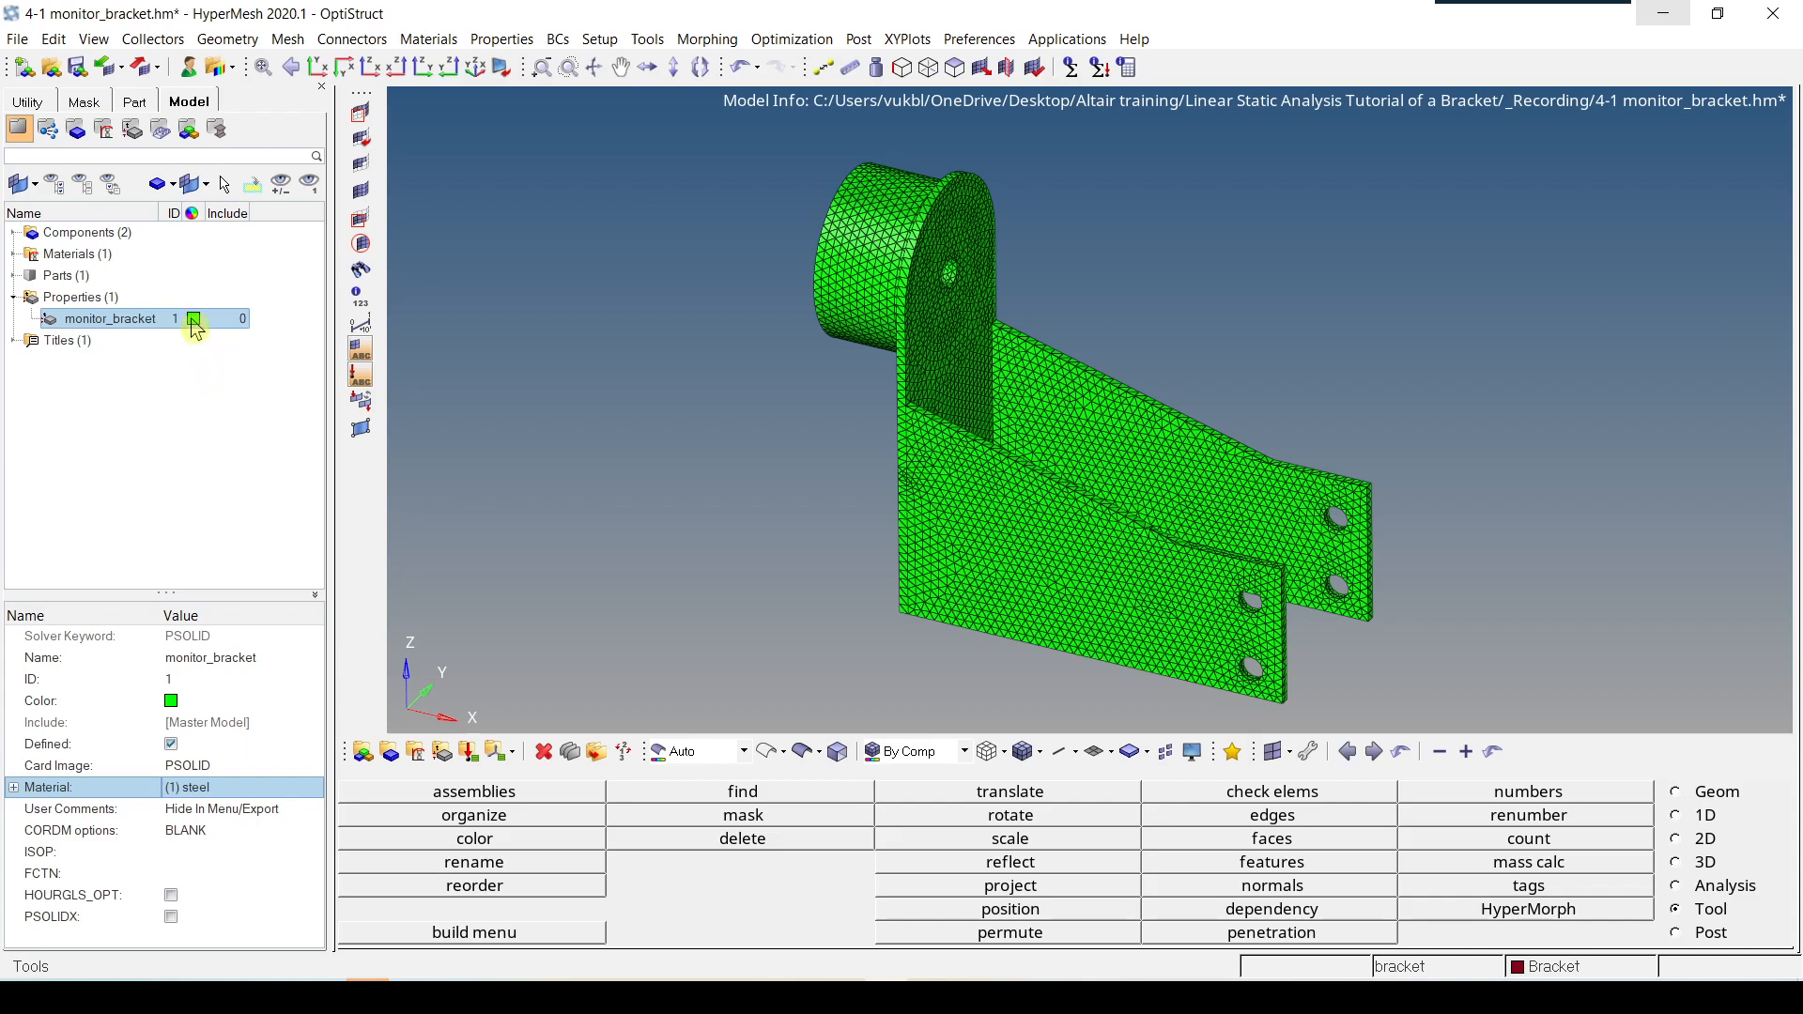
click(194, 319)
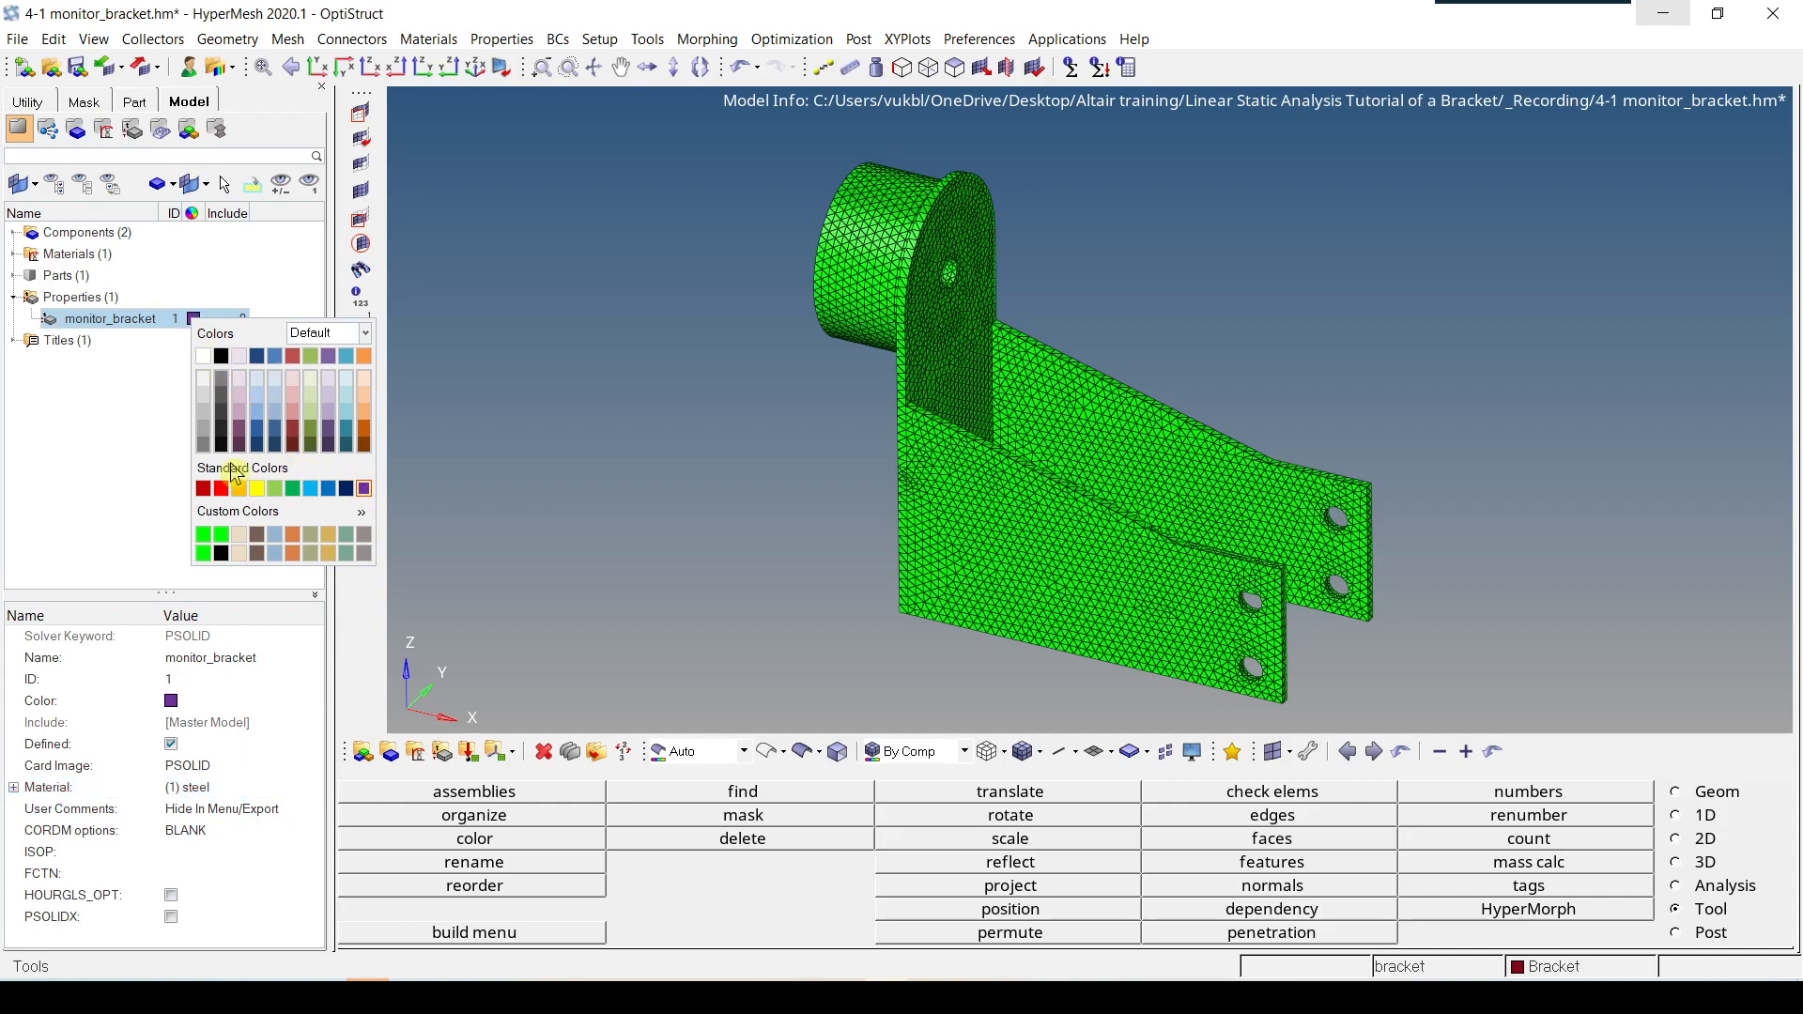
click(92, 447)
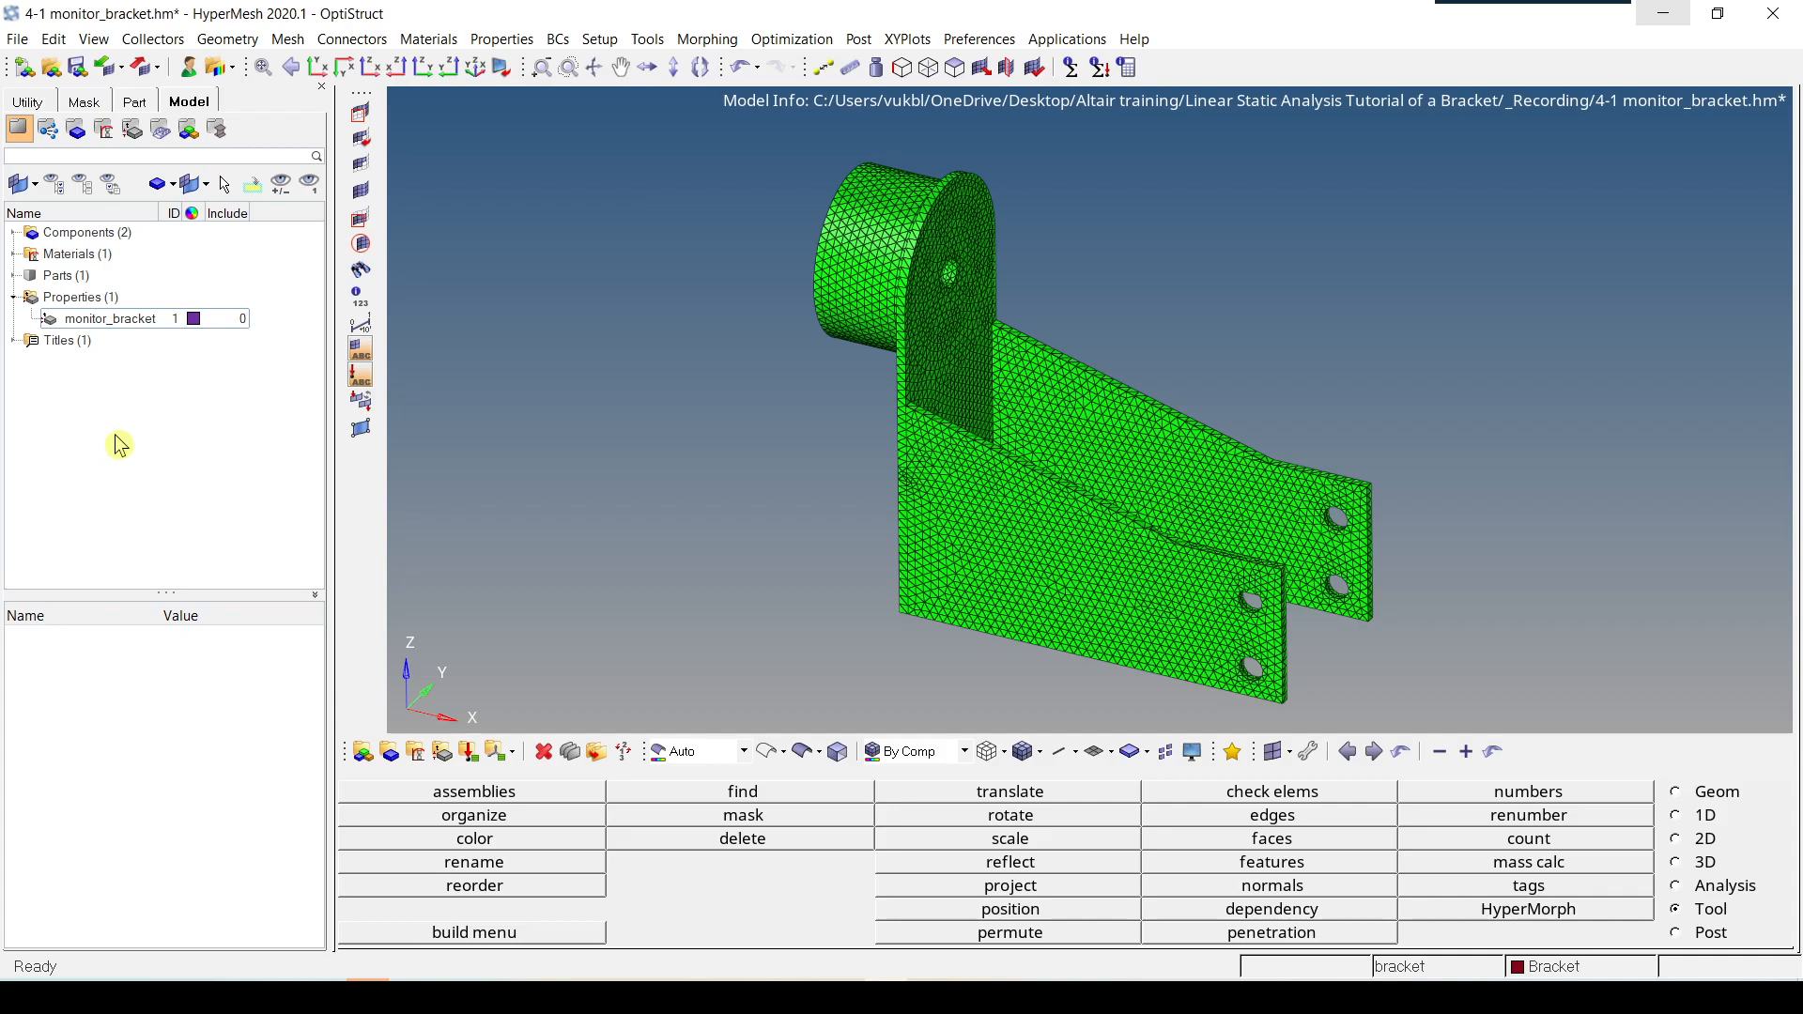
mouse_move(186, 404)
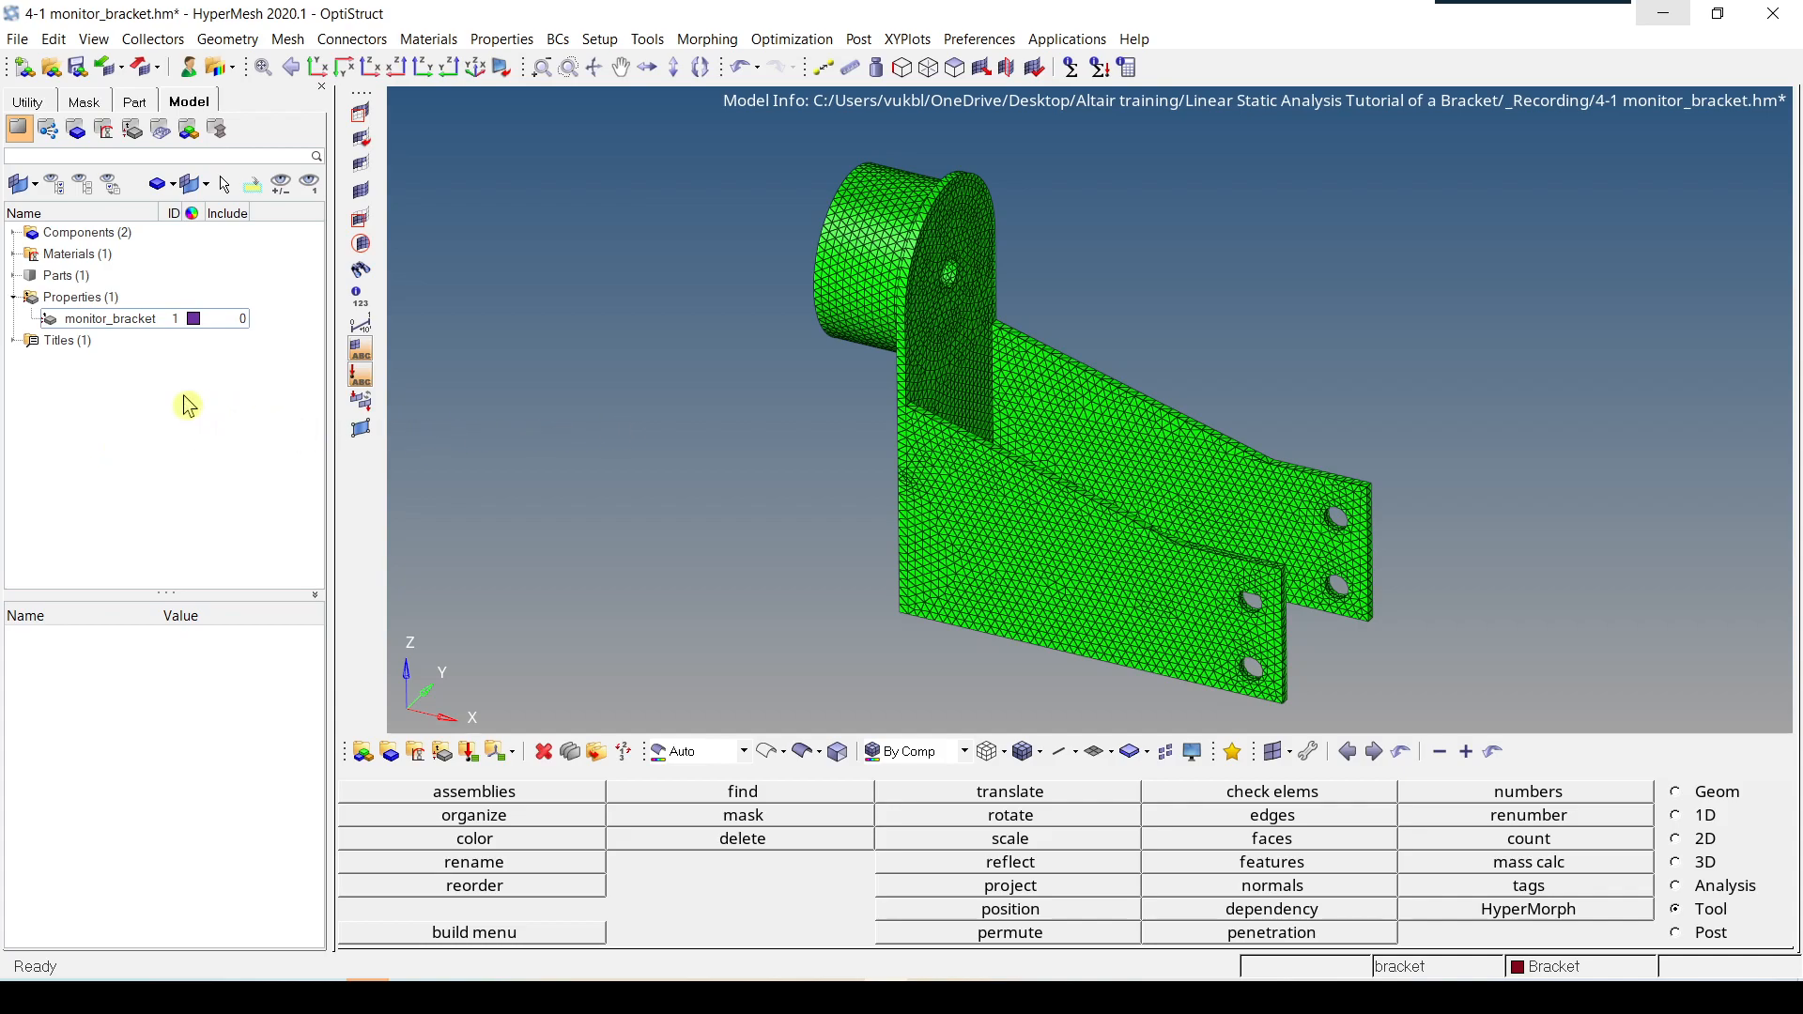
Step: Expand Components, select the Mesh component and bring up its context menu
click(57, 276)
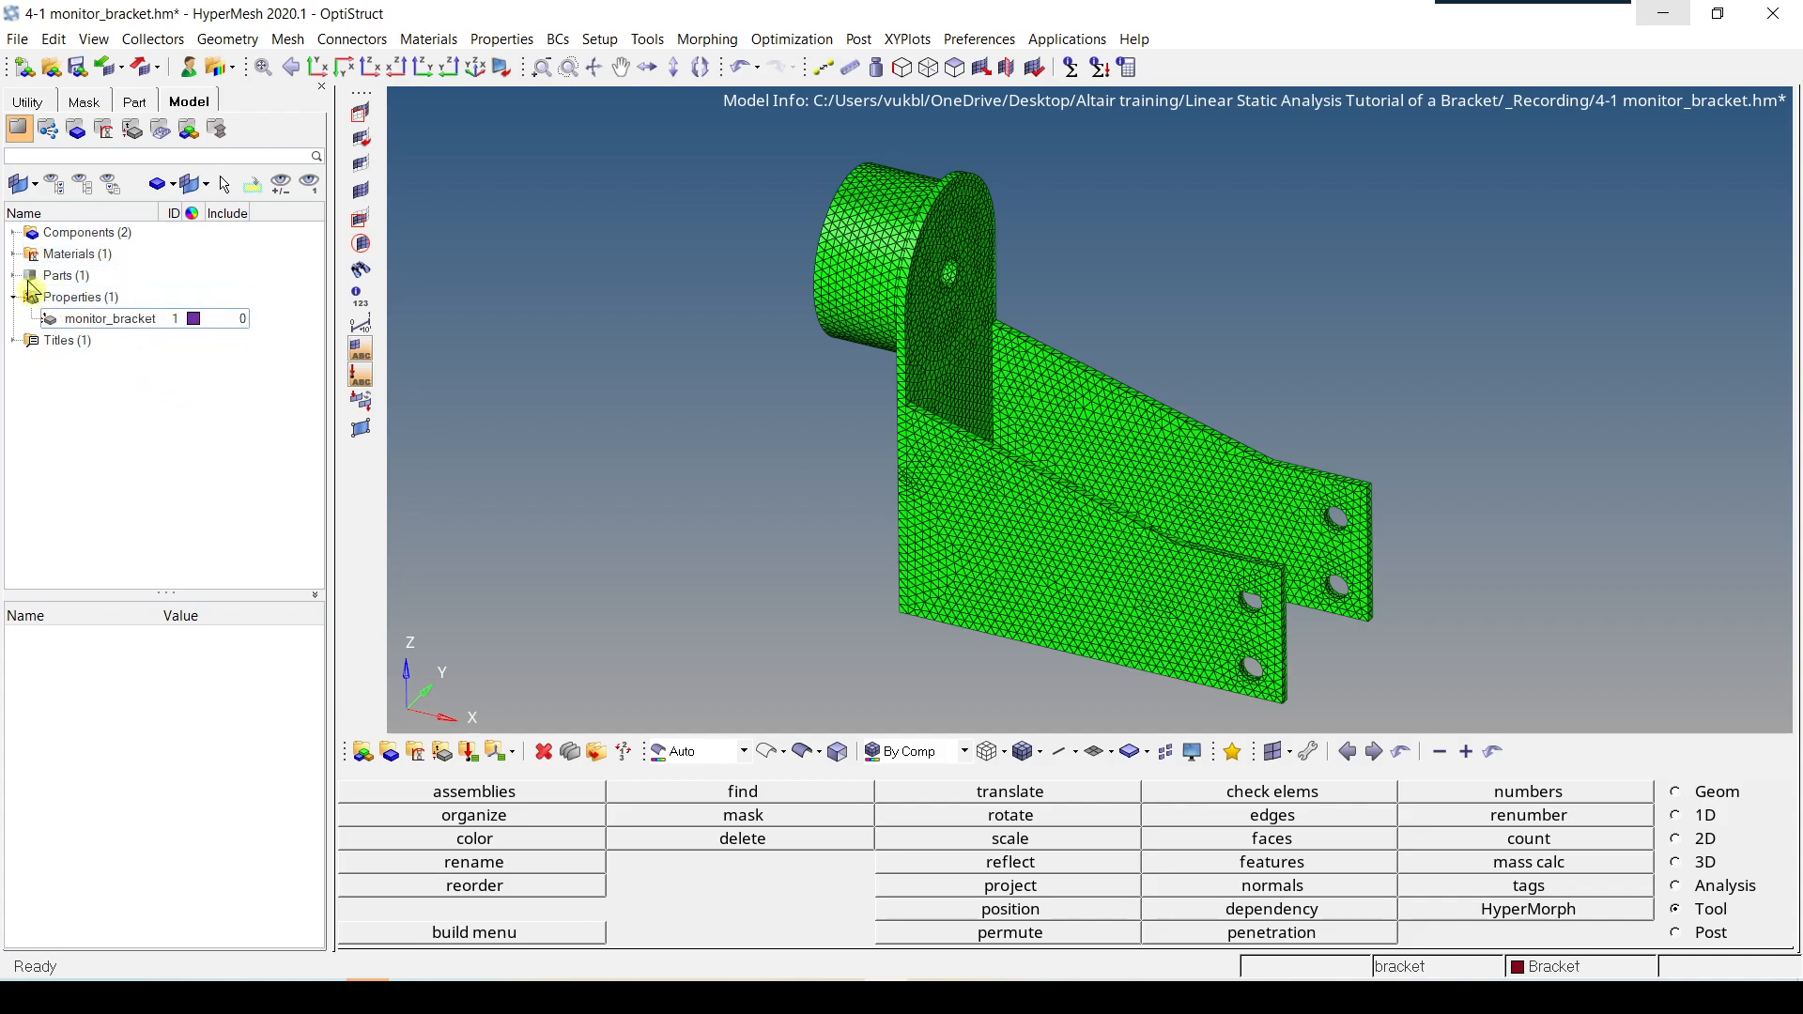
click(84, 232)
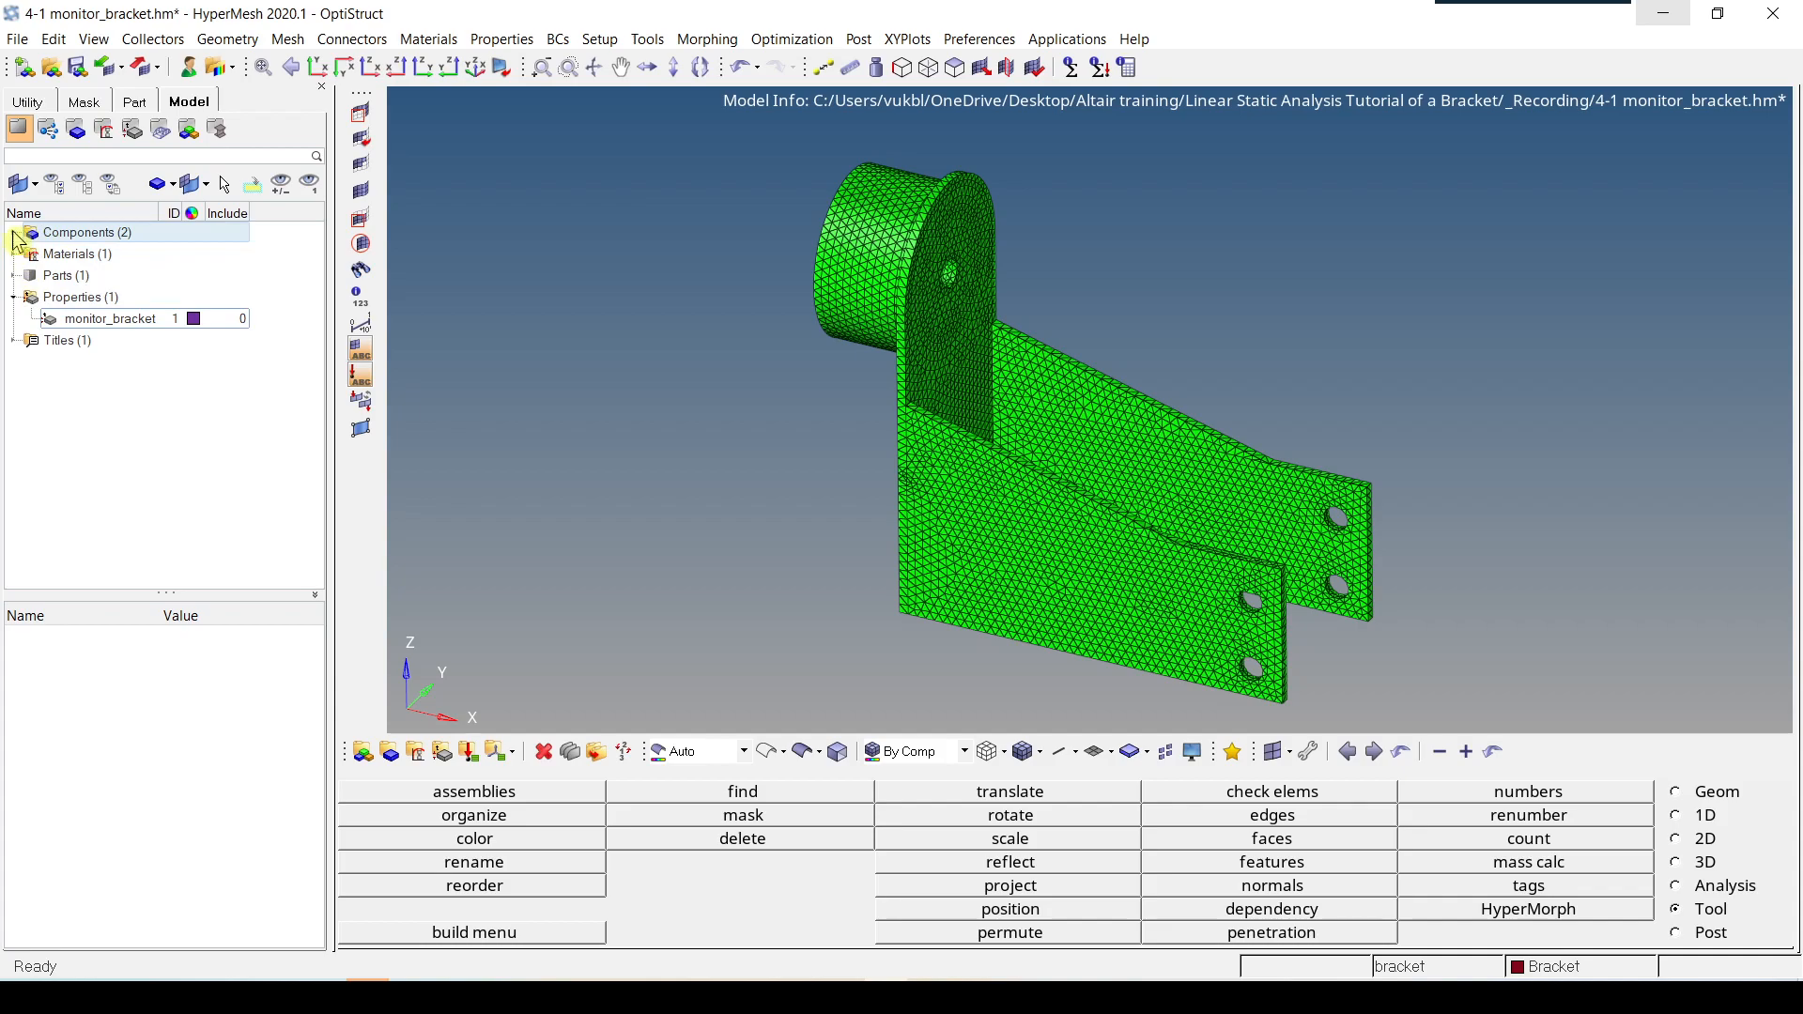
click(12, 232)
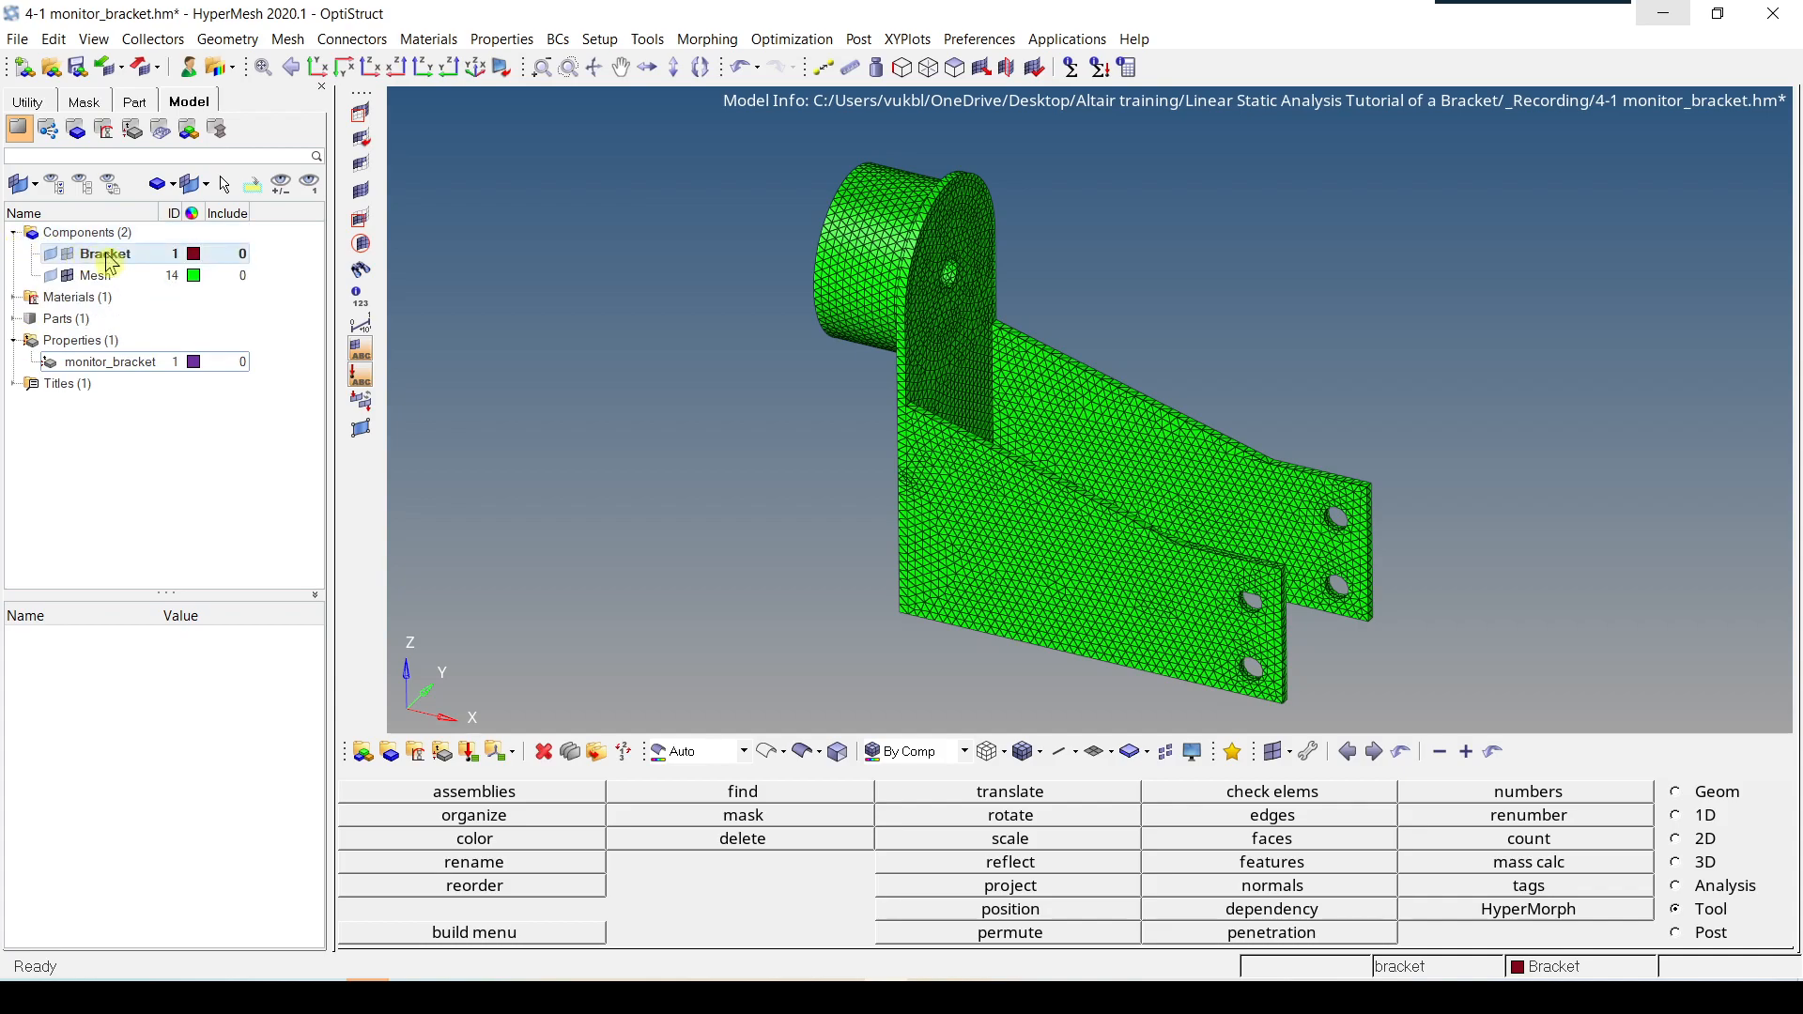
mouse_move(109, 276)
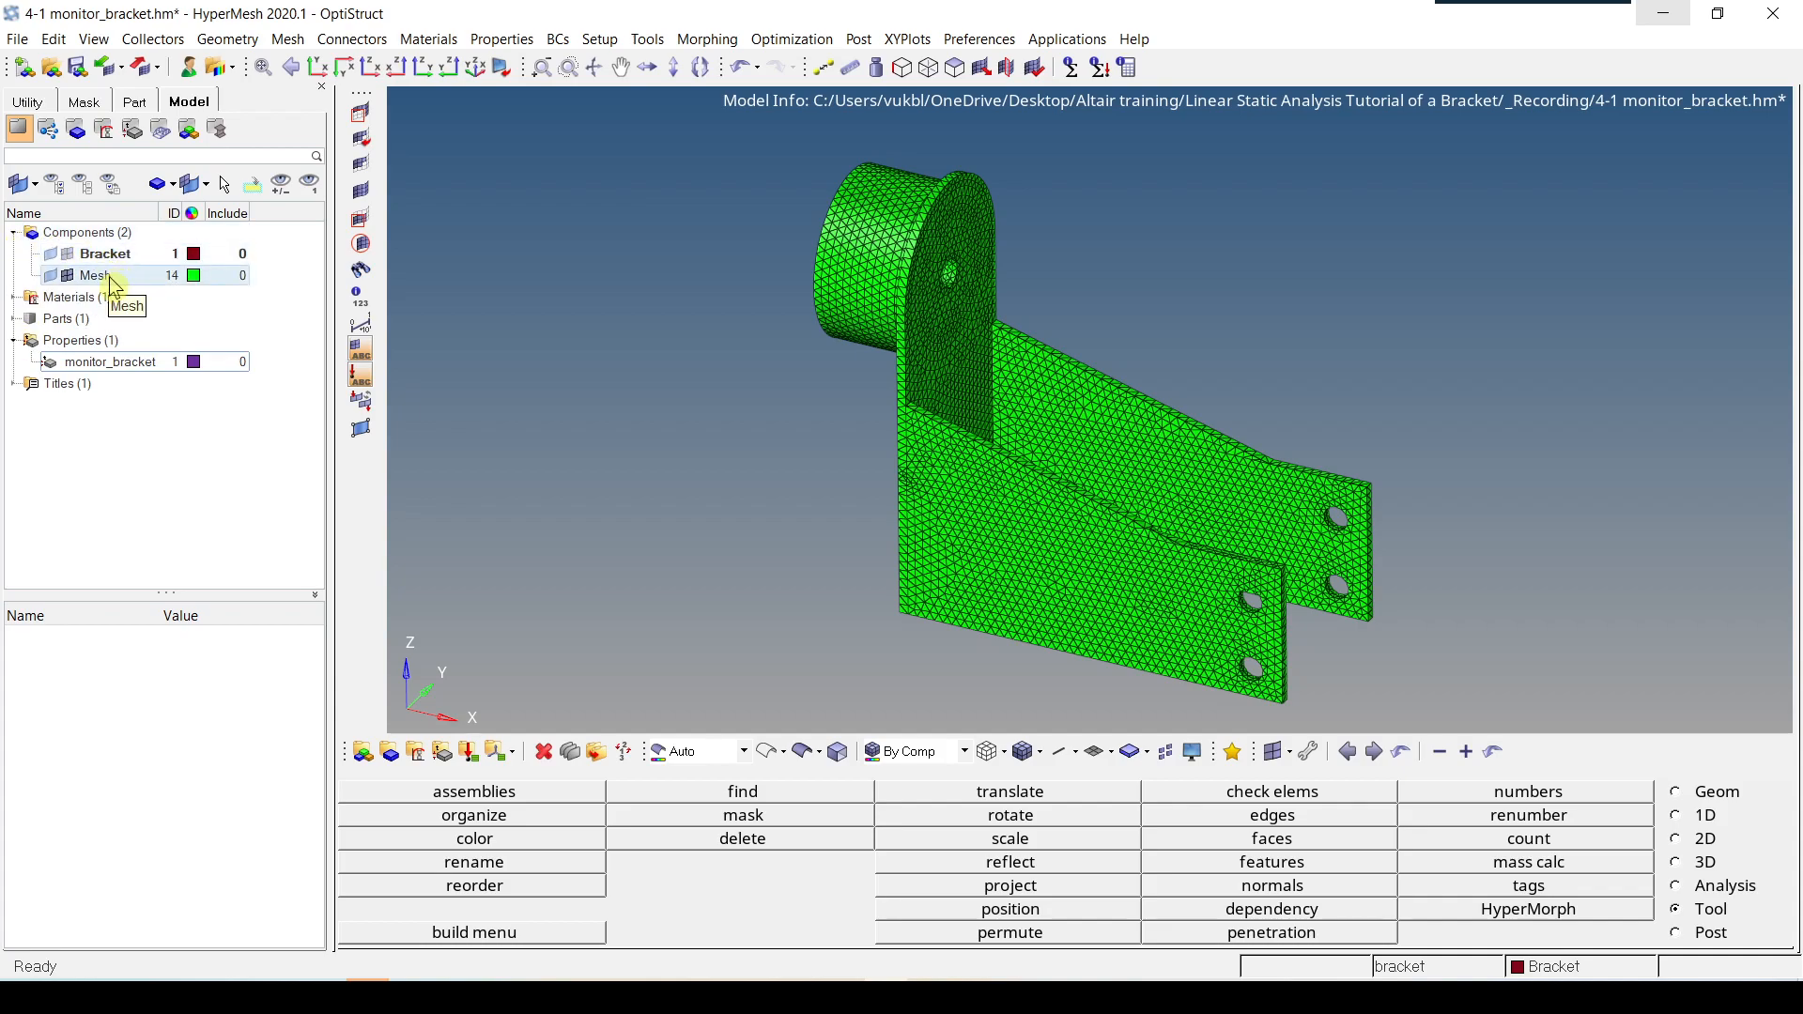
click(95, 275)
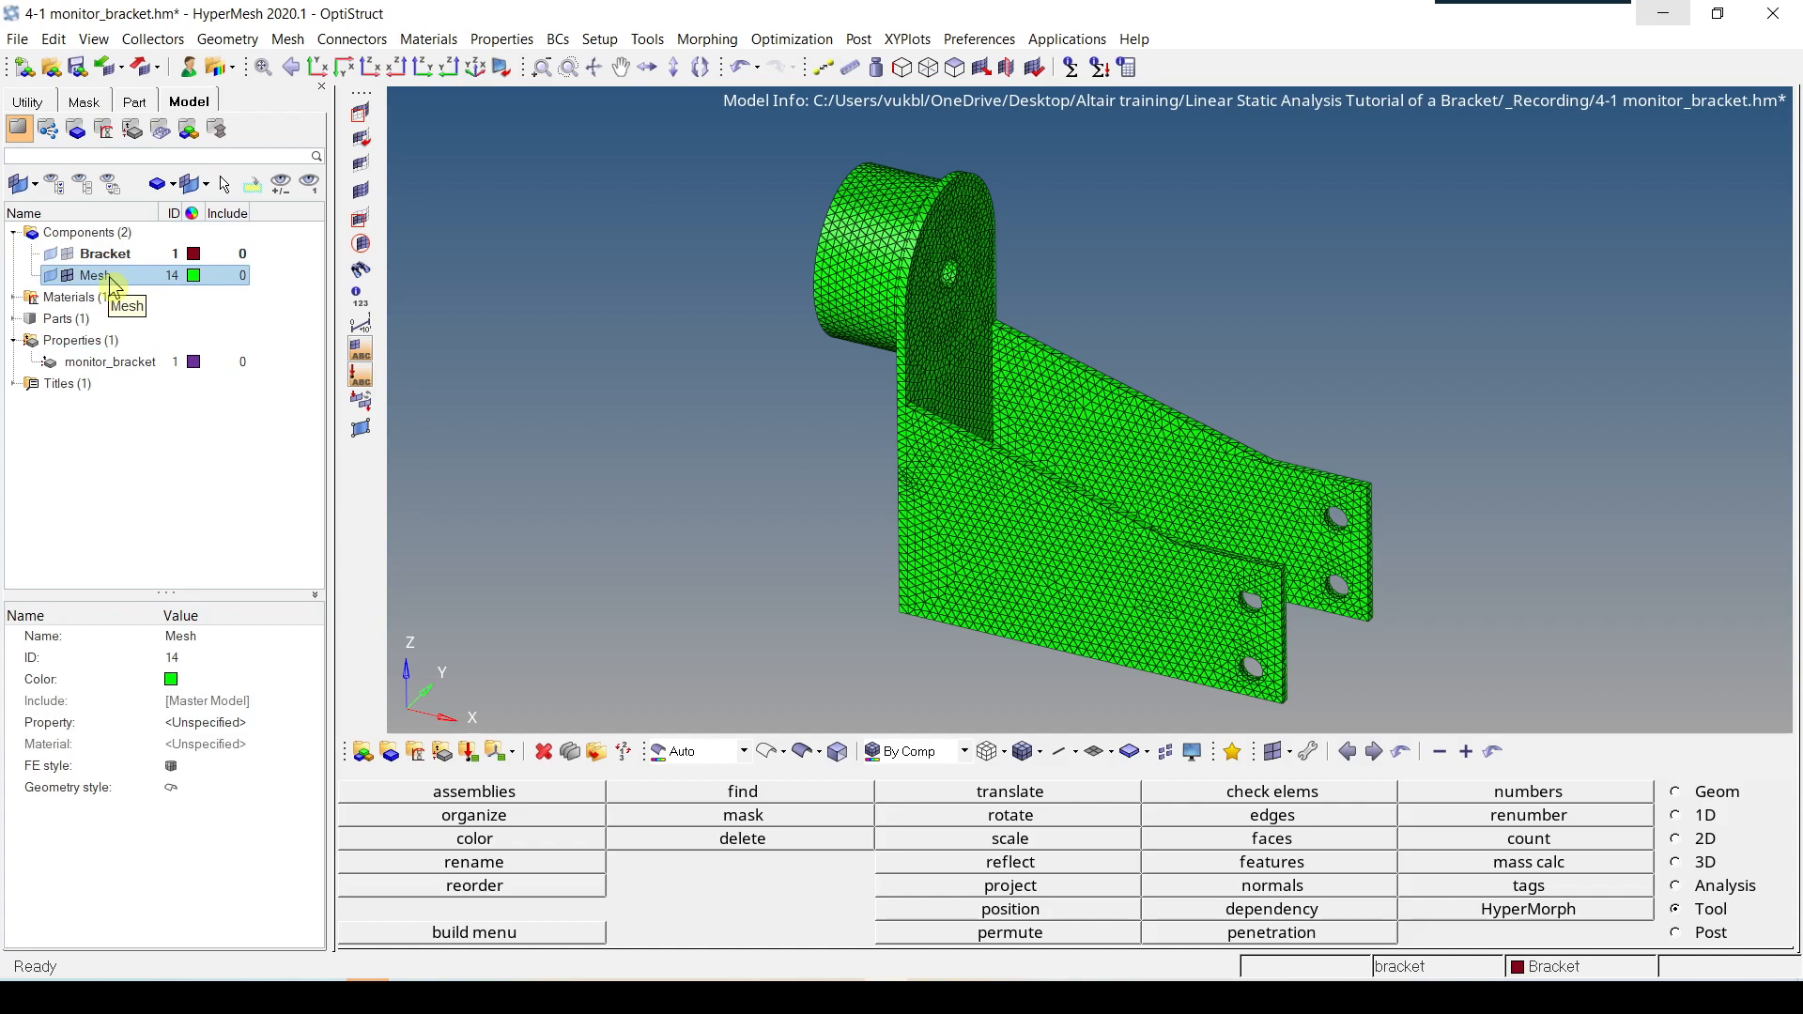
mouse_move(109, 283)
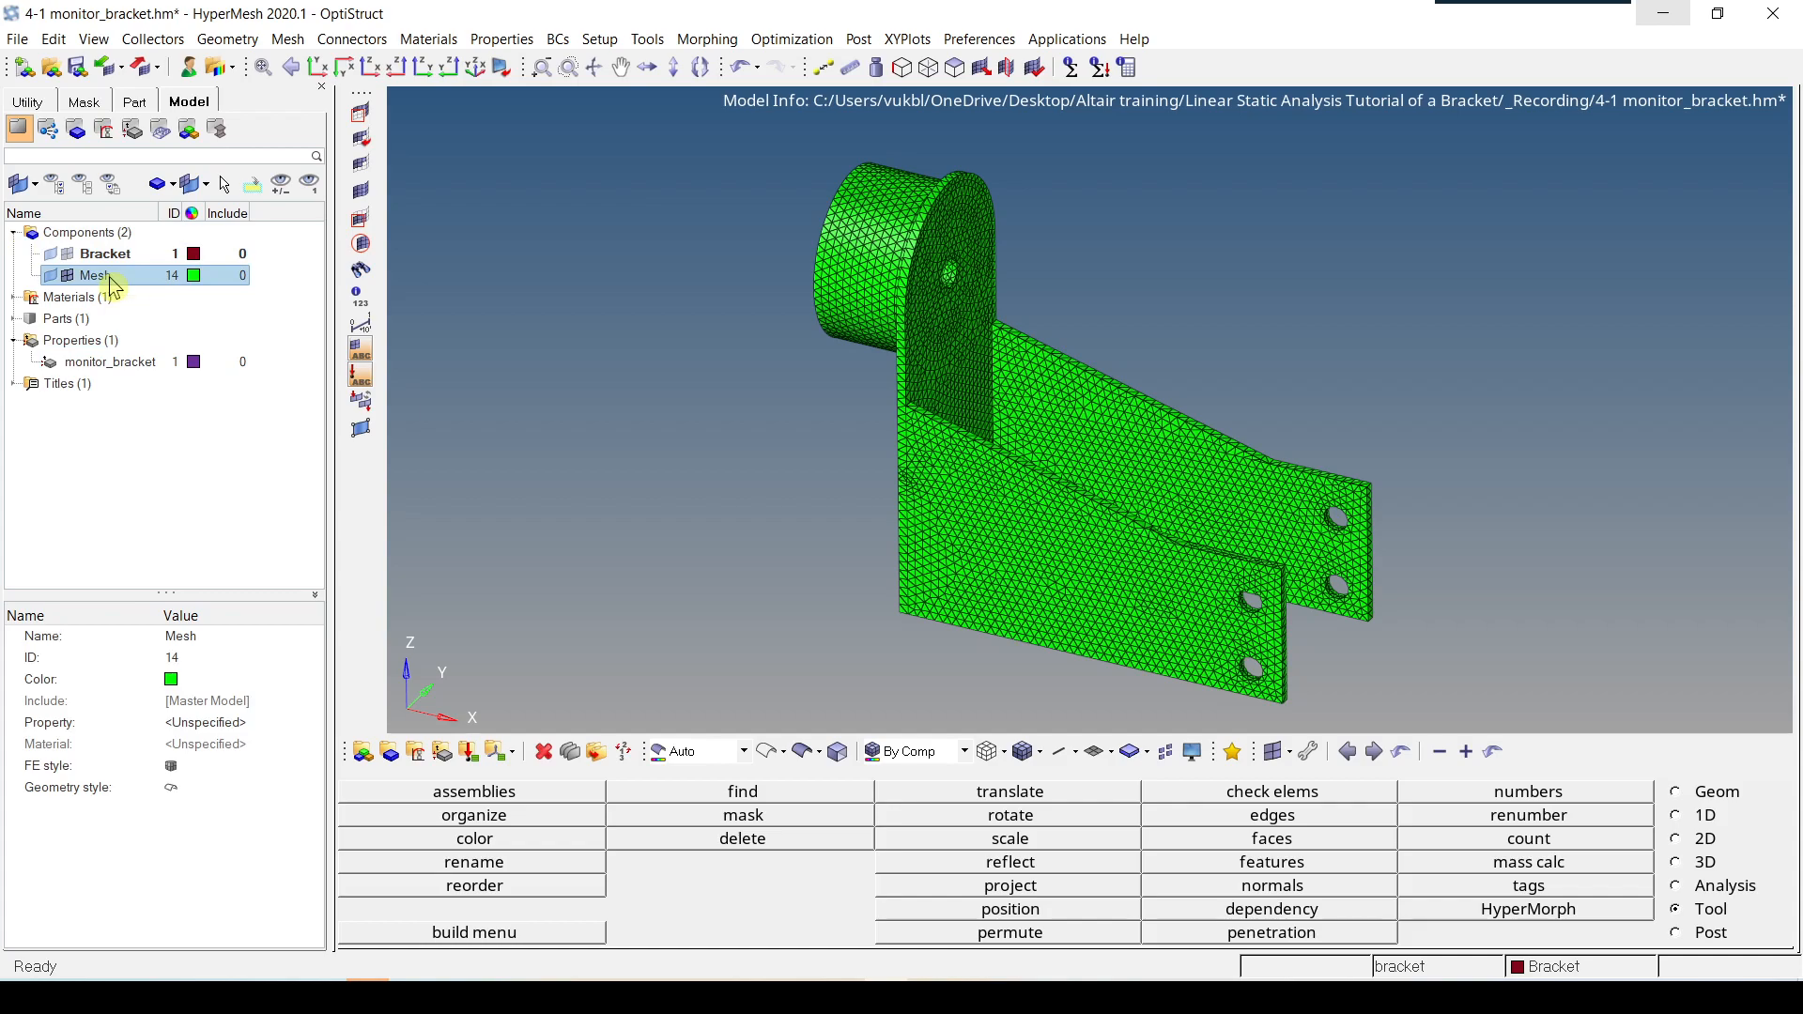
right_click(92, 275)
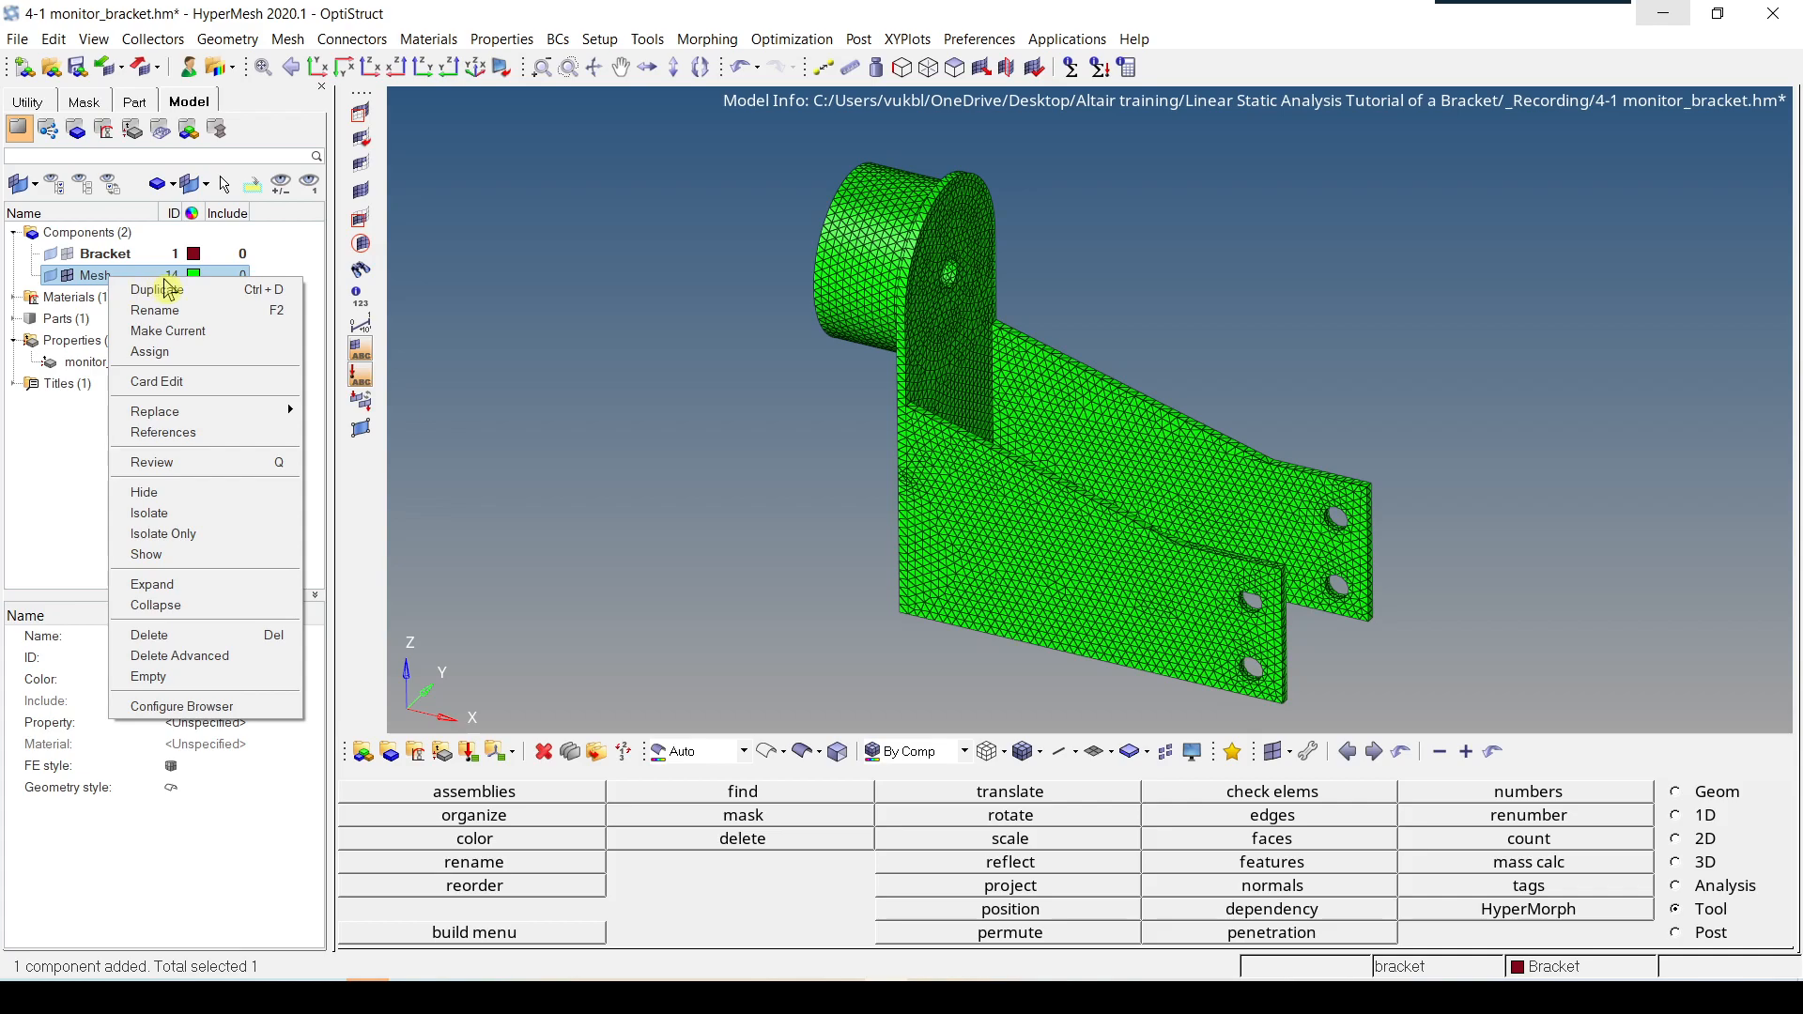
Step: Assign the monitor_bracket property to the Mesh component
click(149, 351)
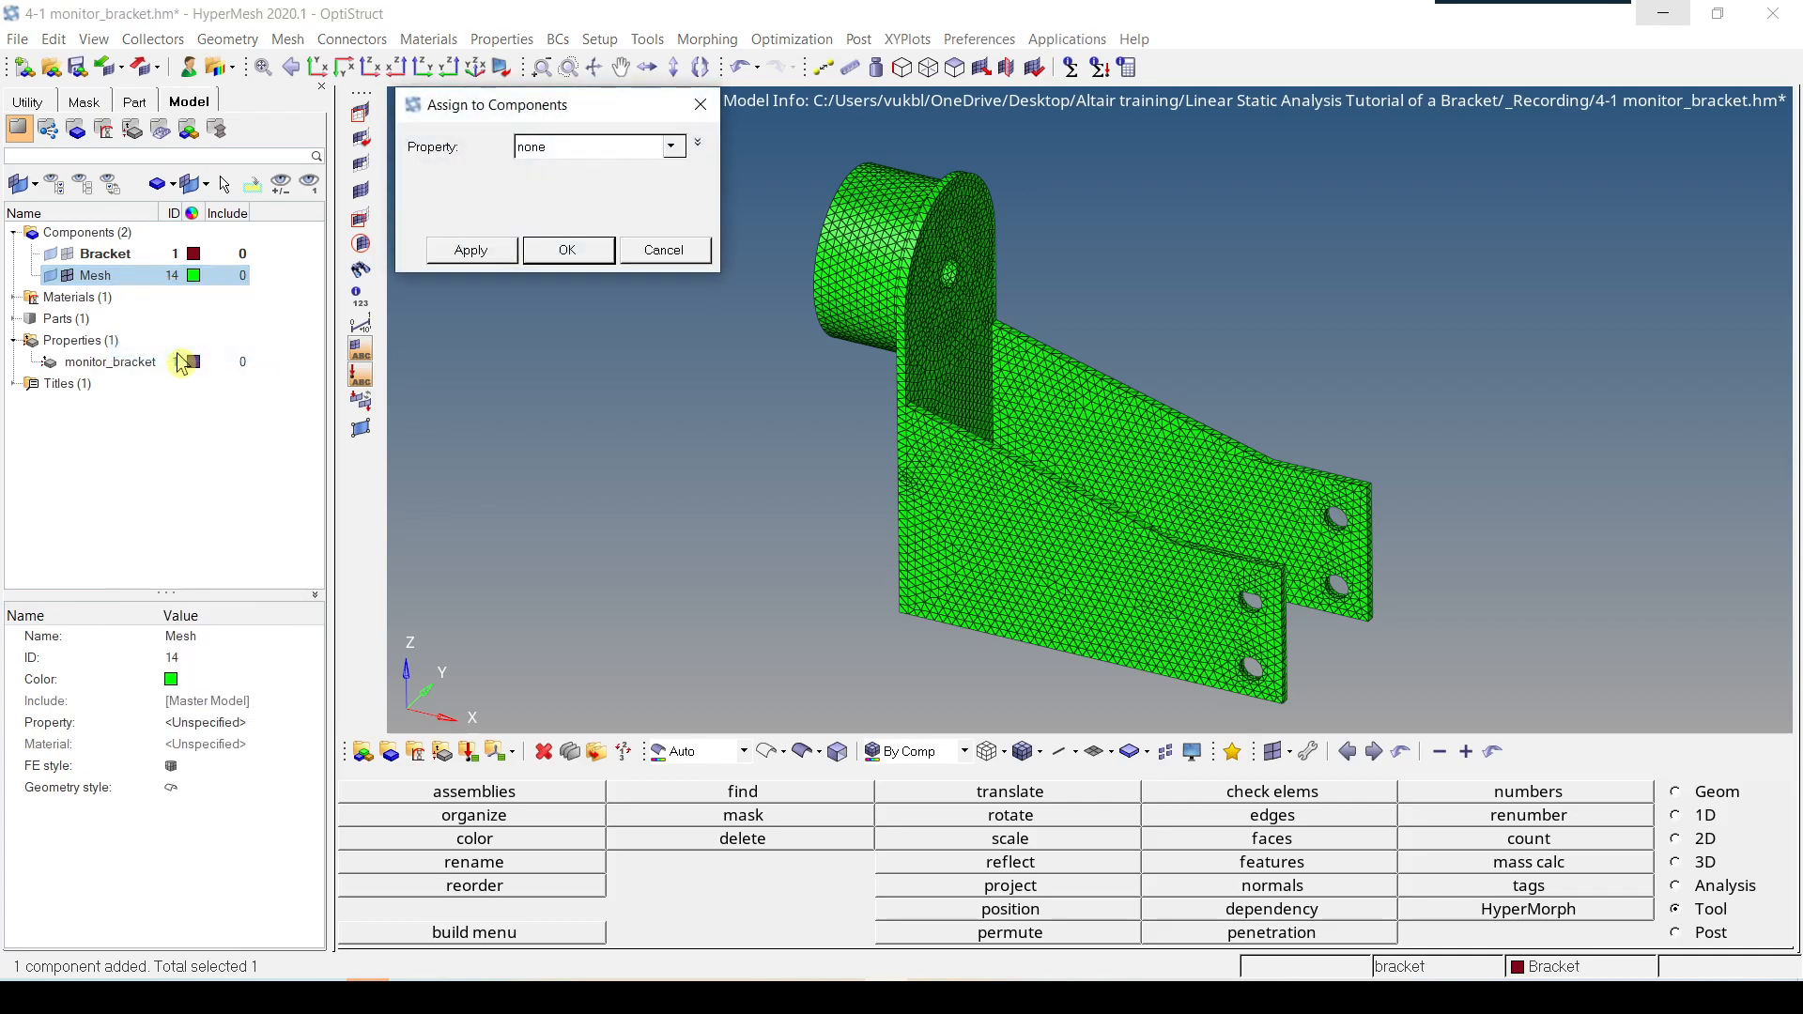
mouse_move(589, 154)
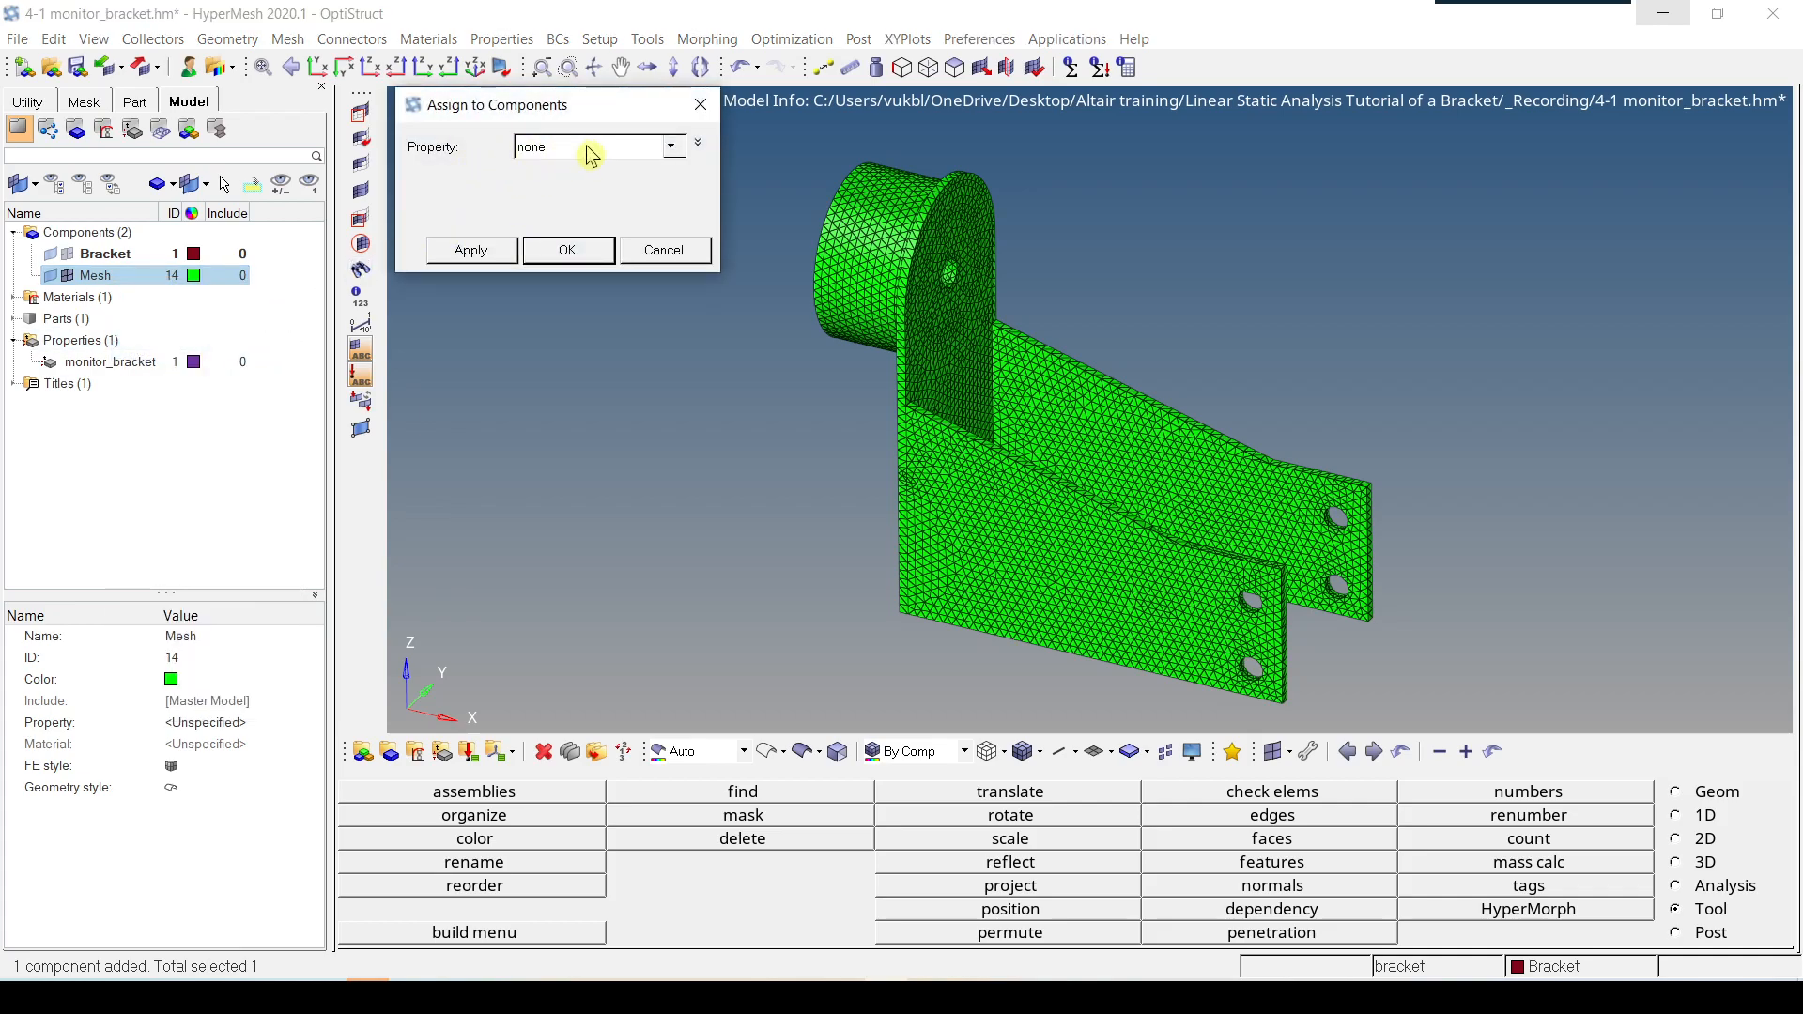
click(672, 147)
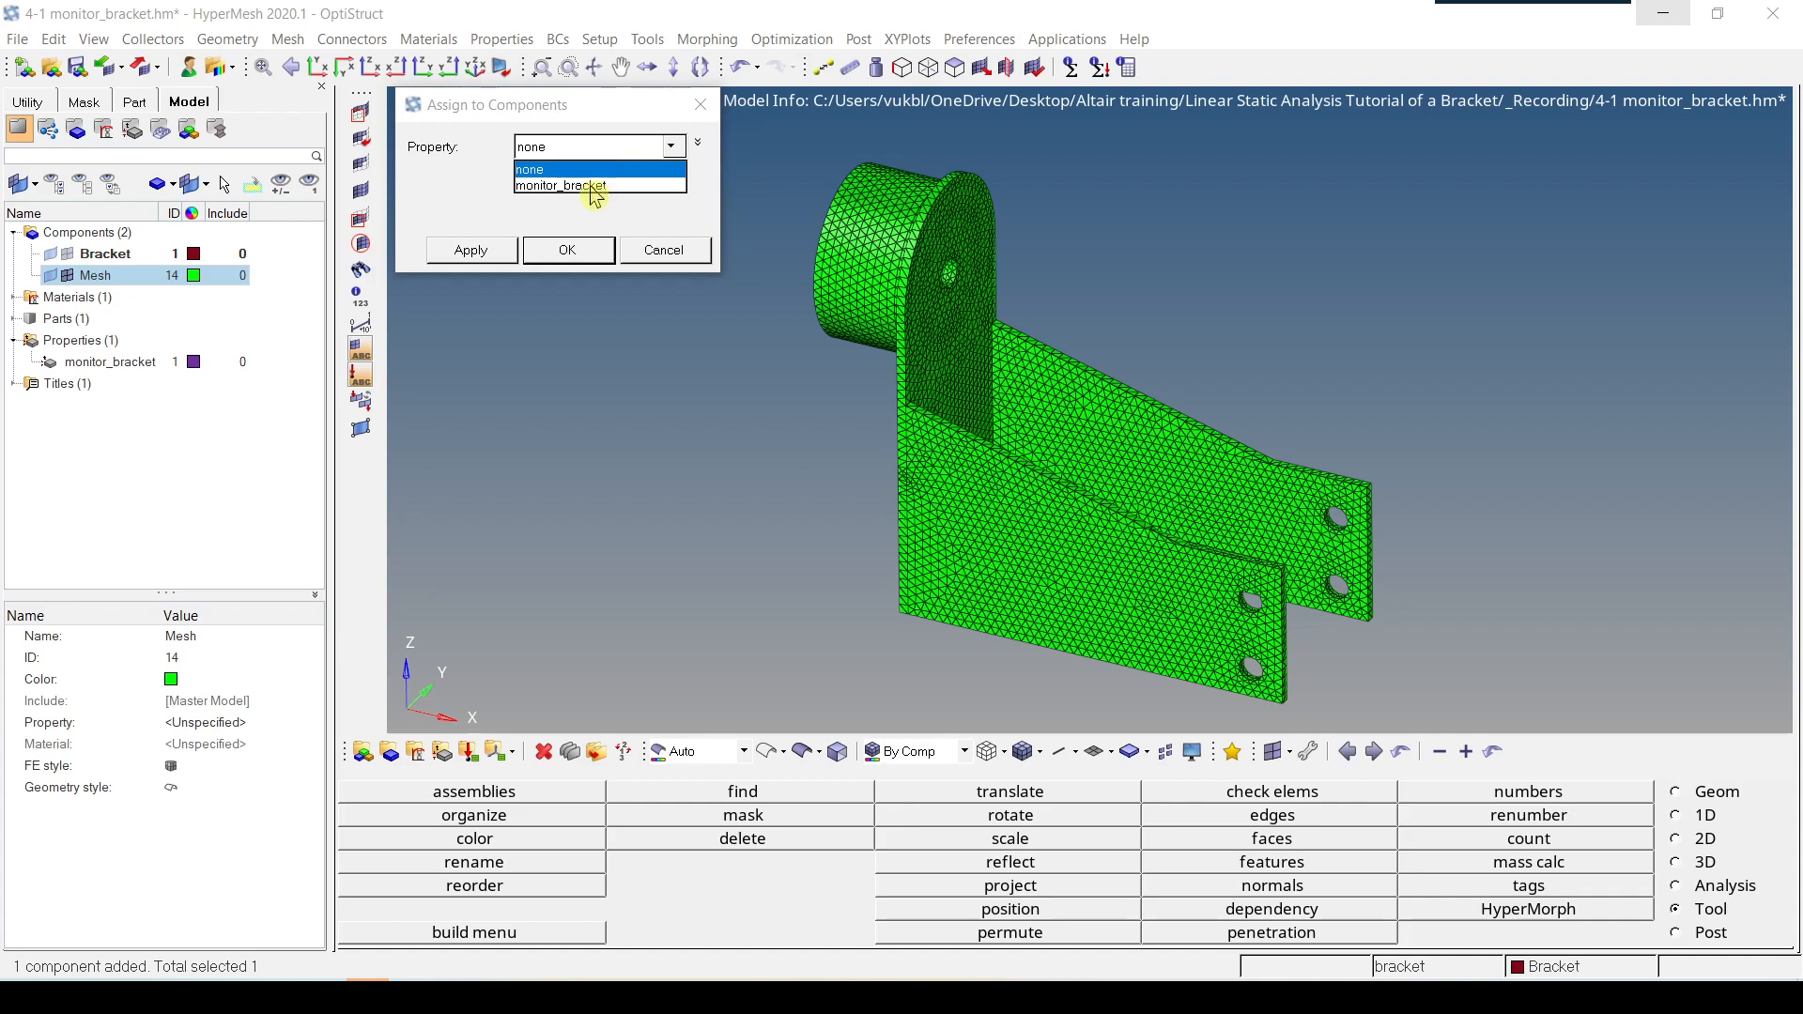
click(560, 186)
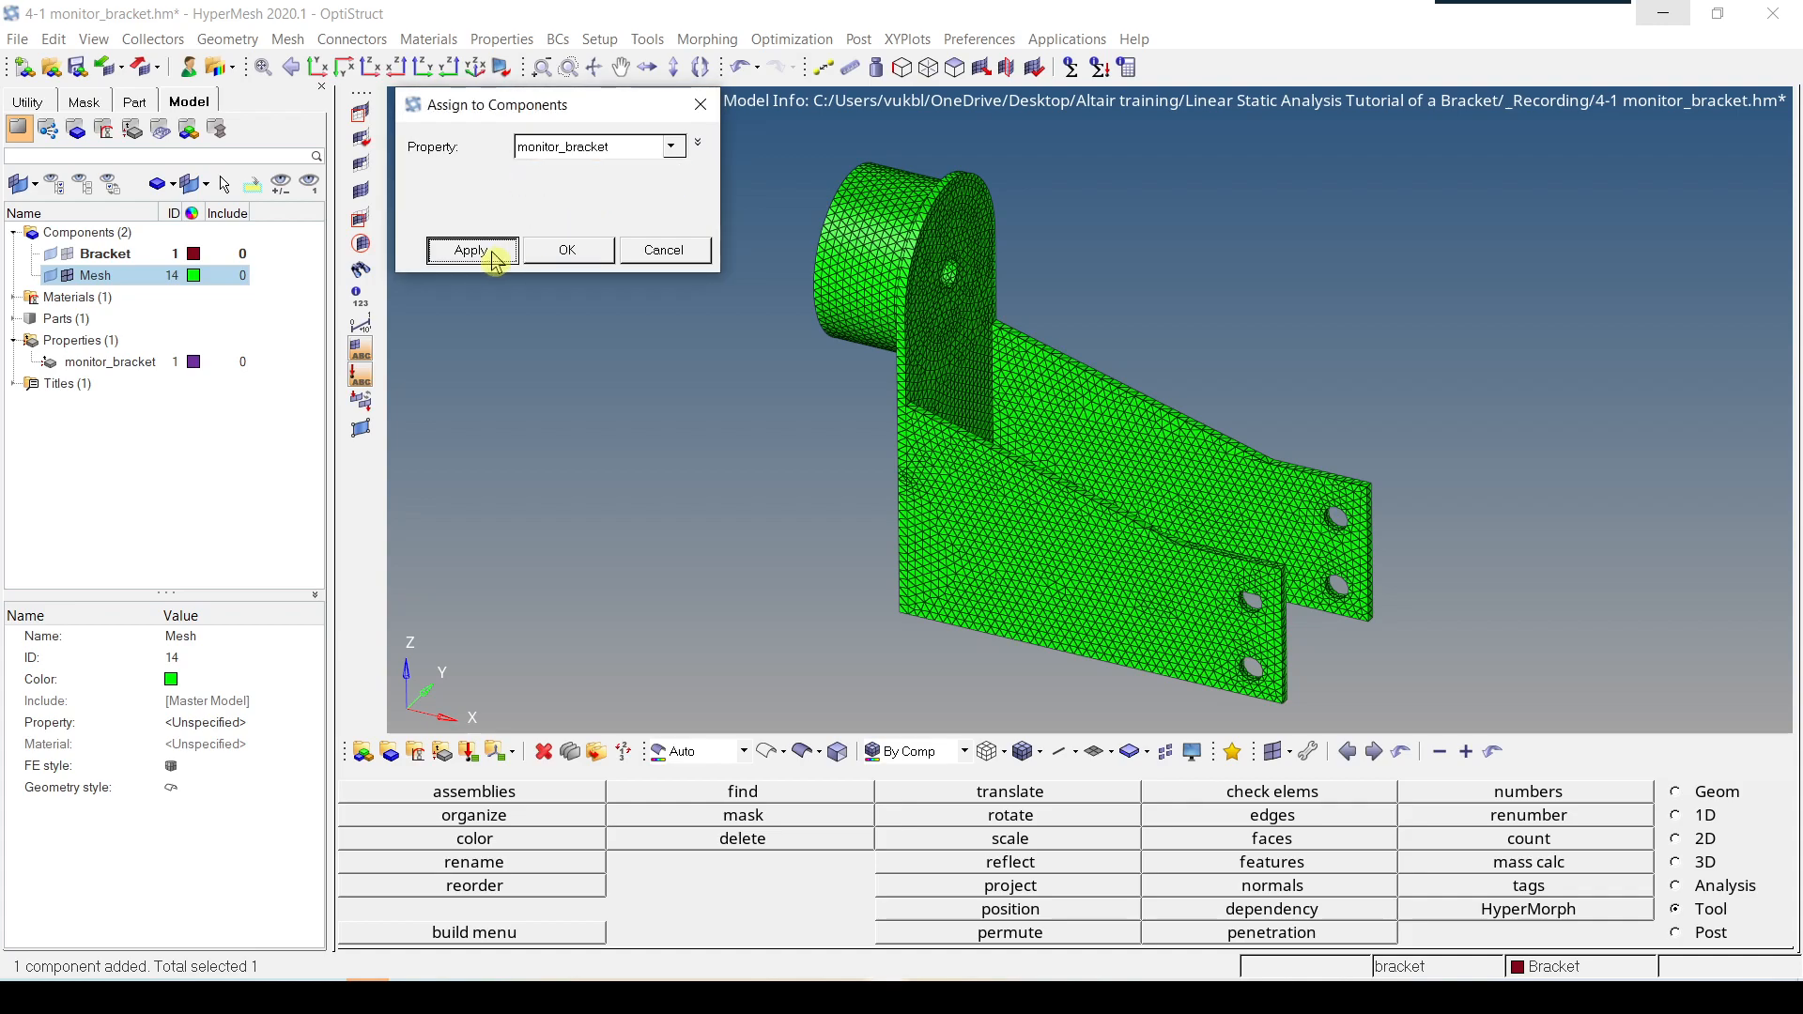
click(471, 250)
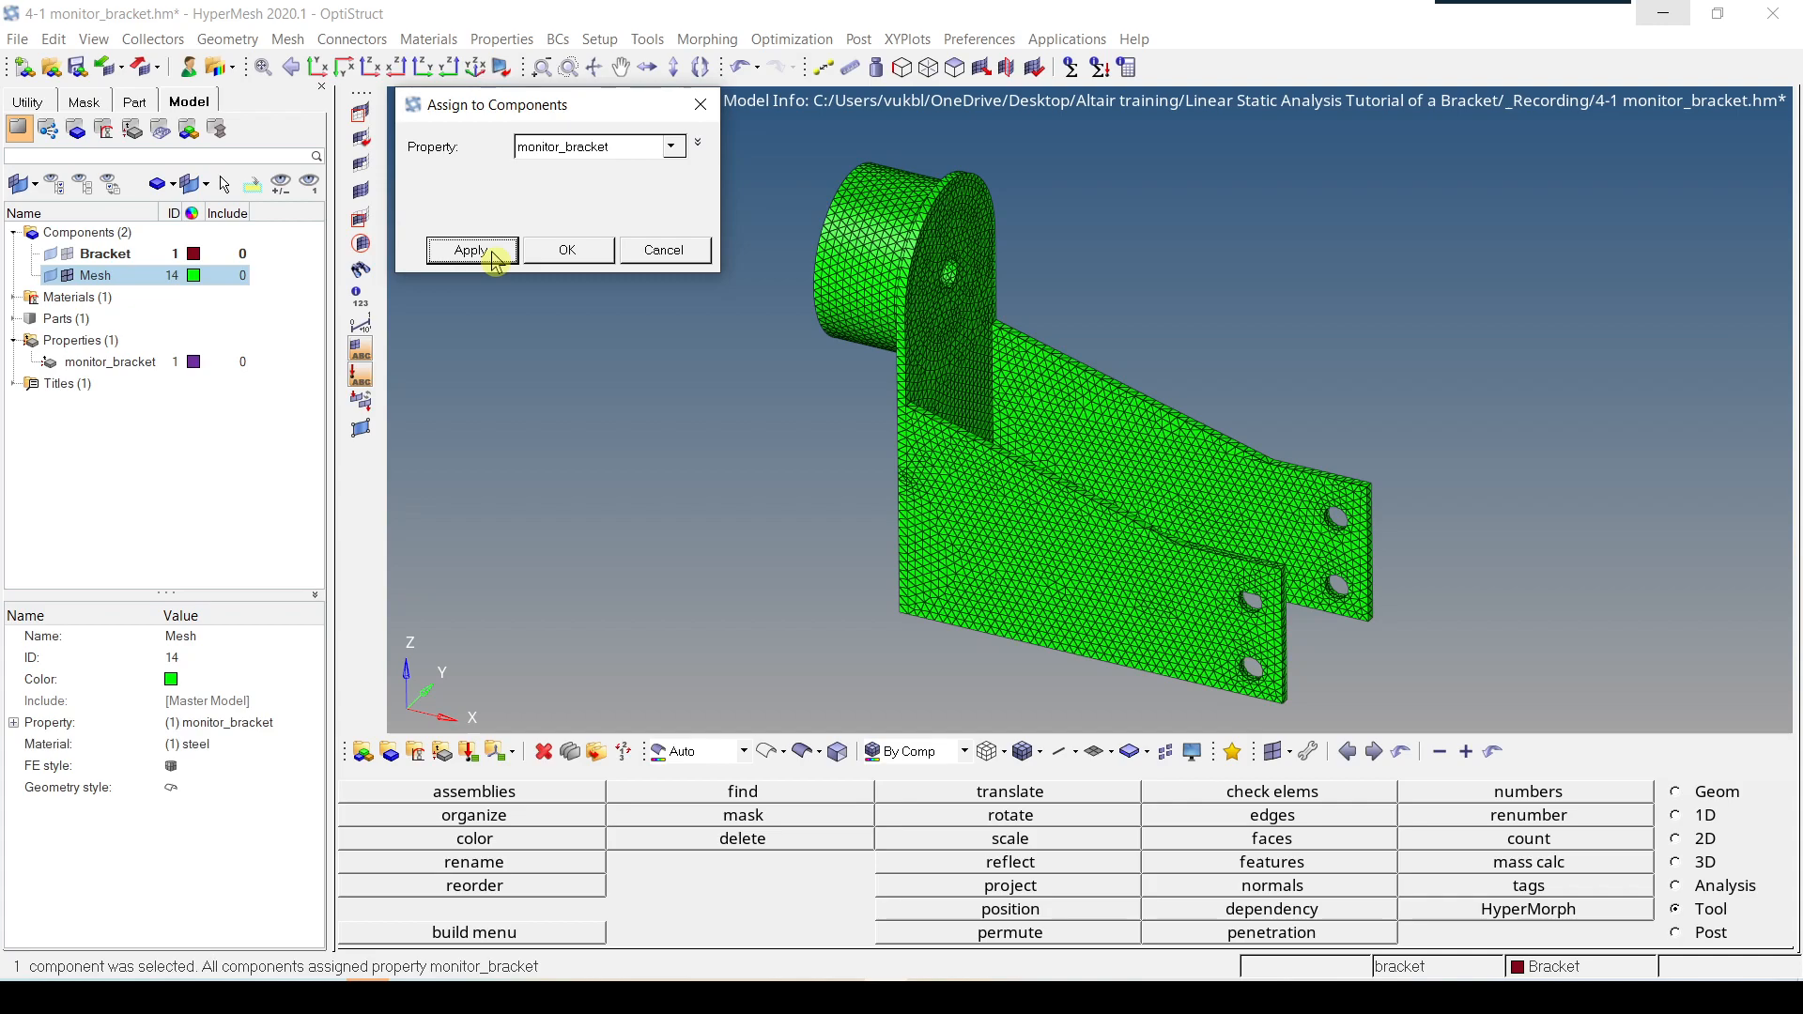
mouse_move(542, 234)
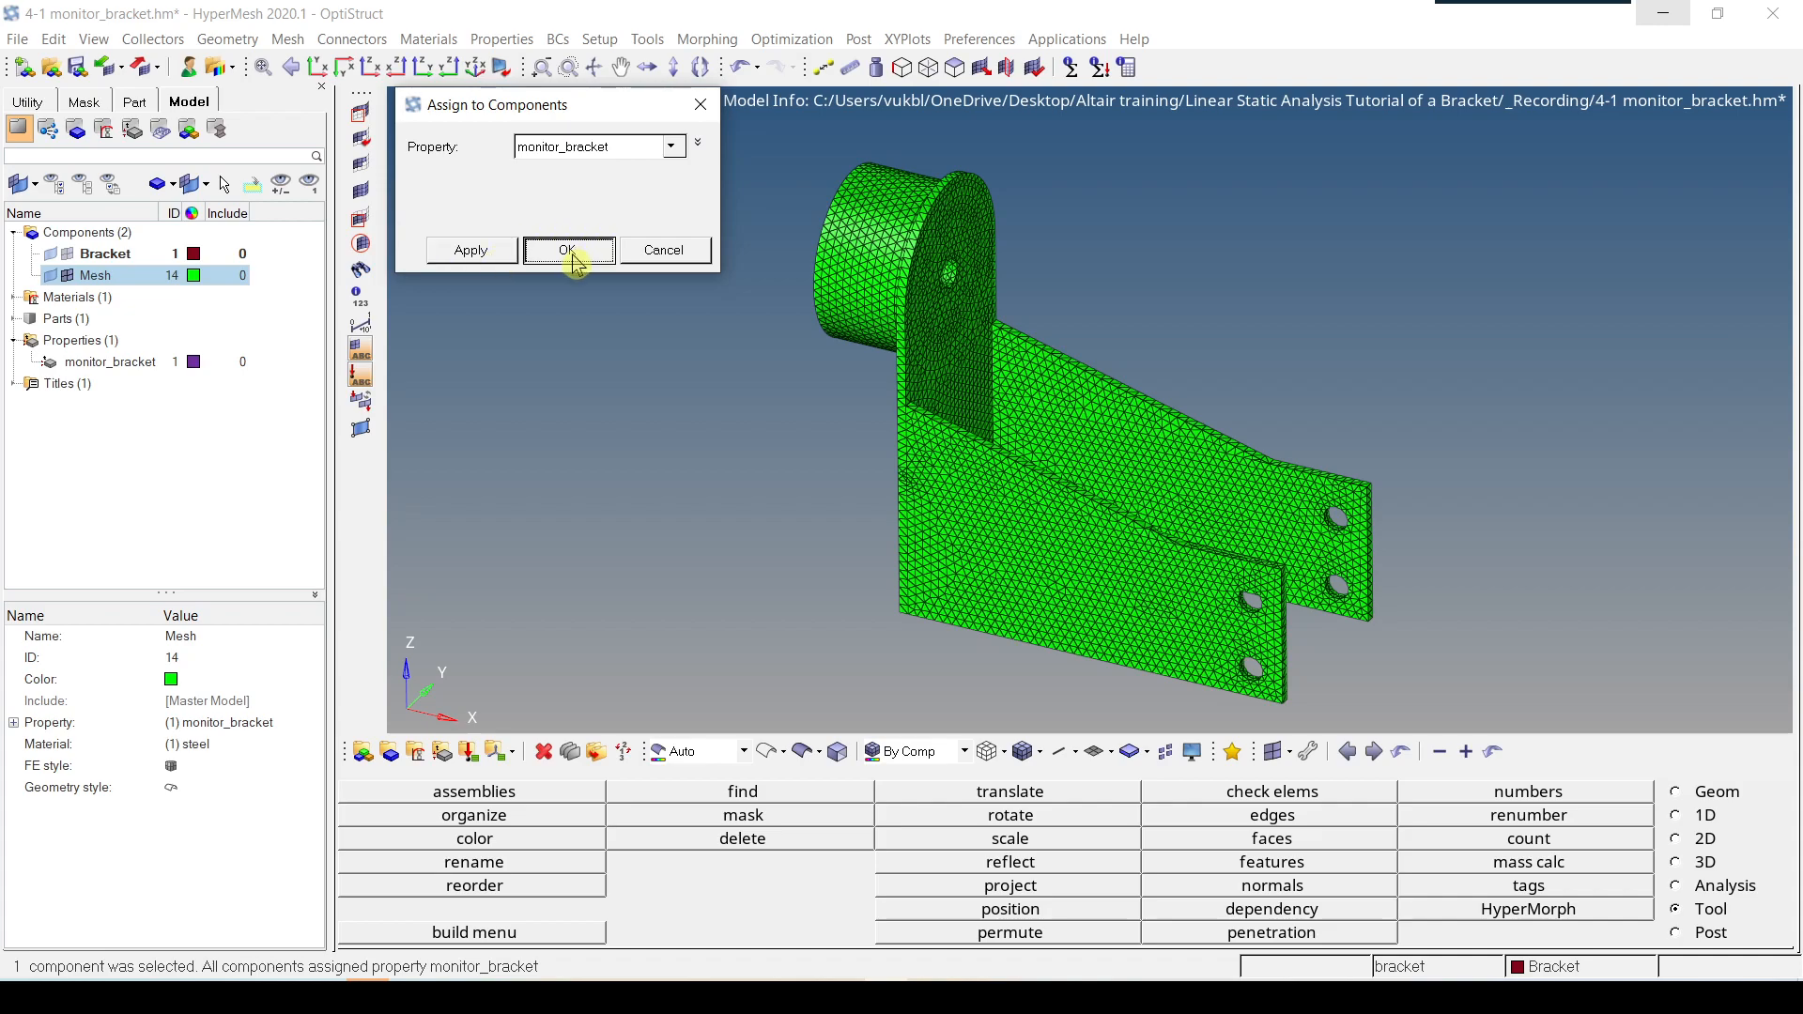
click(569, 250)
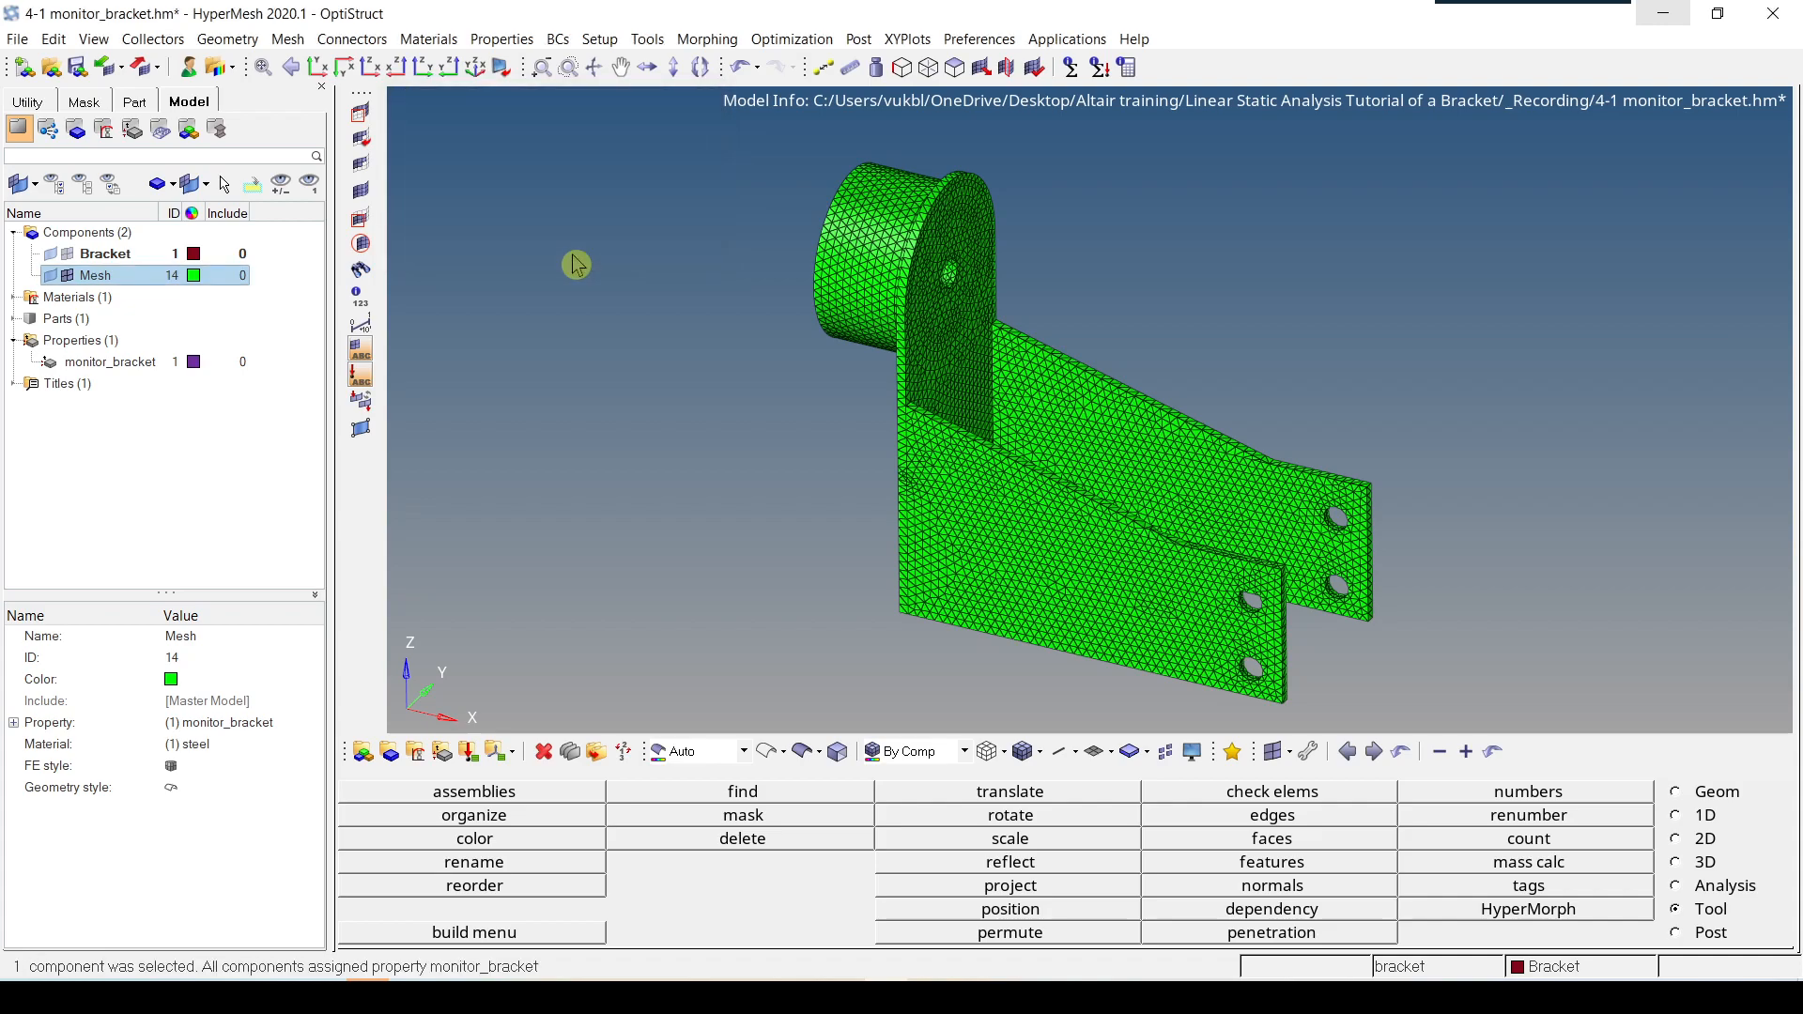
mouse_move(1196, 567)
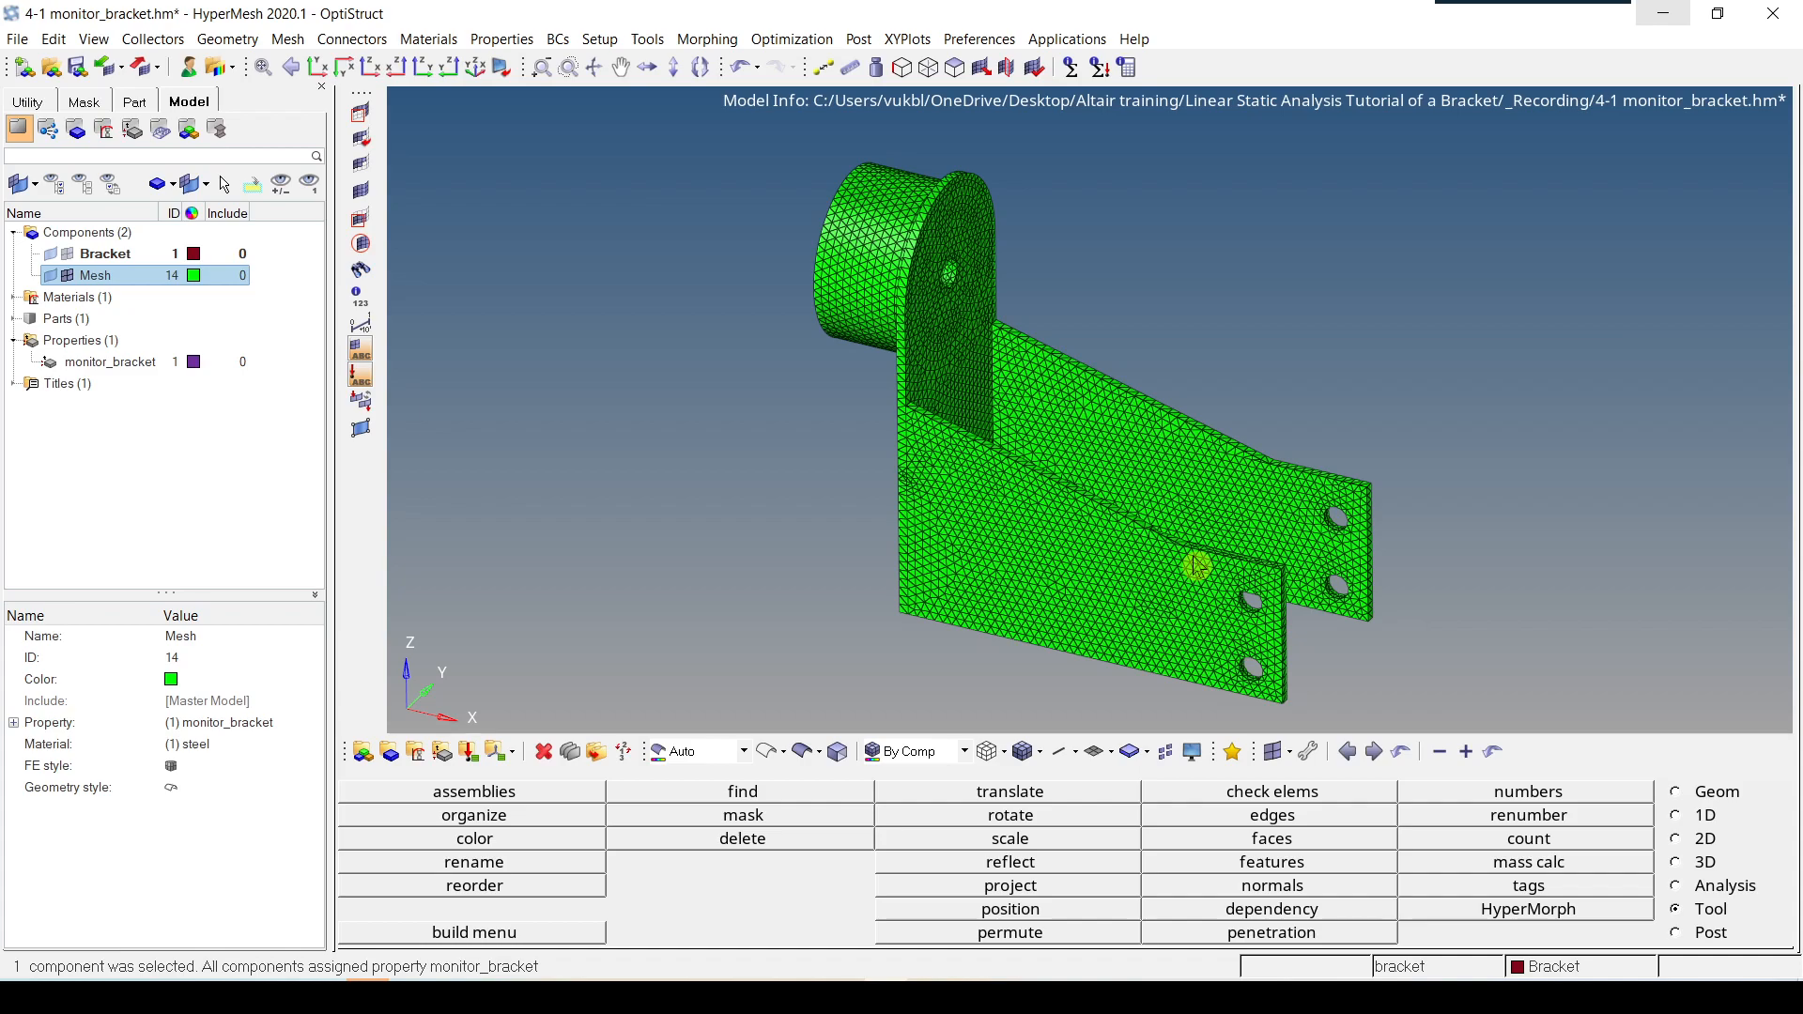
mouse_move(1122, 396)
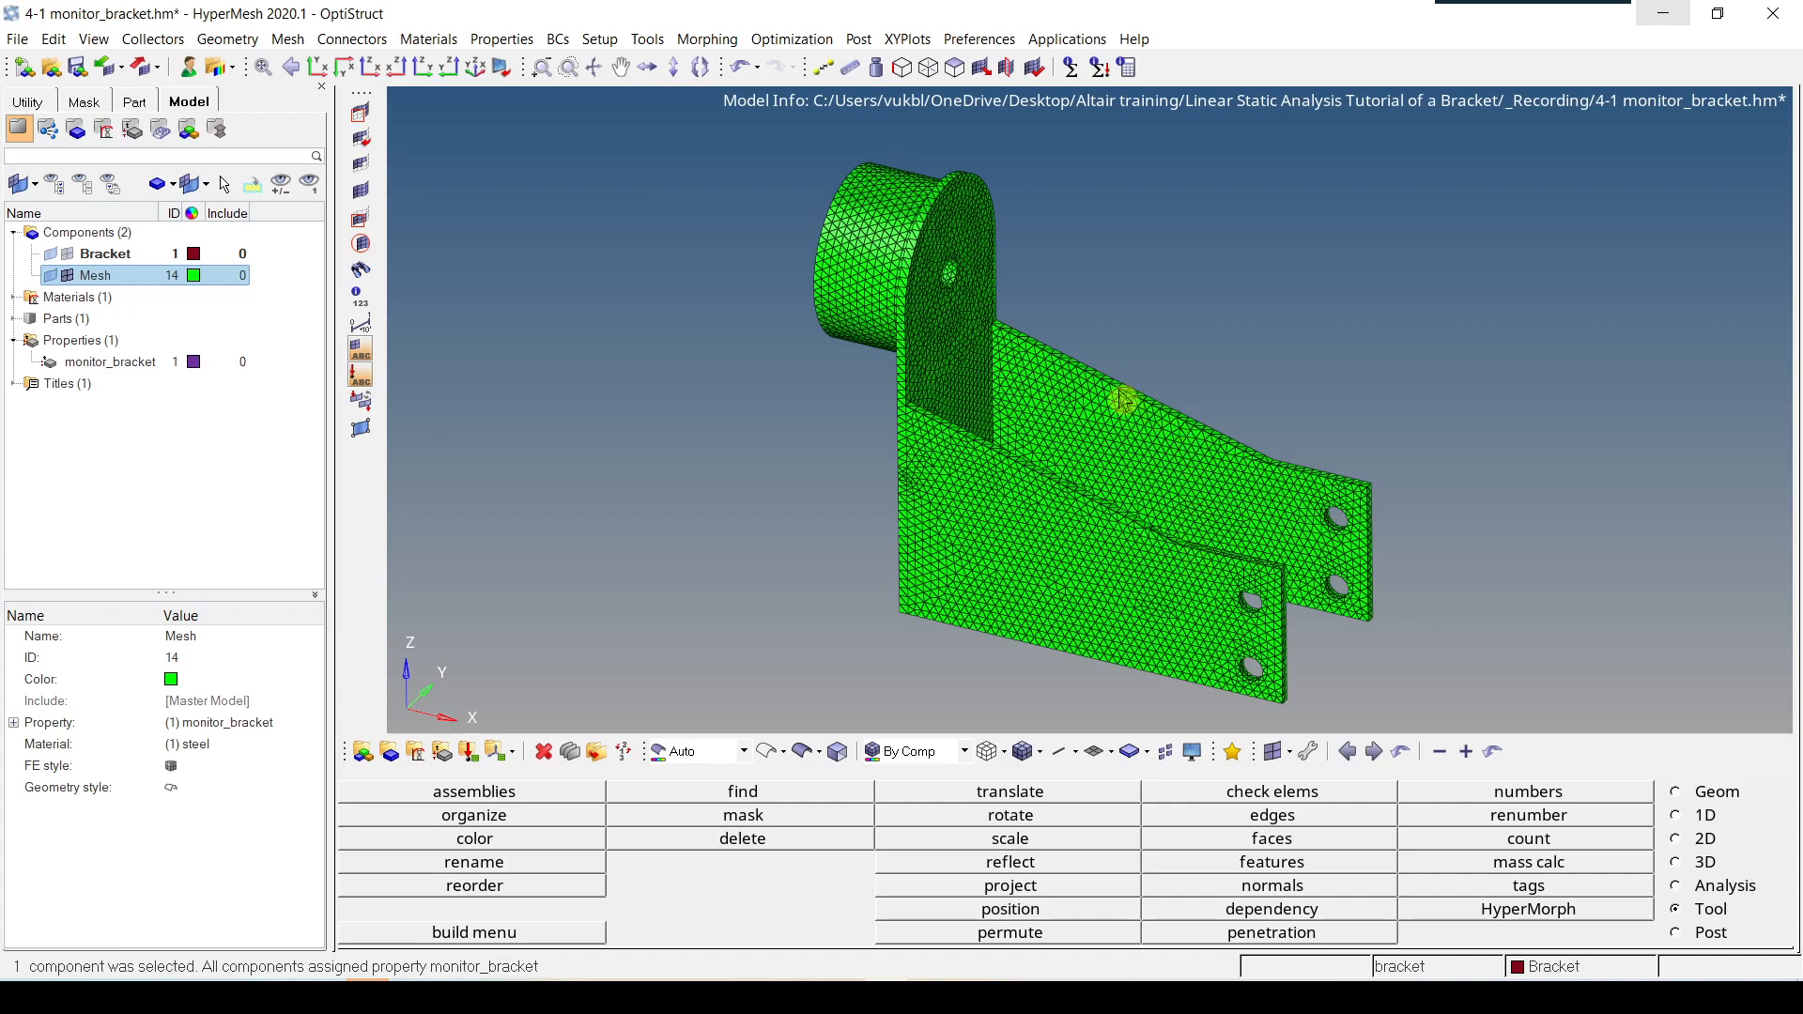
mouse_move(958, 207)
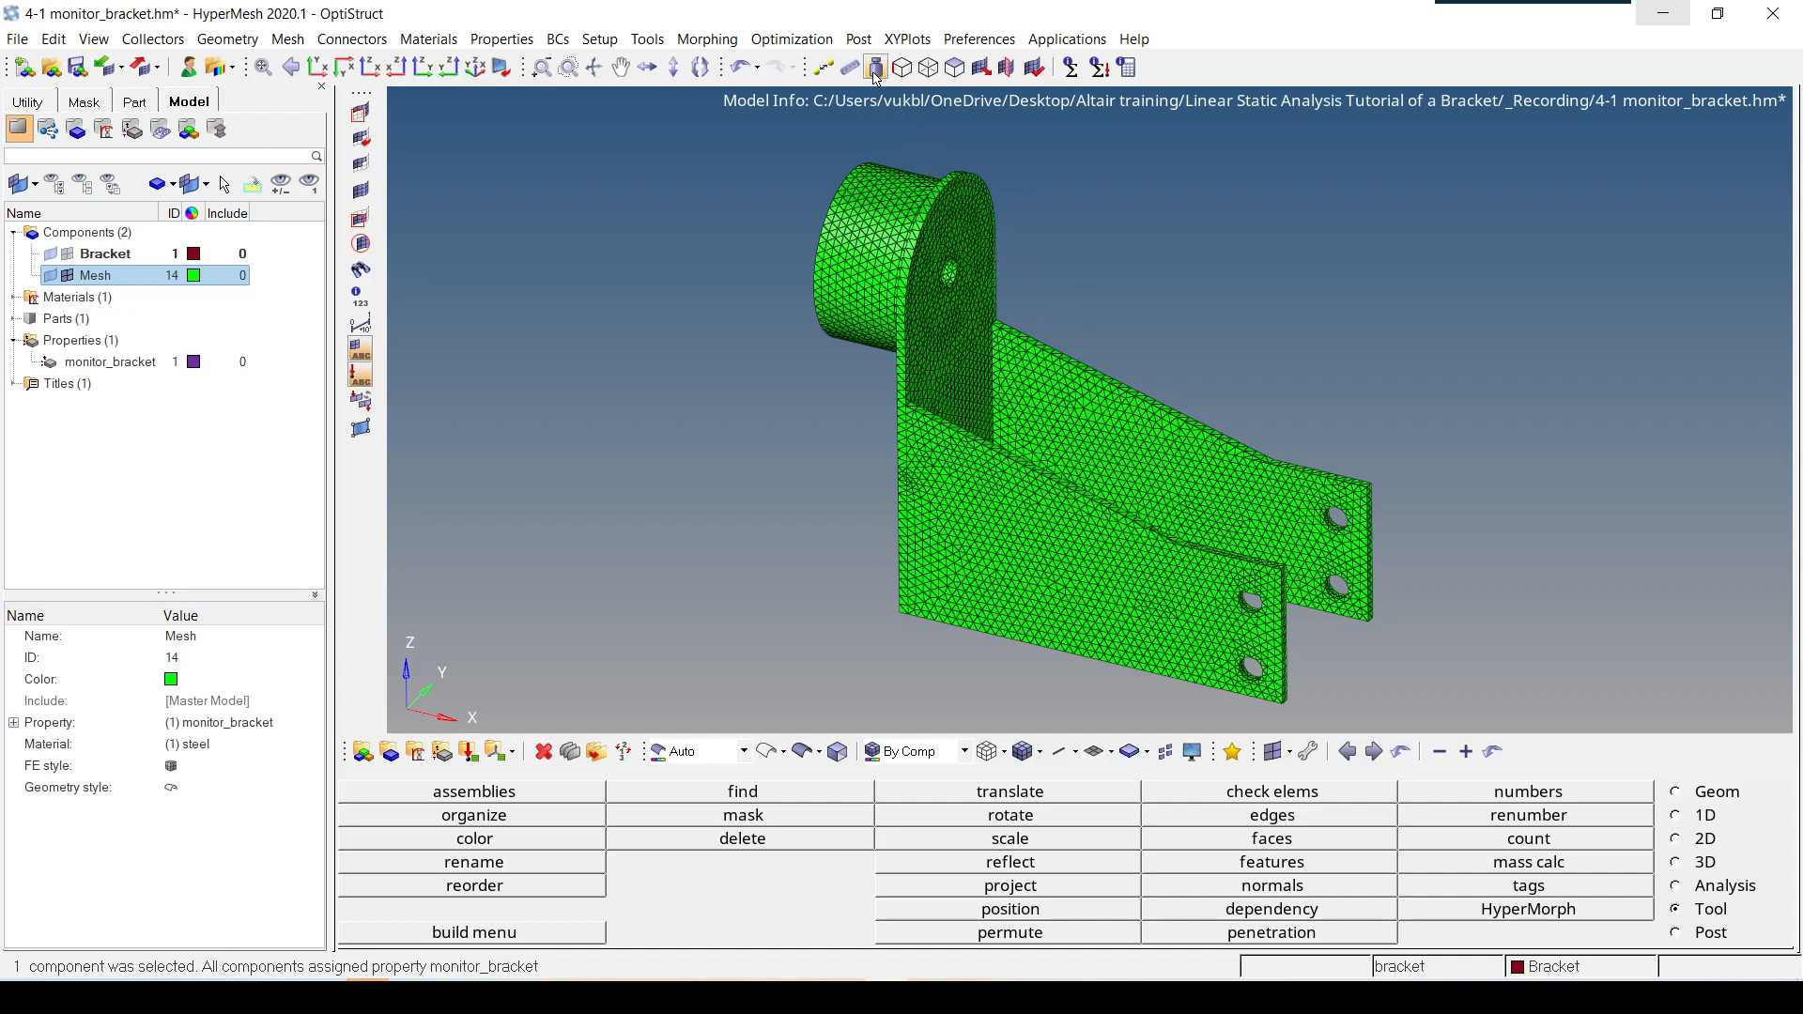
mouse_move(876, 66)
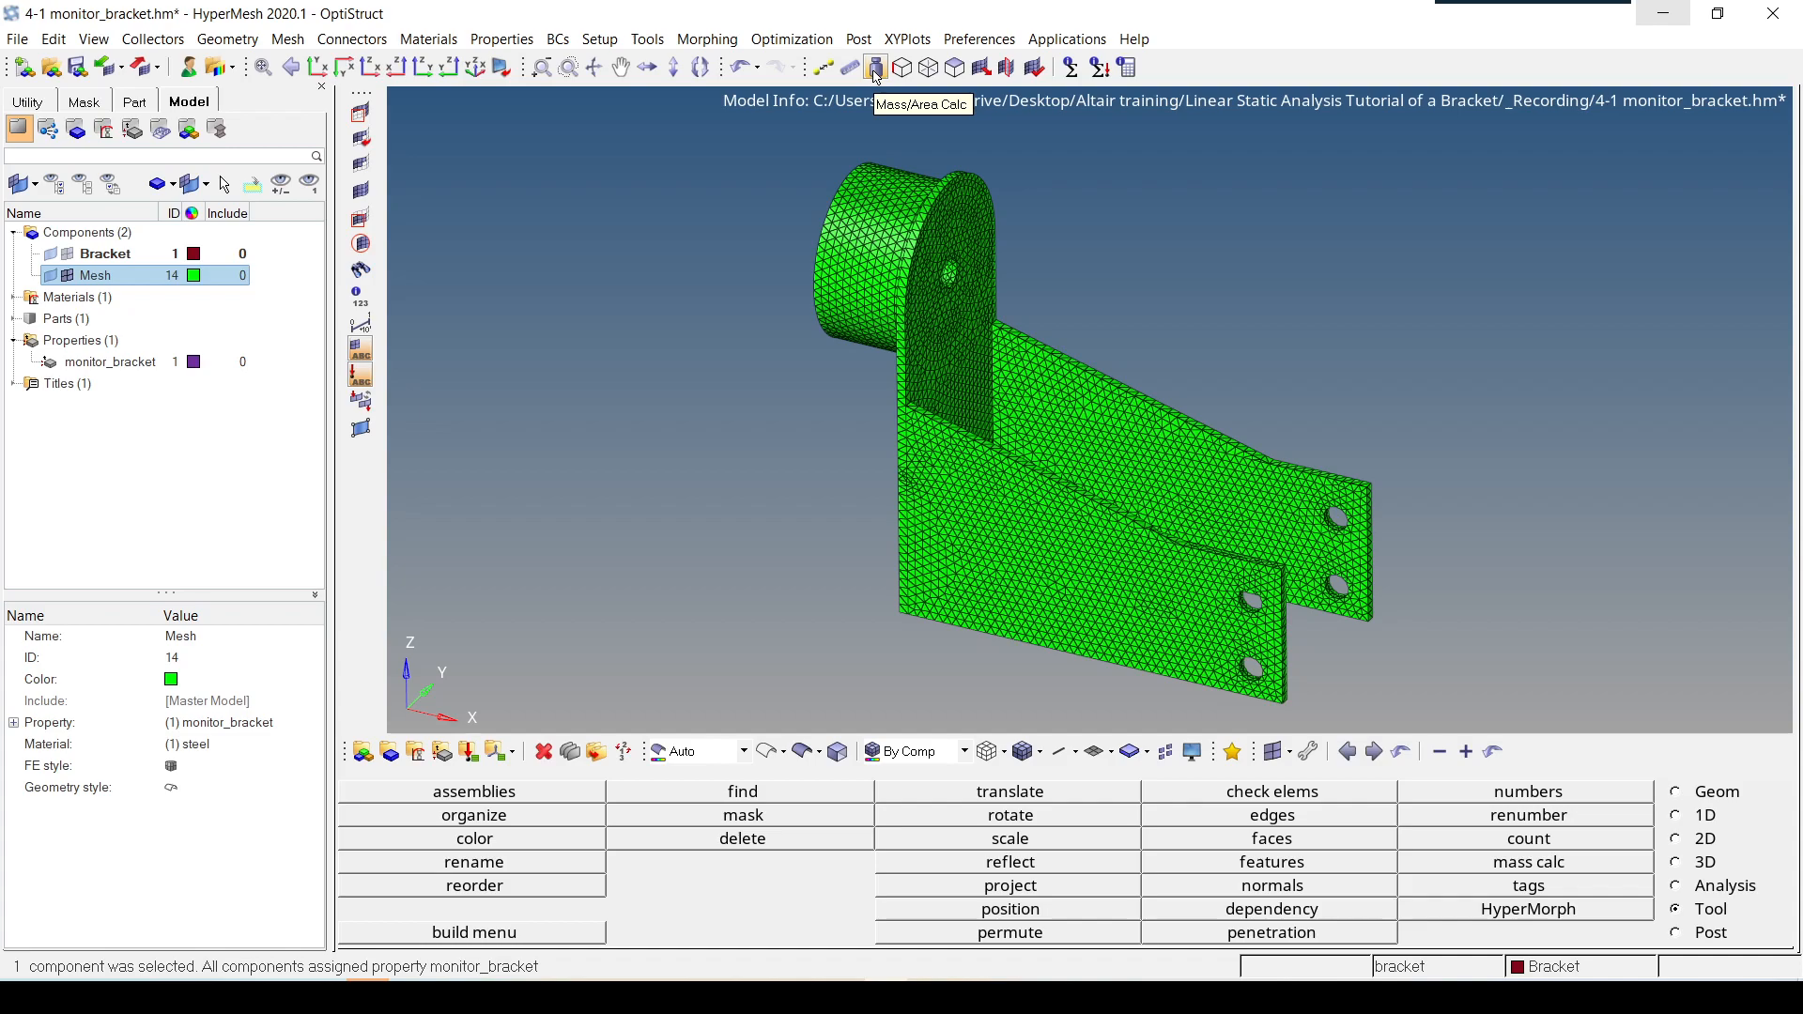
Step: Calculate the Mesh component's mass: volume 364577.545, total mass 2.880e-03
click(1528, 861)
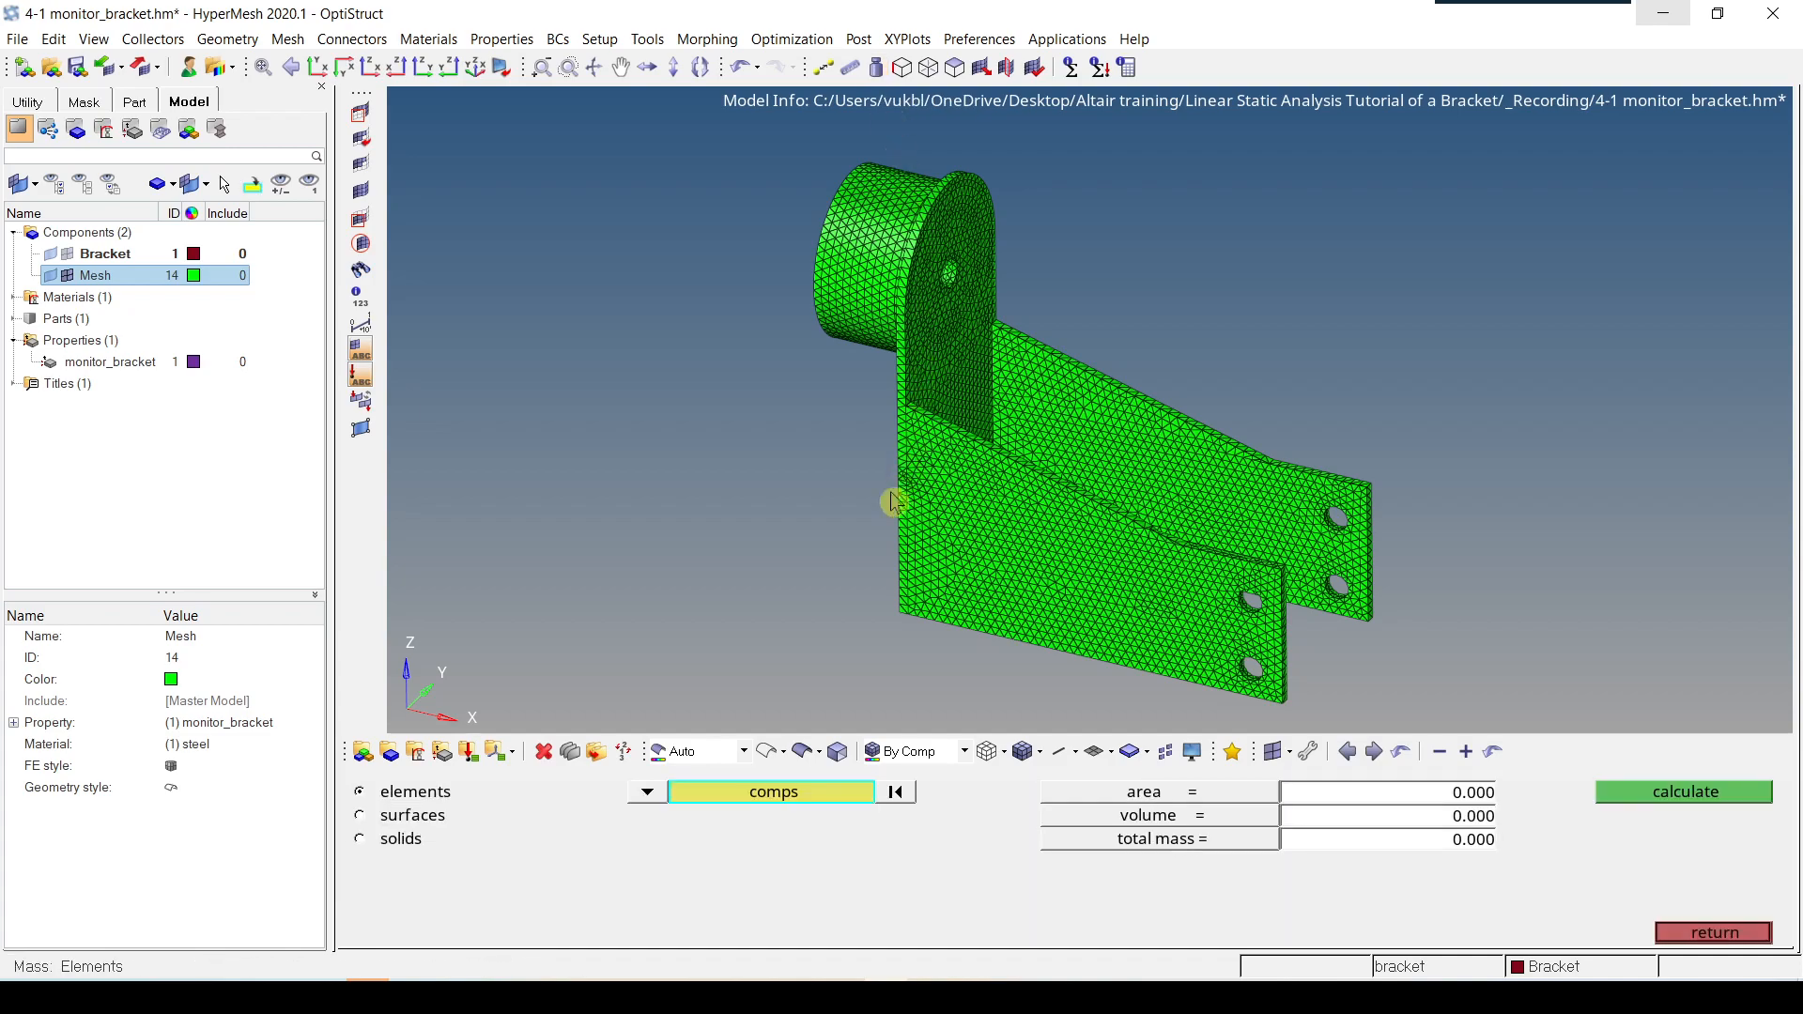
mouse_move(773, 791)
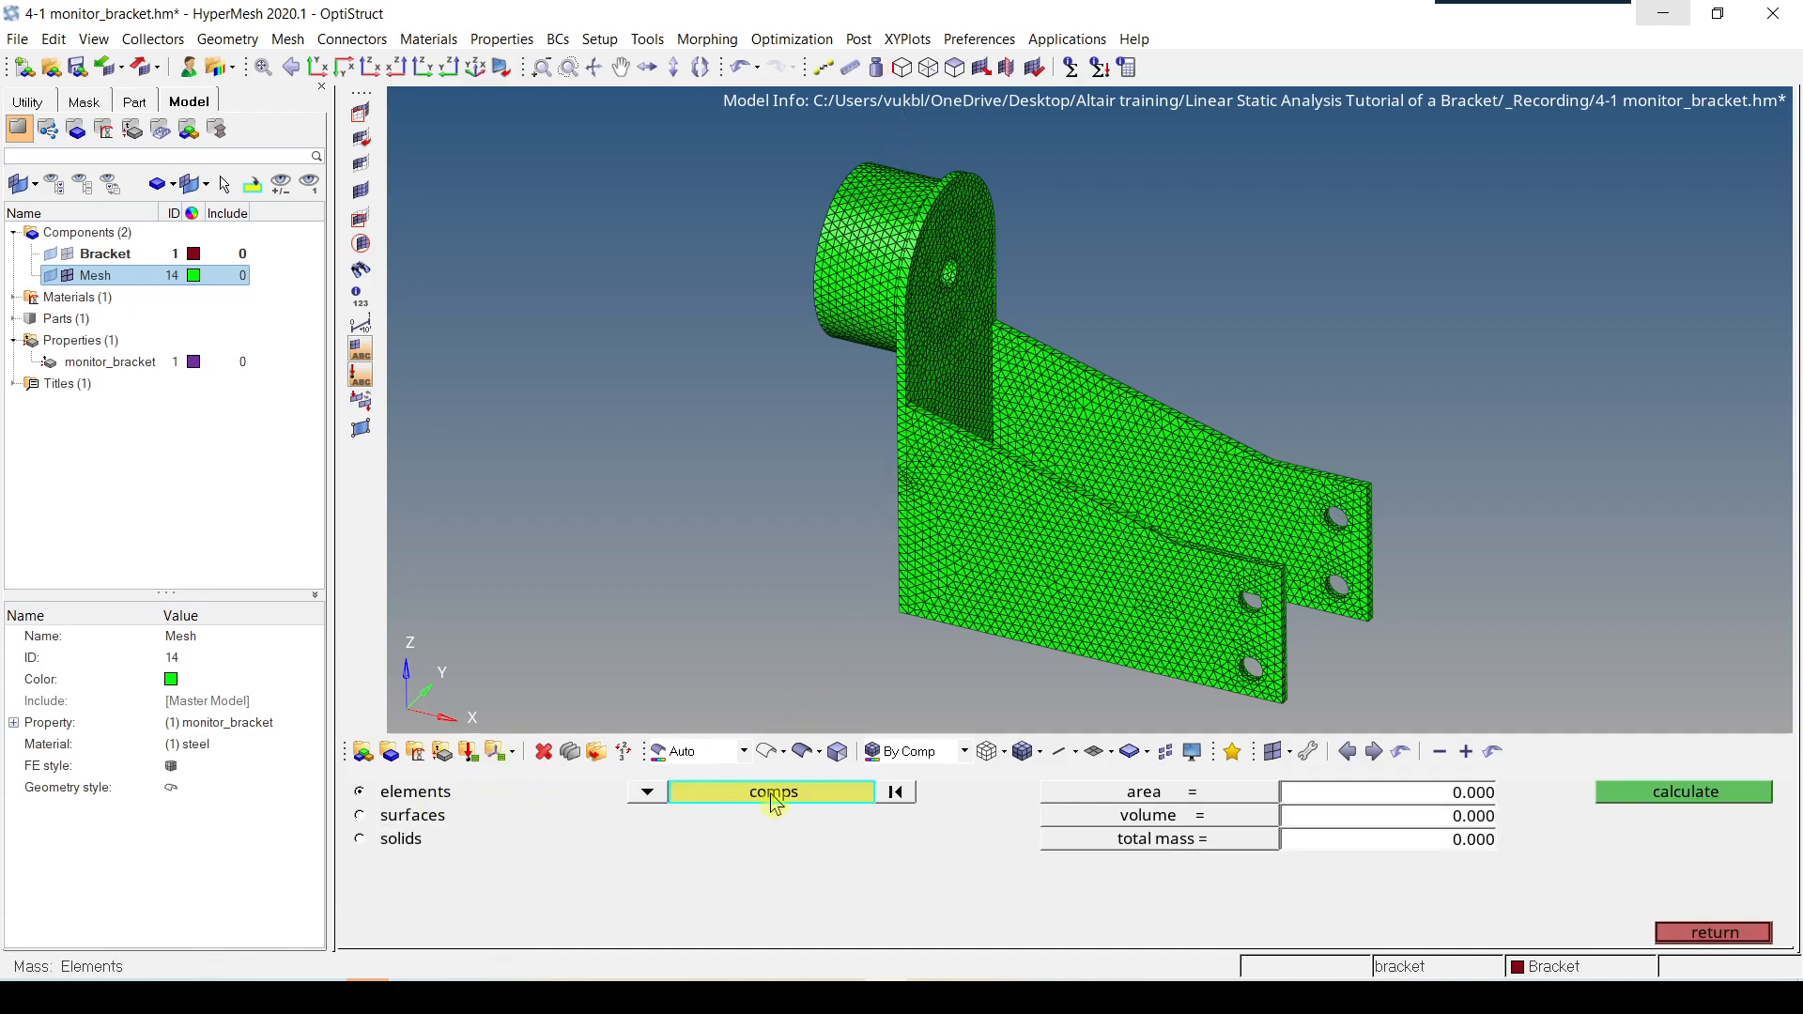
click(770, 791)
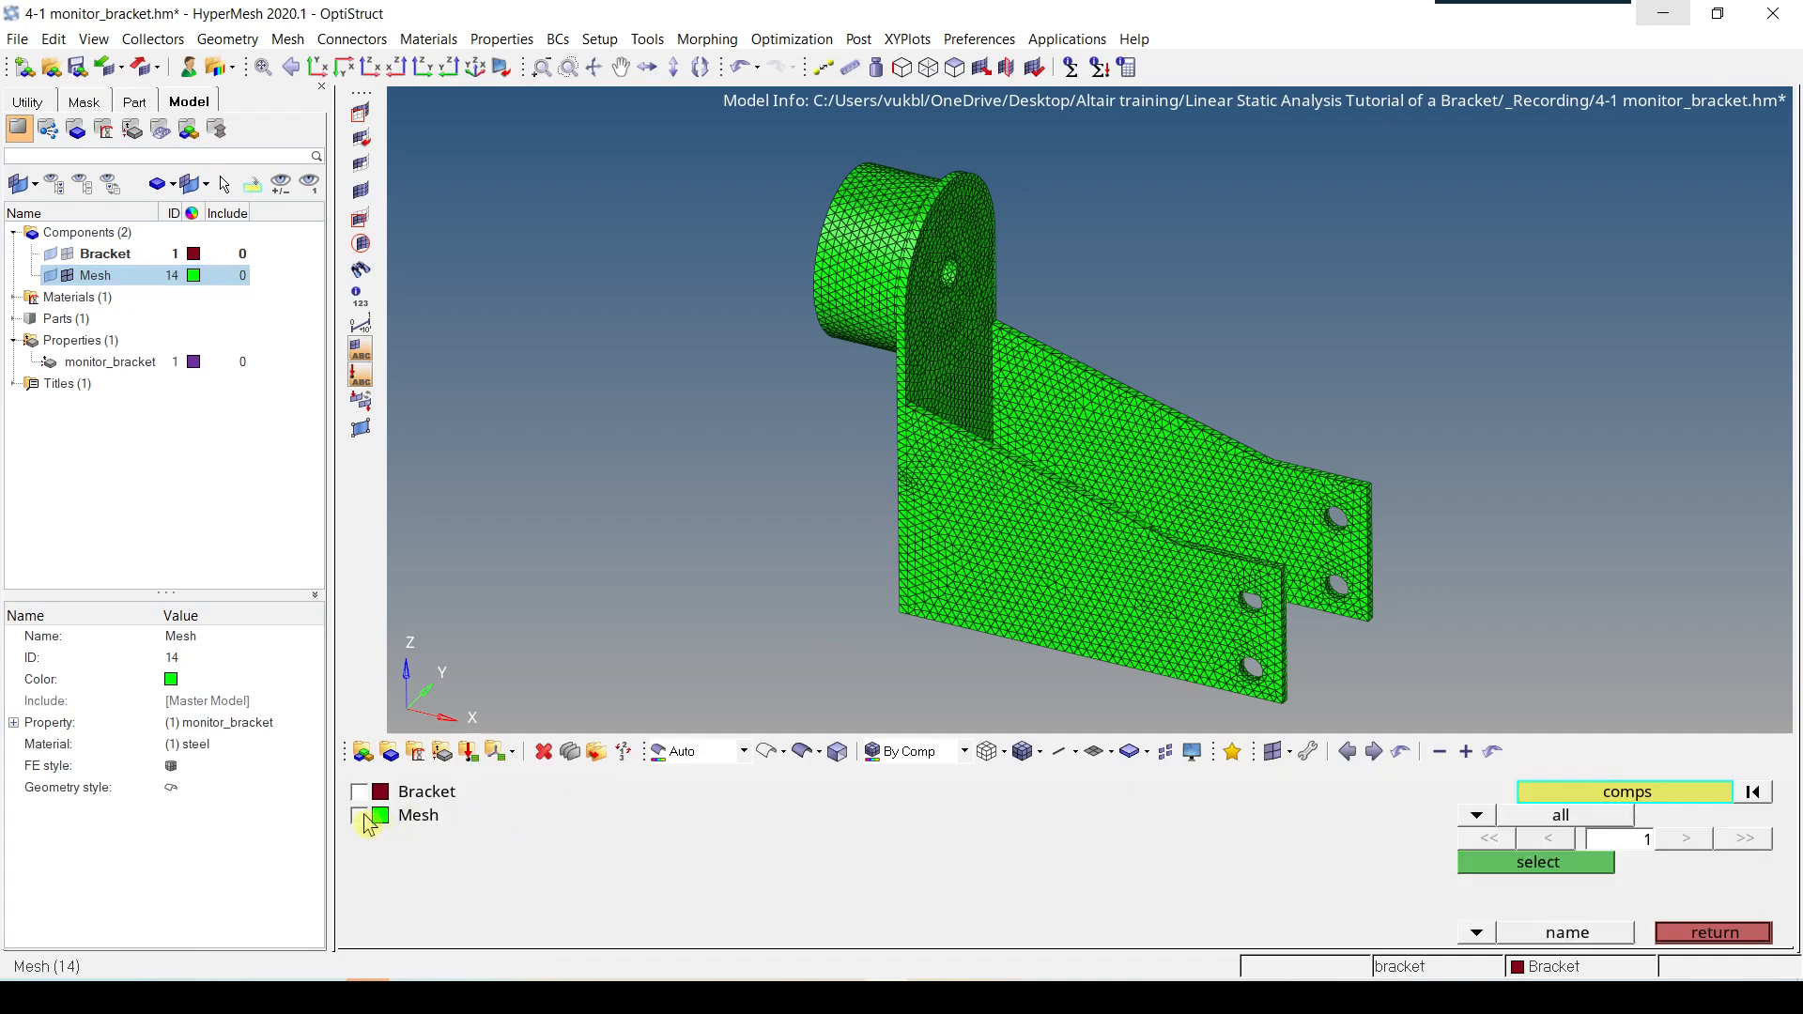
click(360, 815)
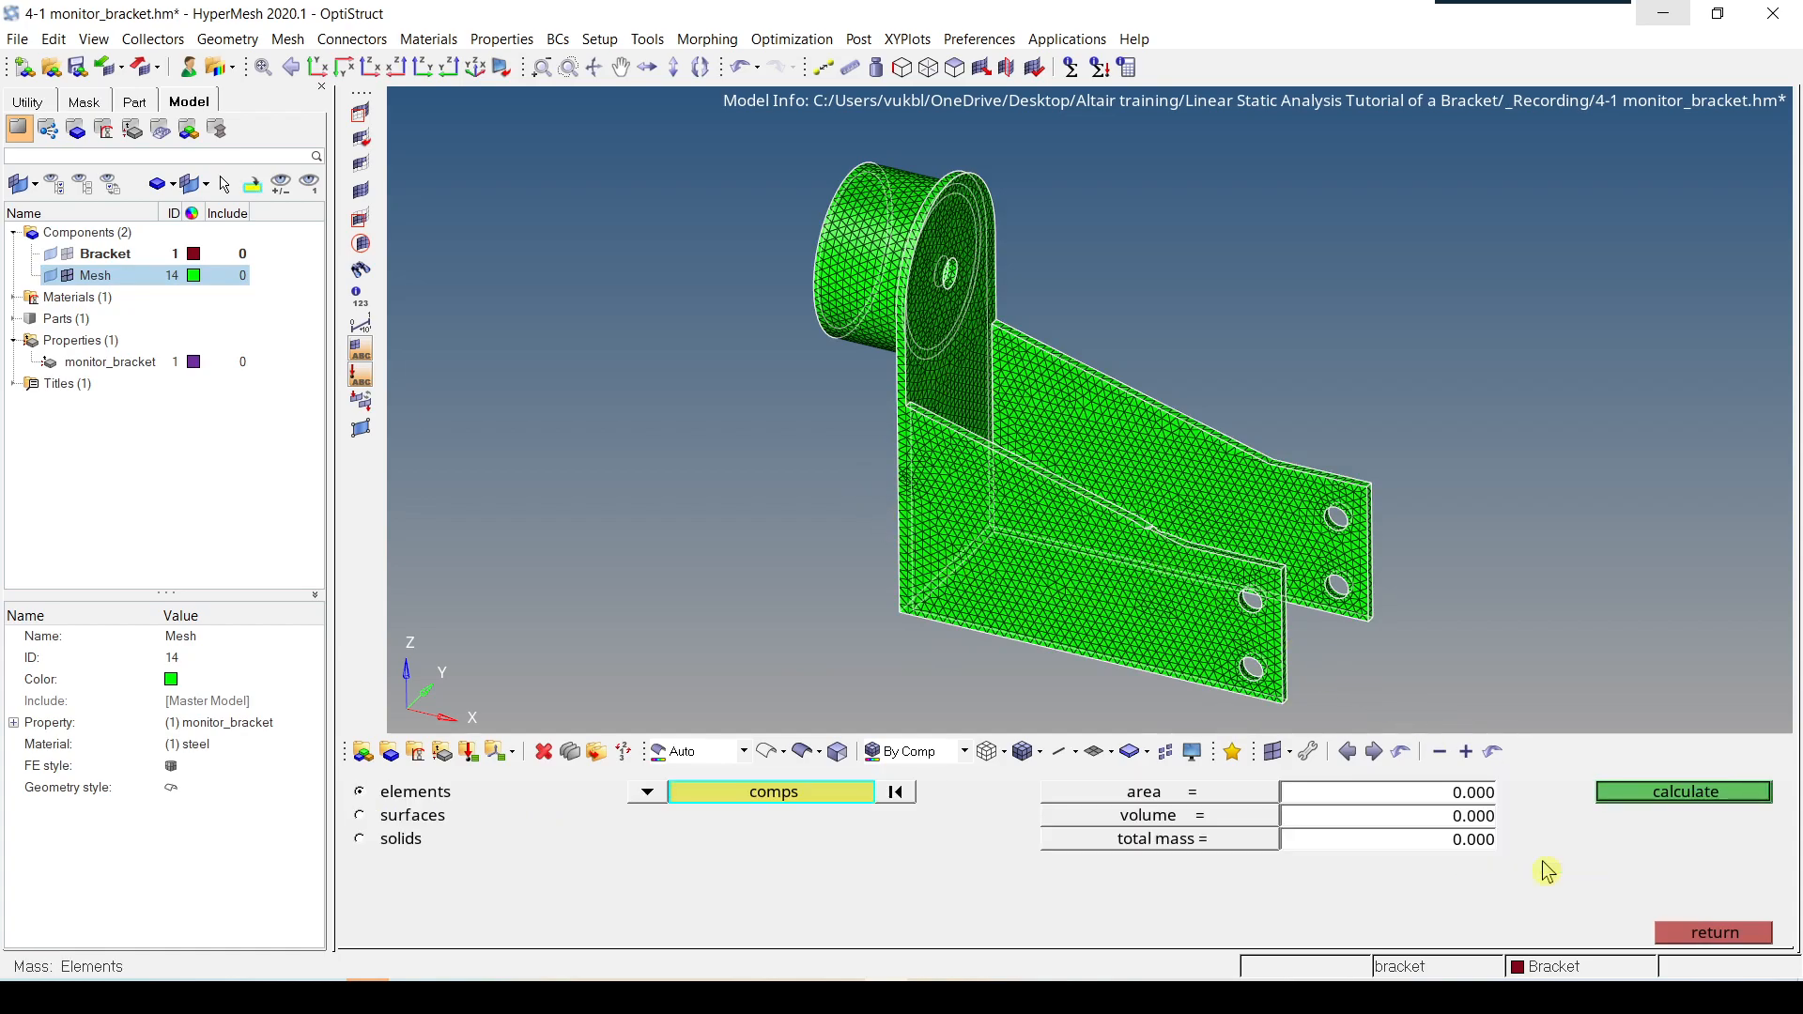
mouse_move(1634, 794)
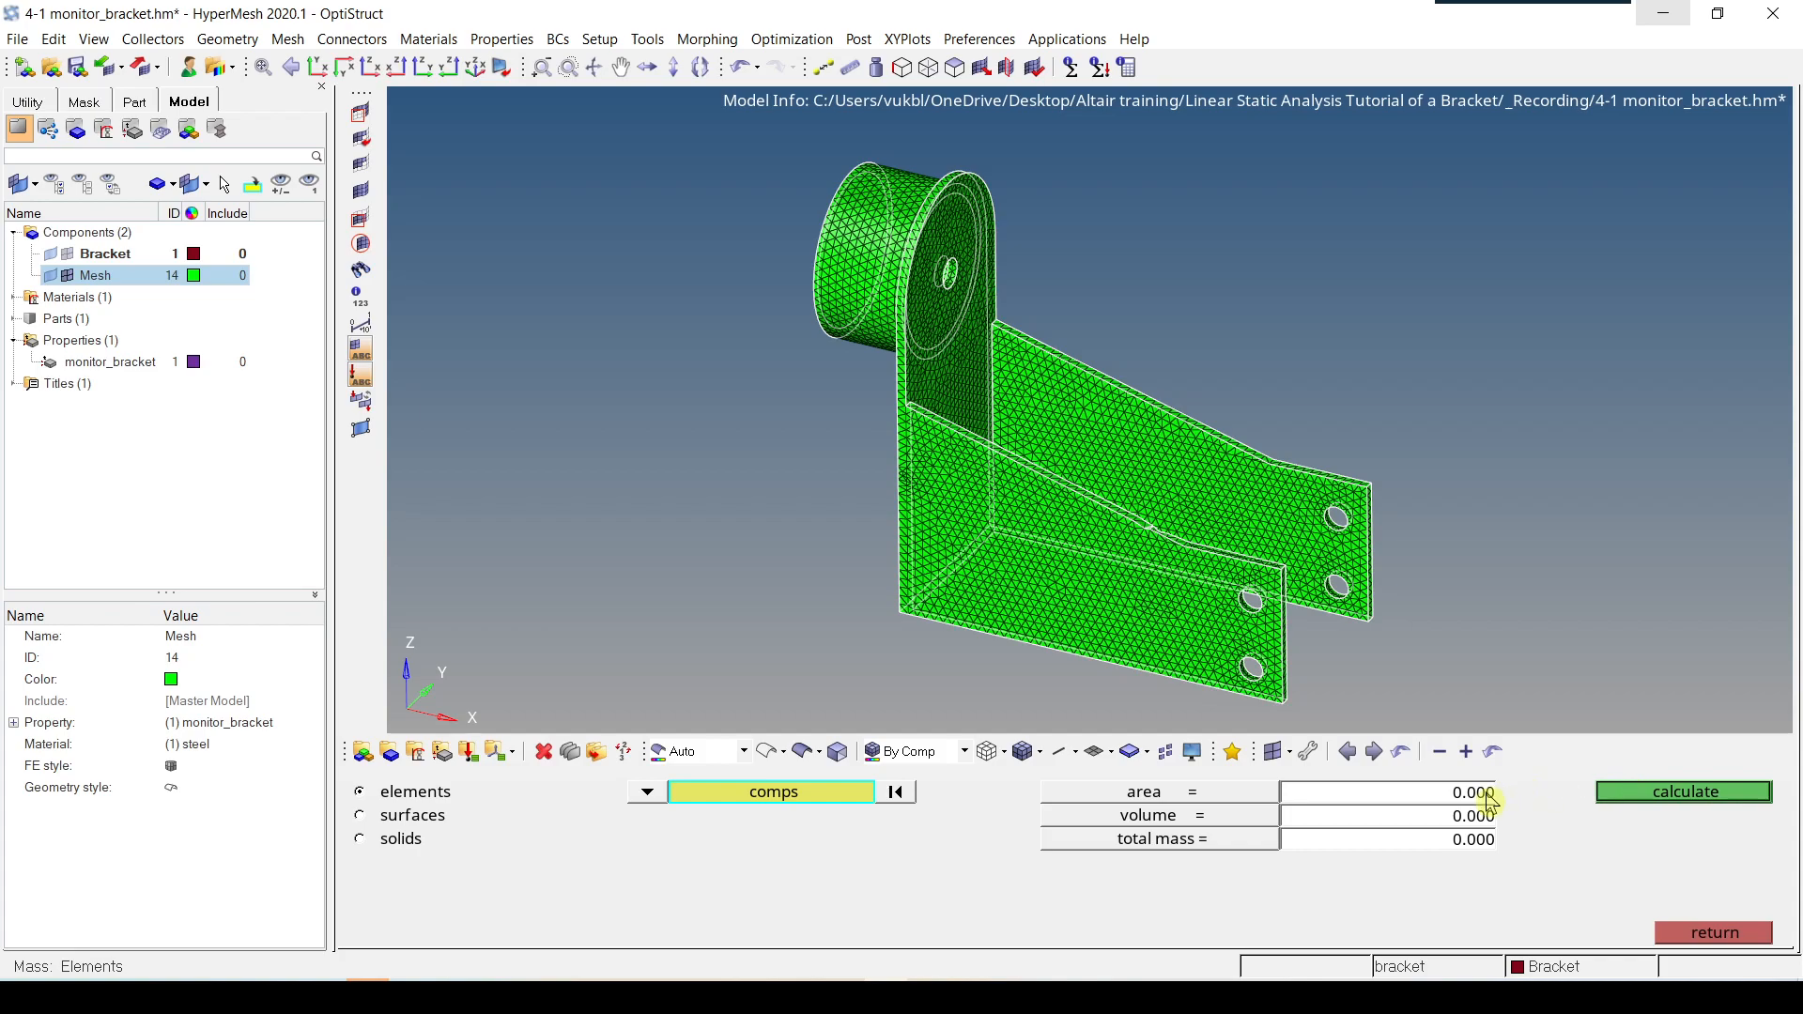
click(1683, 791)
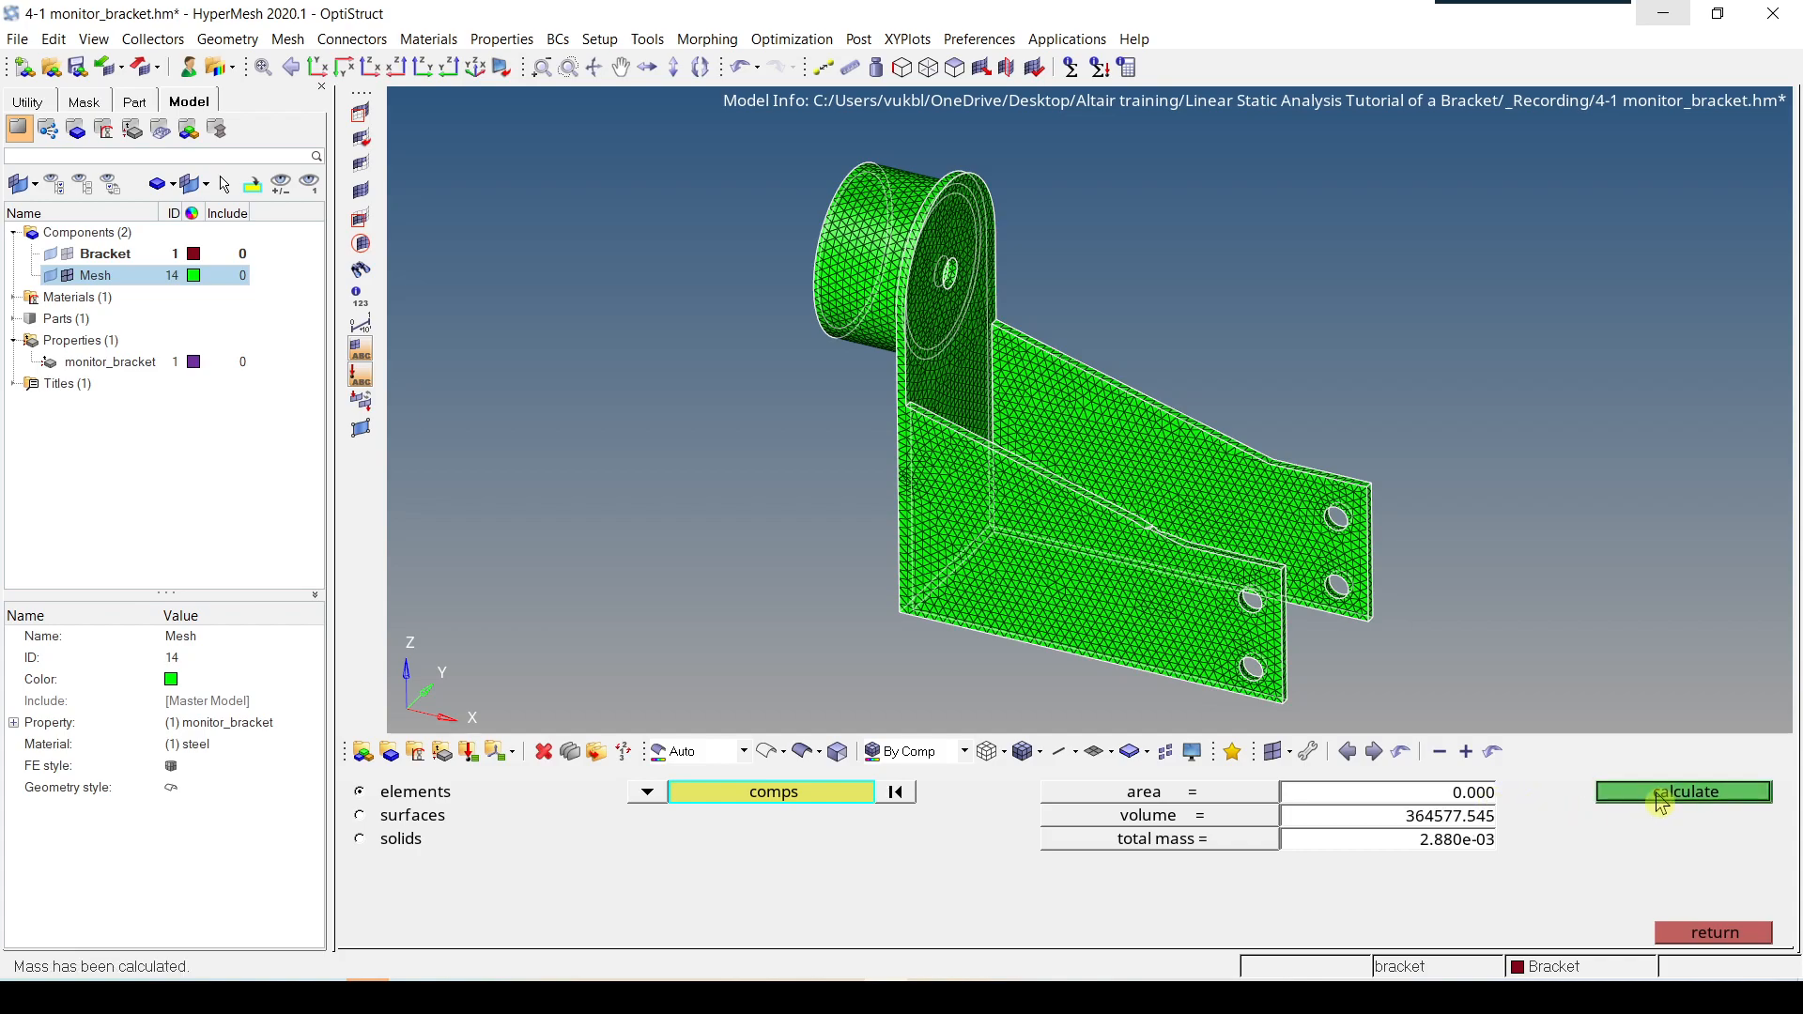
mouse_move(1459, 841)
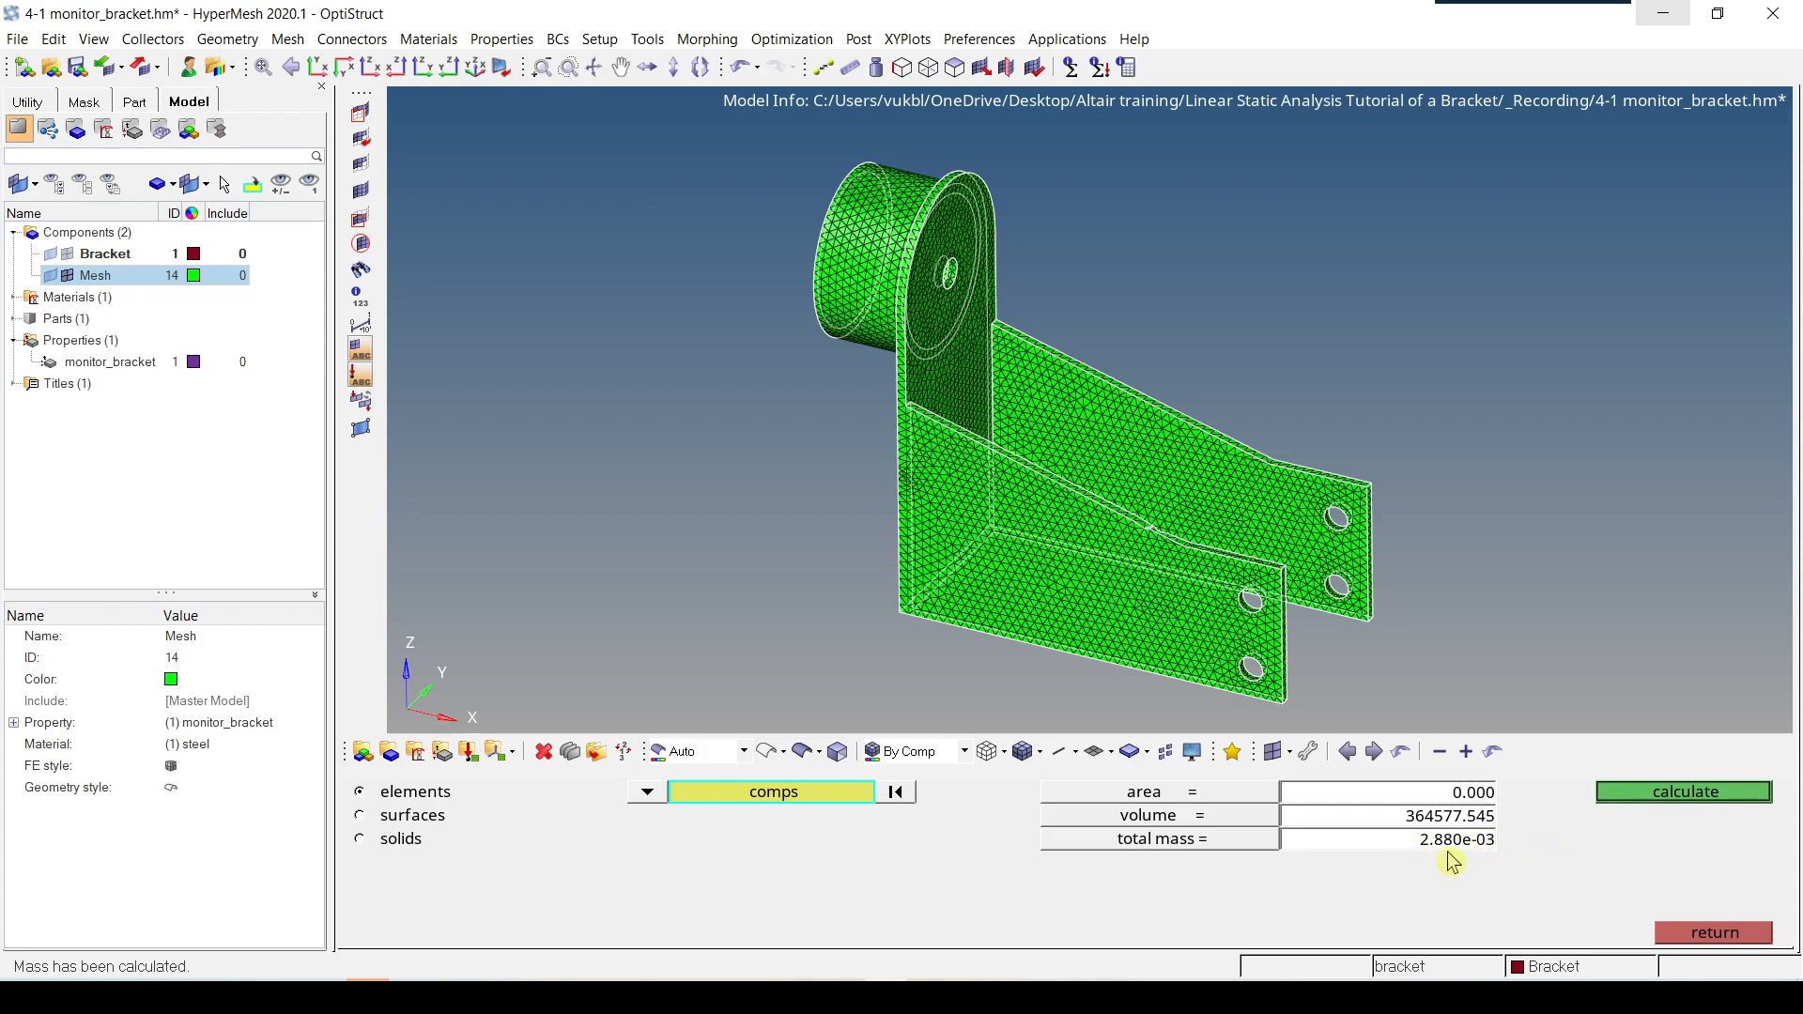
mouse_move(1524, 877)
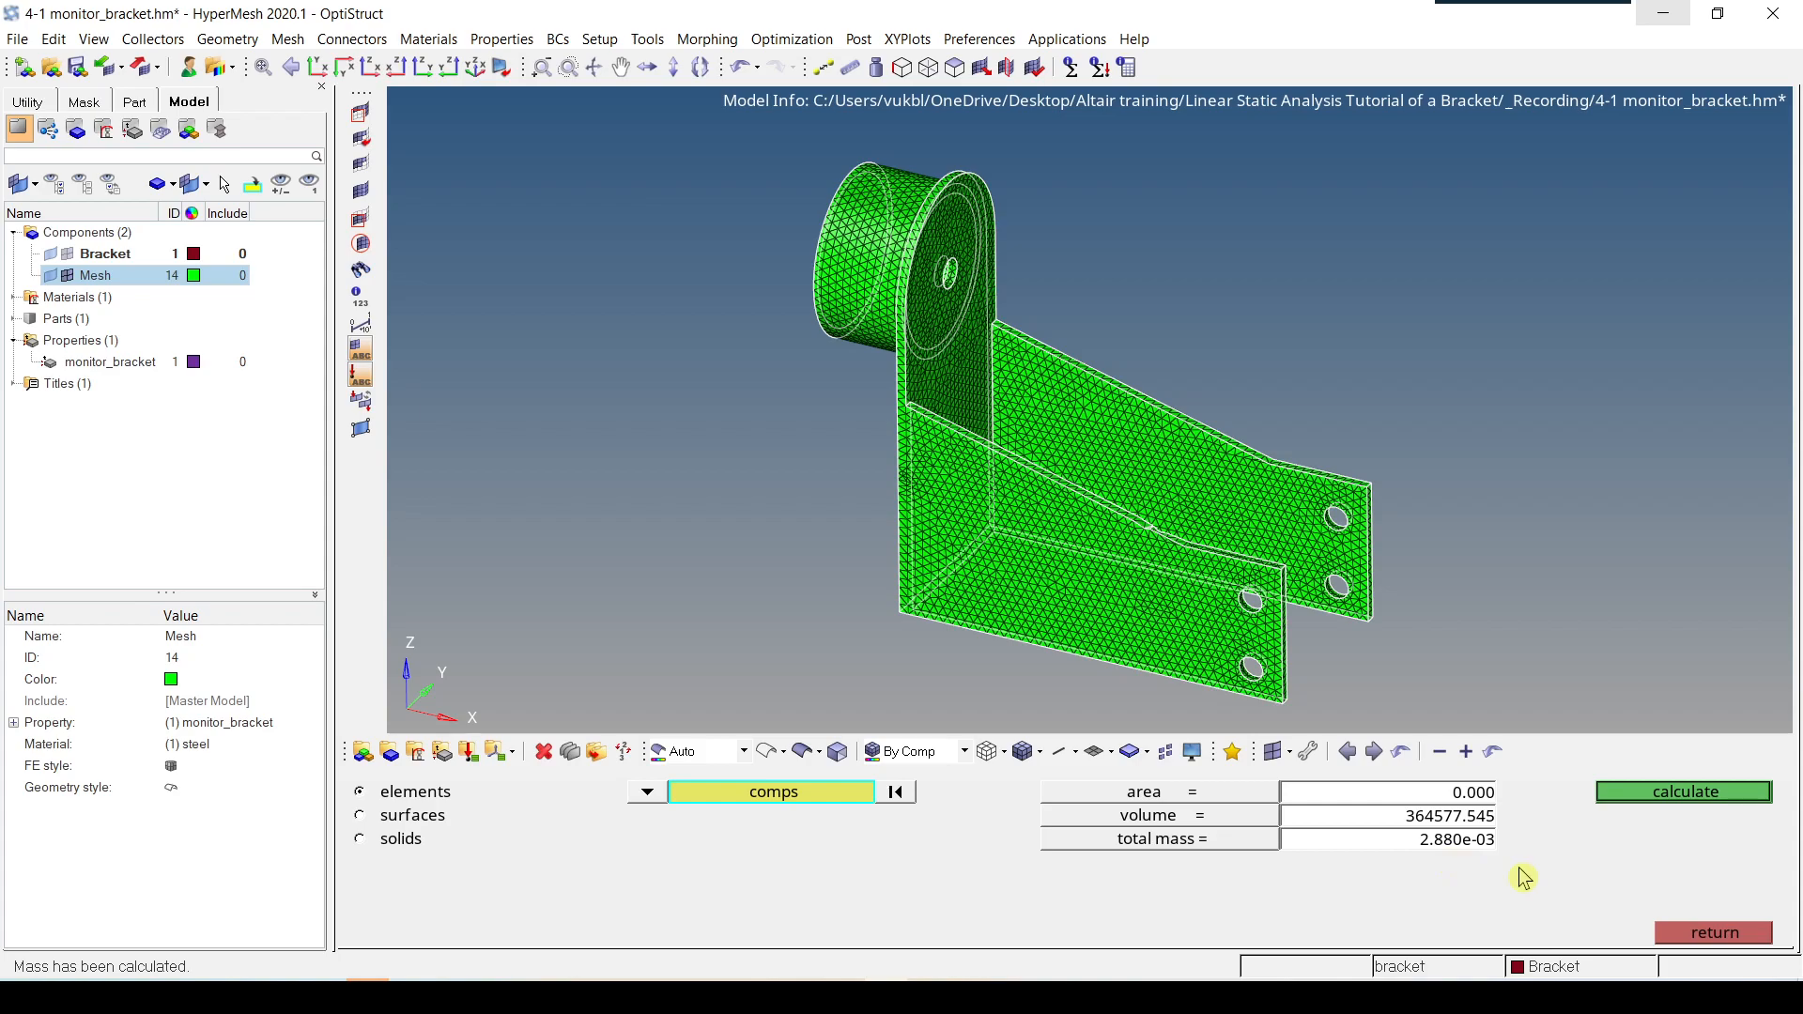
mouse_move(1551, 891)
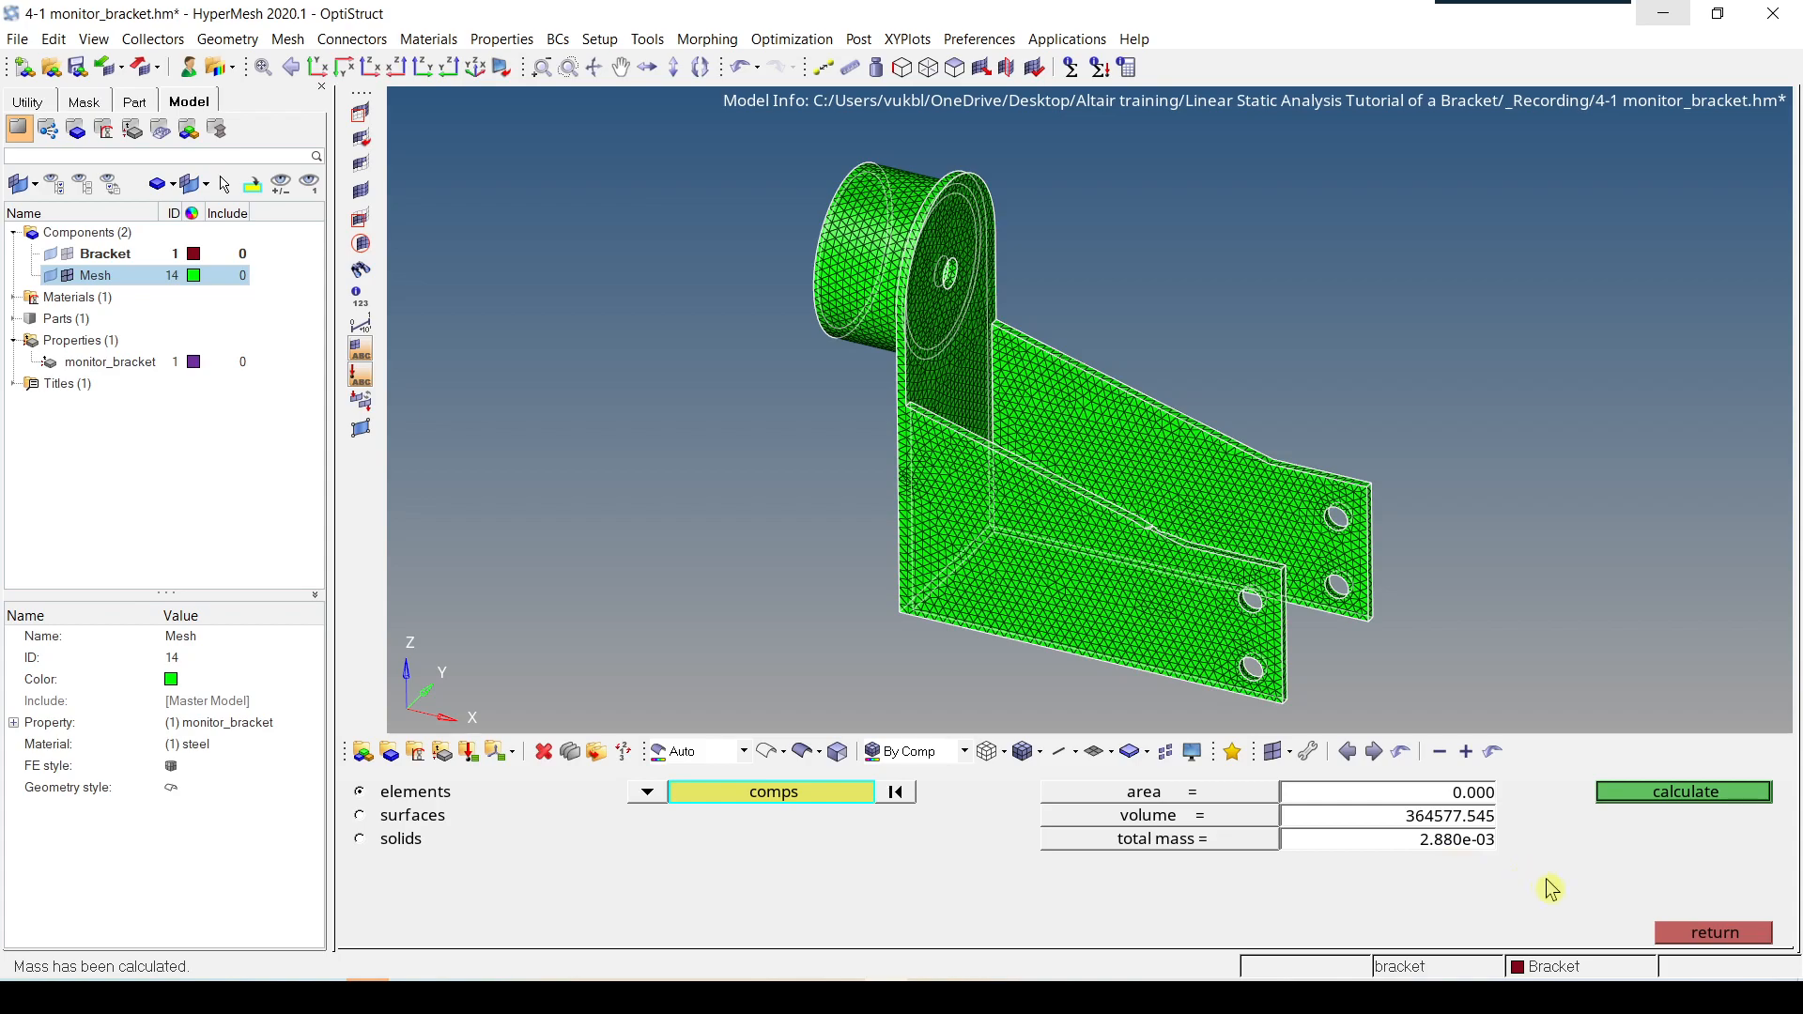
Step: Exit the mass calc panel back to the Tool page
click(1712, 908)
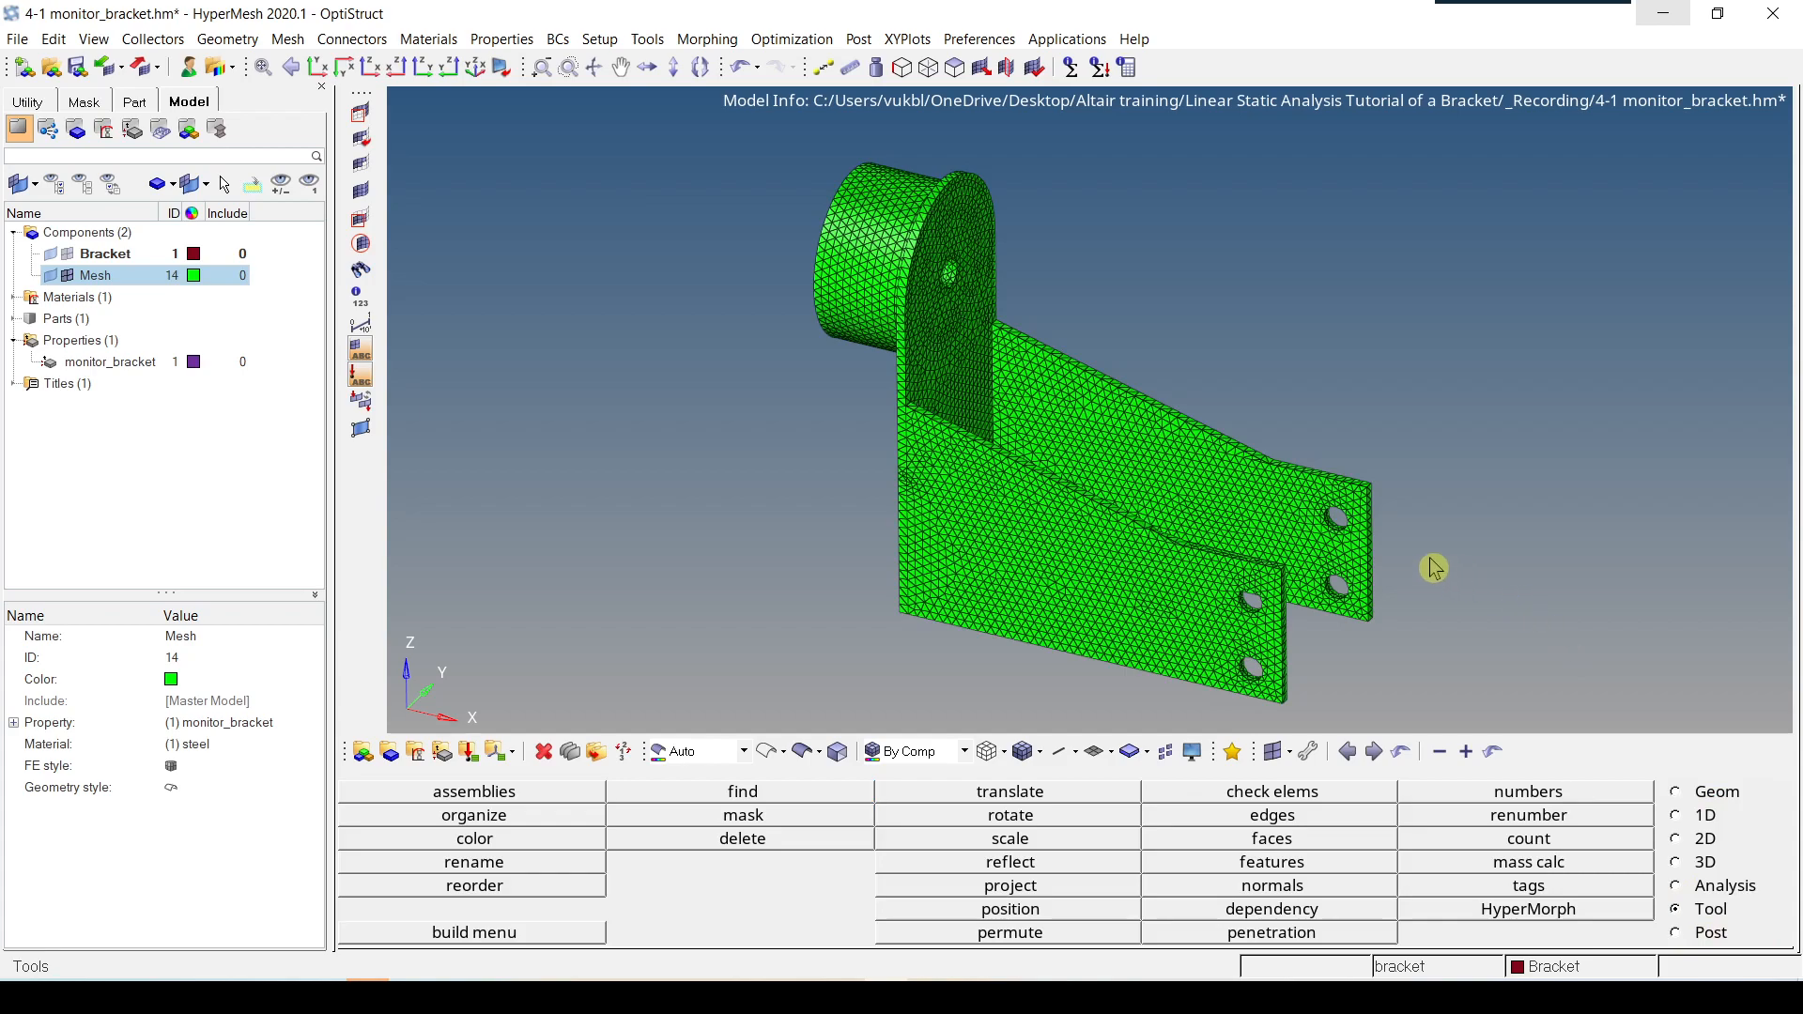
mouse_move(1680, 901)
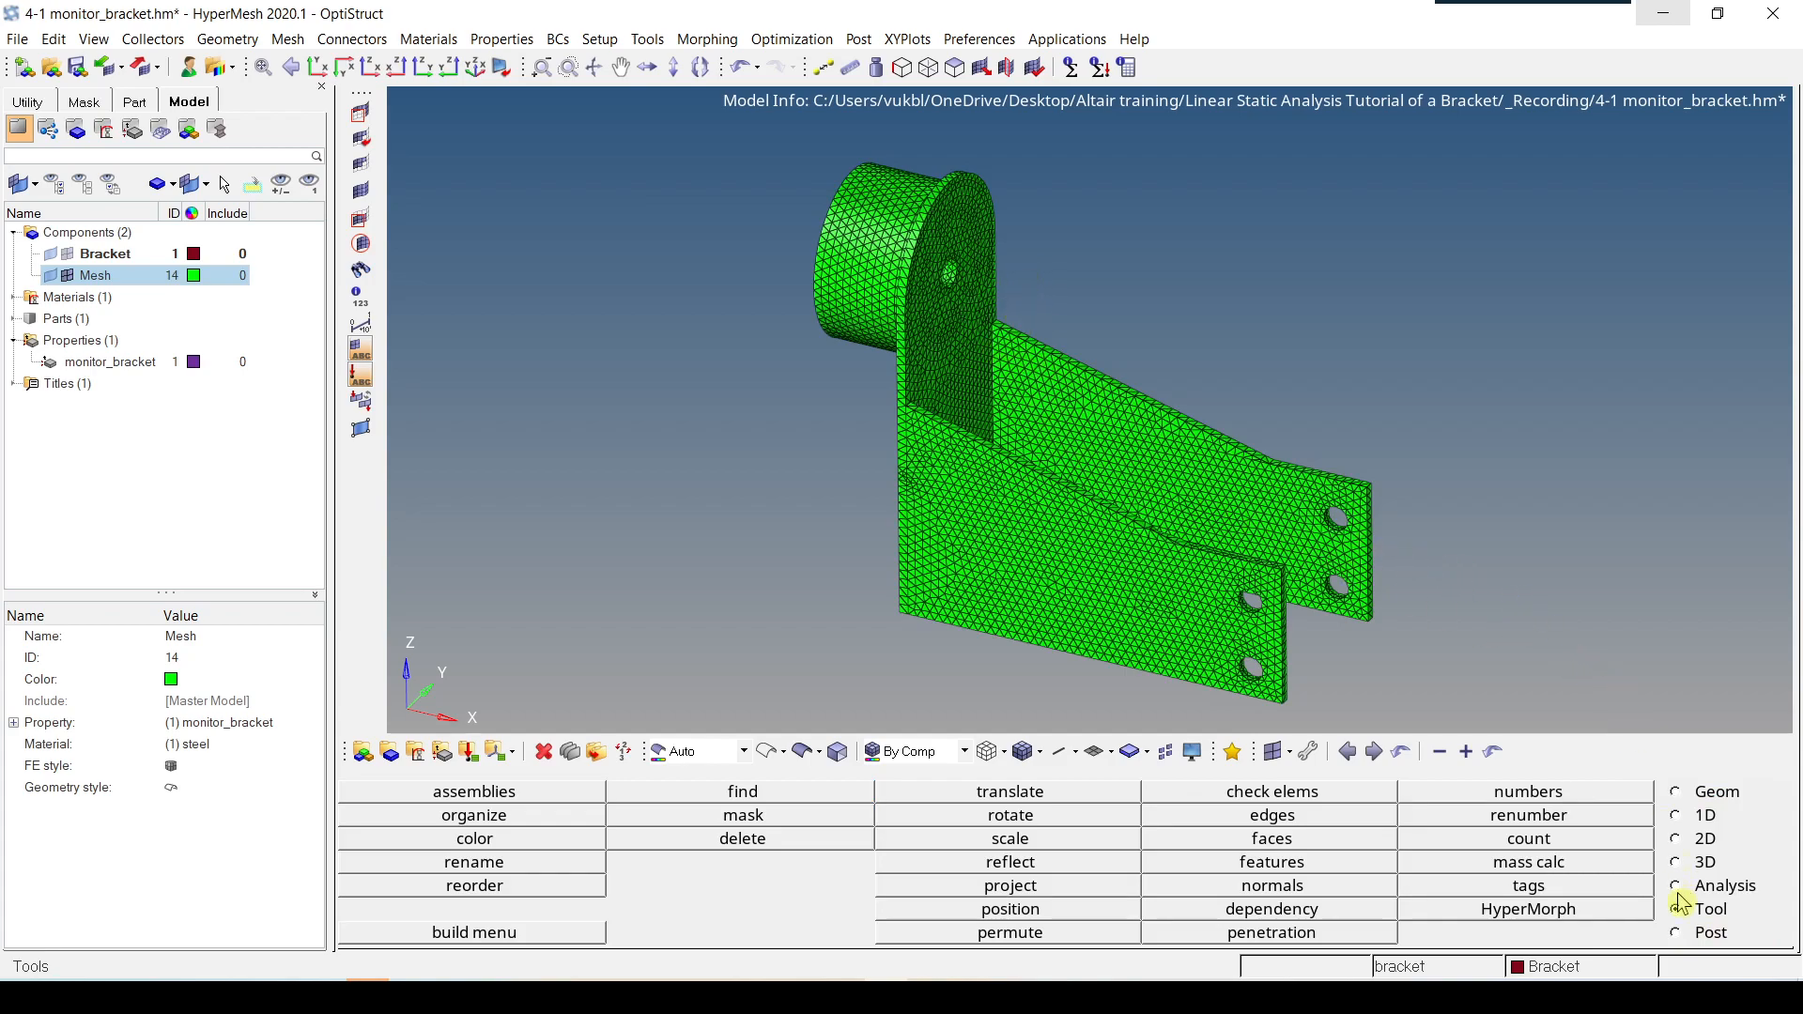
click(1675, 909)
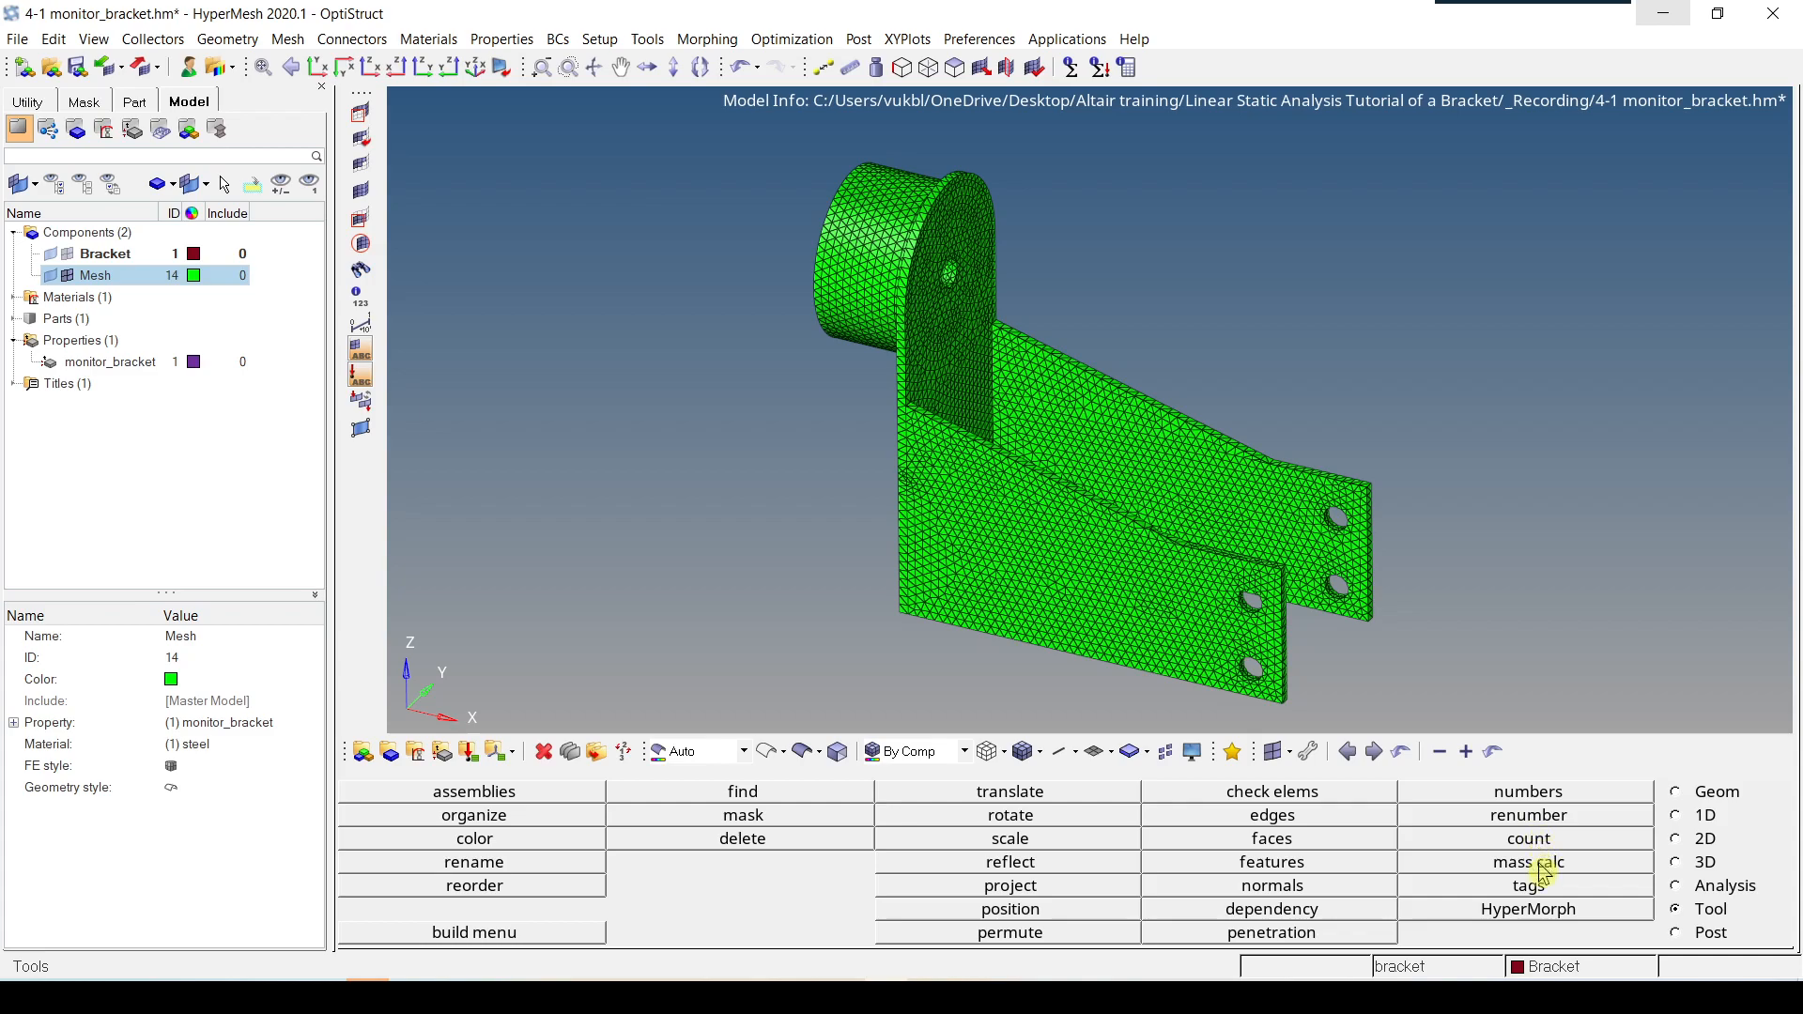
Step: Rerun mass calc on the Mesh component, again giving total mass 2.880e-03
click(1529, 861)
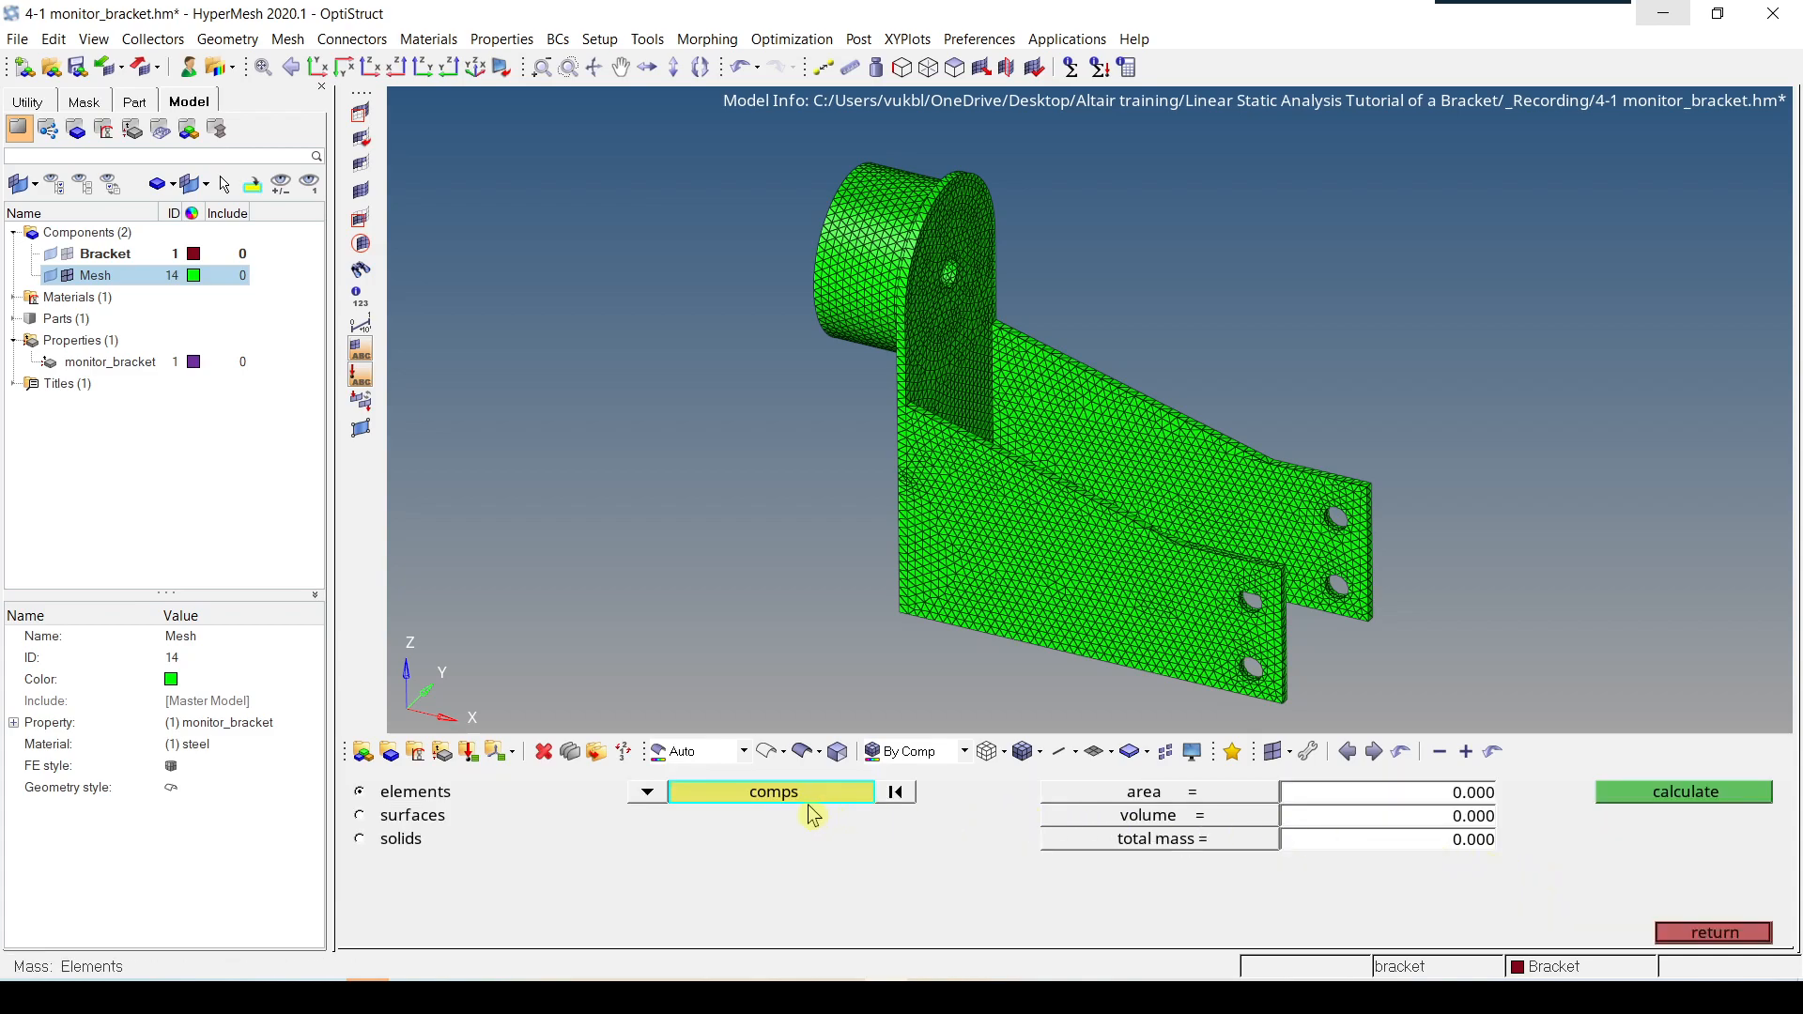
click(770, 791)
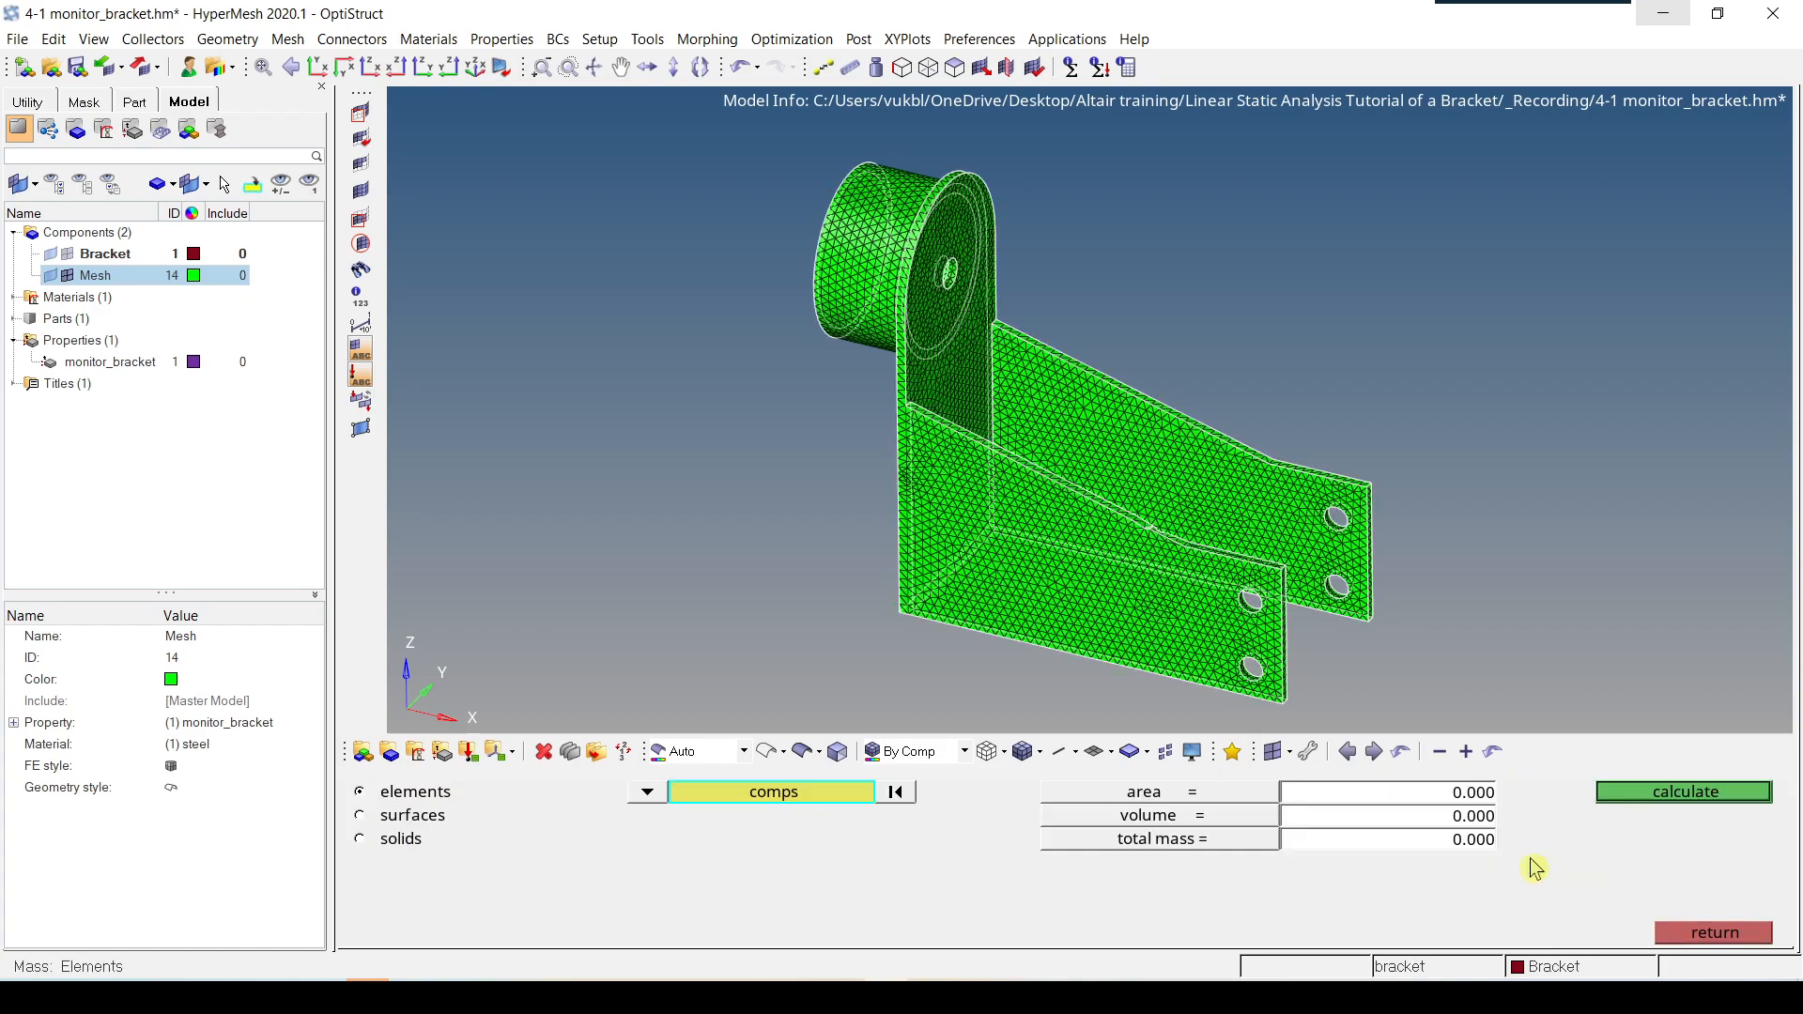
click(1683, 791)
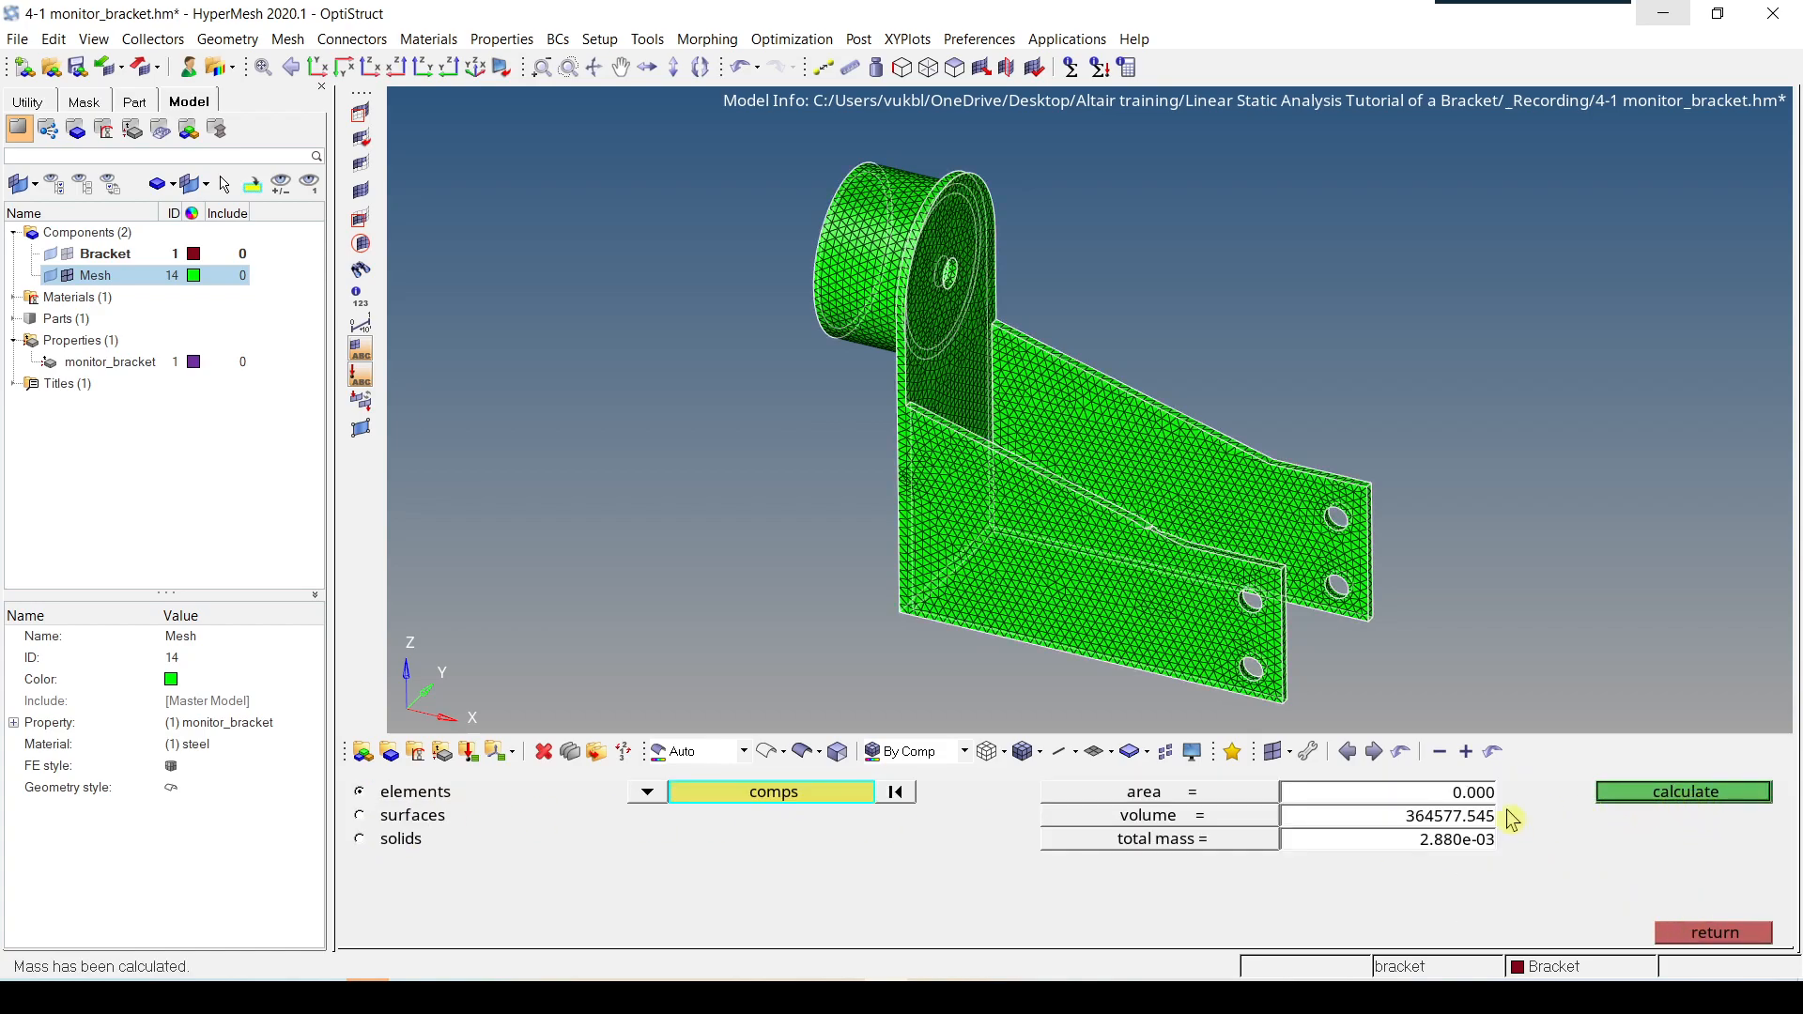